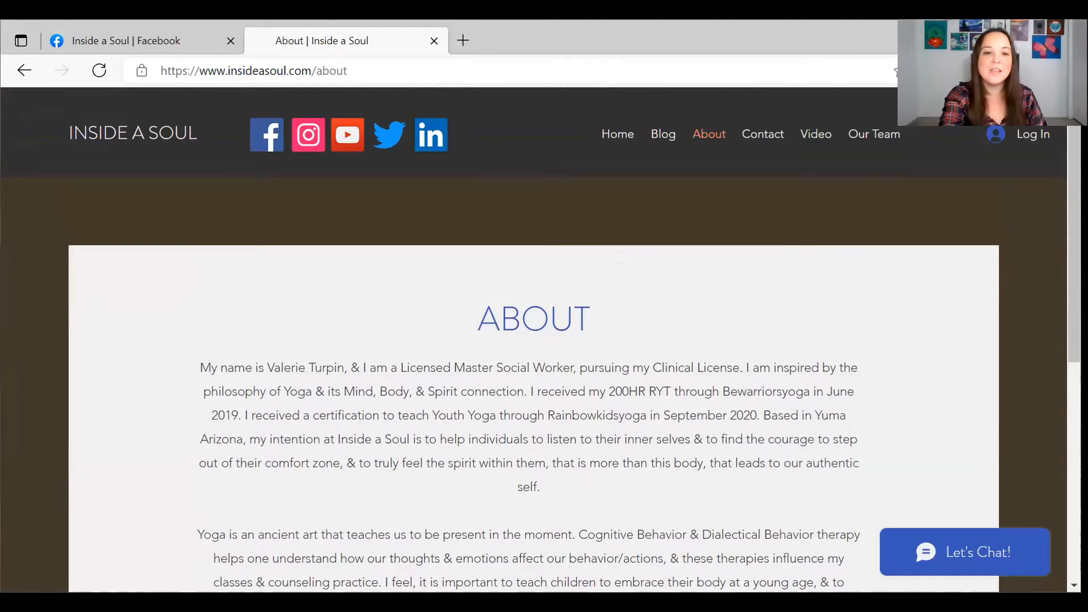
mouse_move(714, 218)
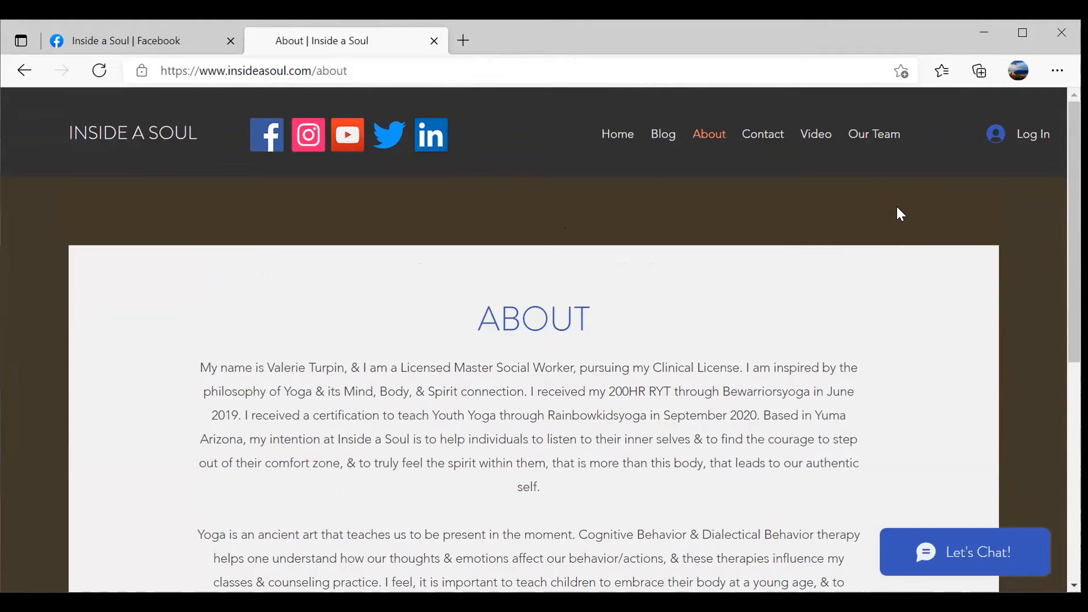
mouse_move(593, 127)
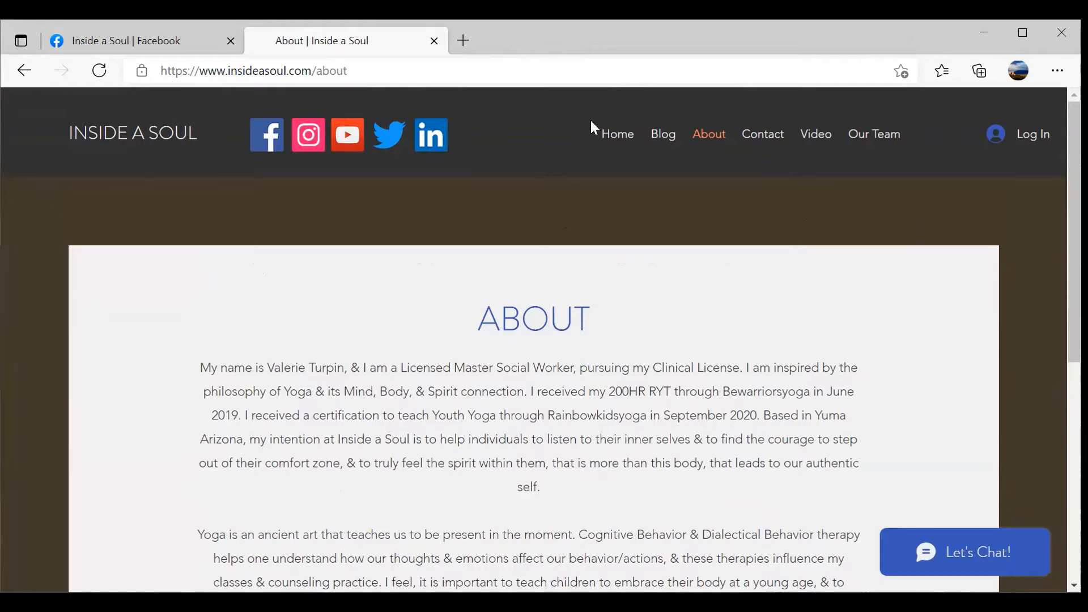
mouse_move(617, 133)
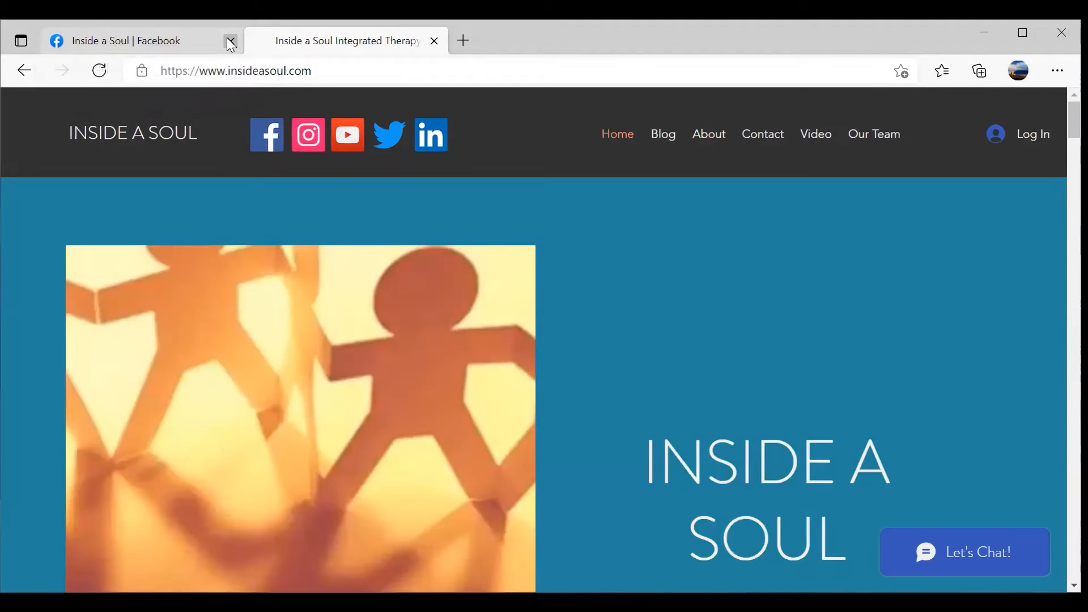
- Close the Inside a Soul Facebook tab and scroll the site's home page
click(230, 40)
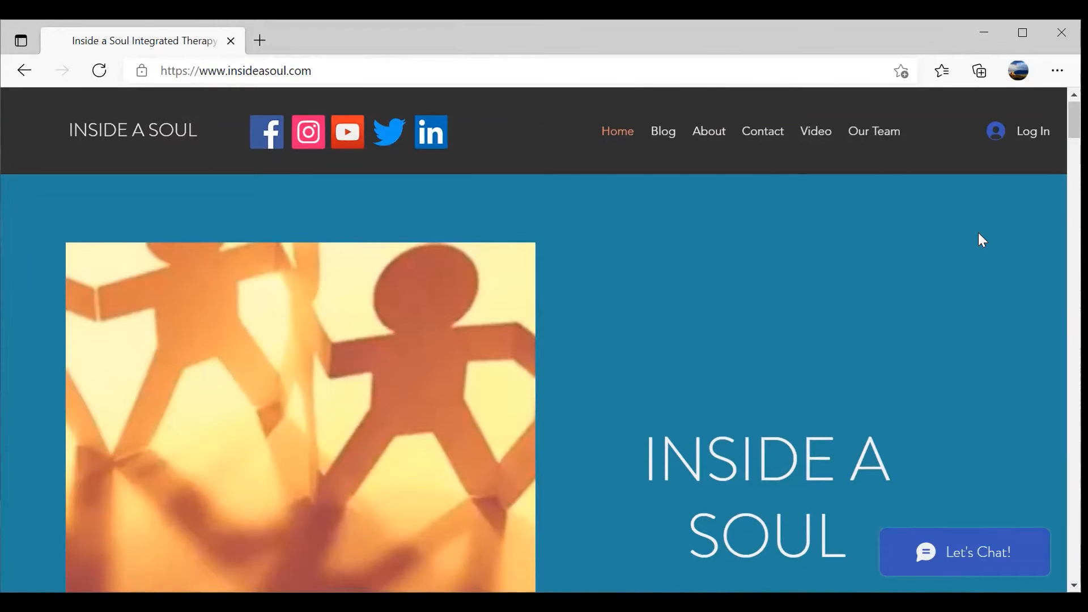
scroll(down, 3)
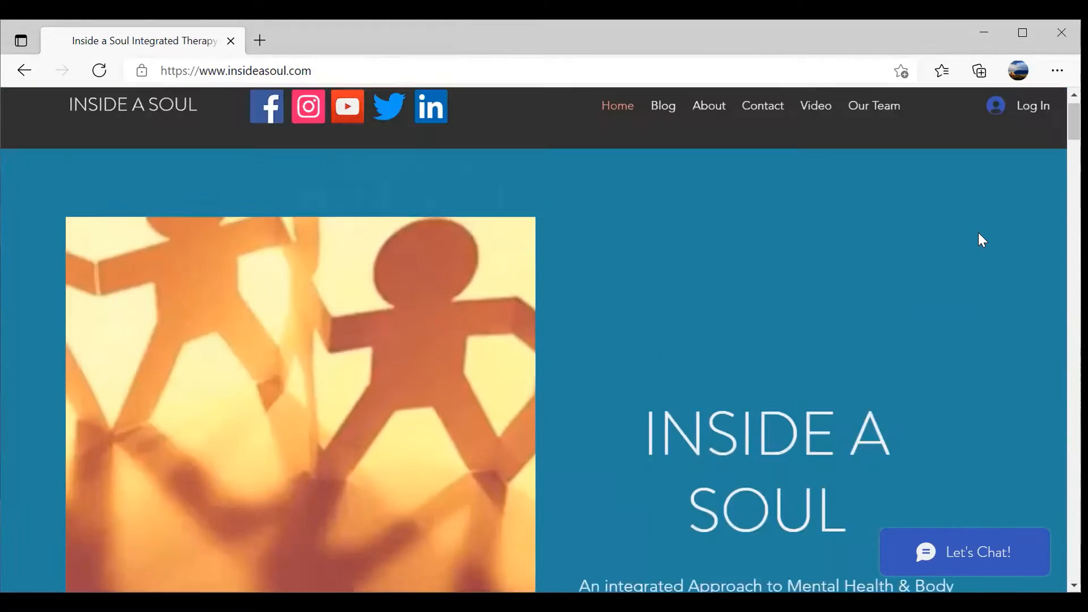
scroll(down, 3)
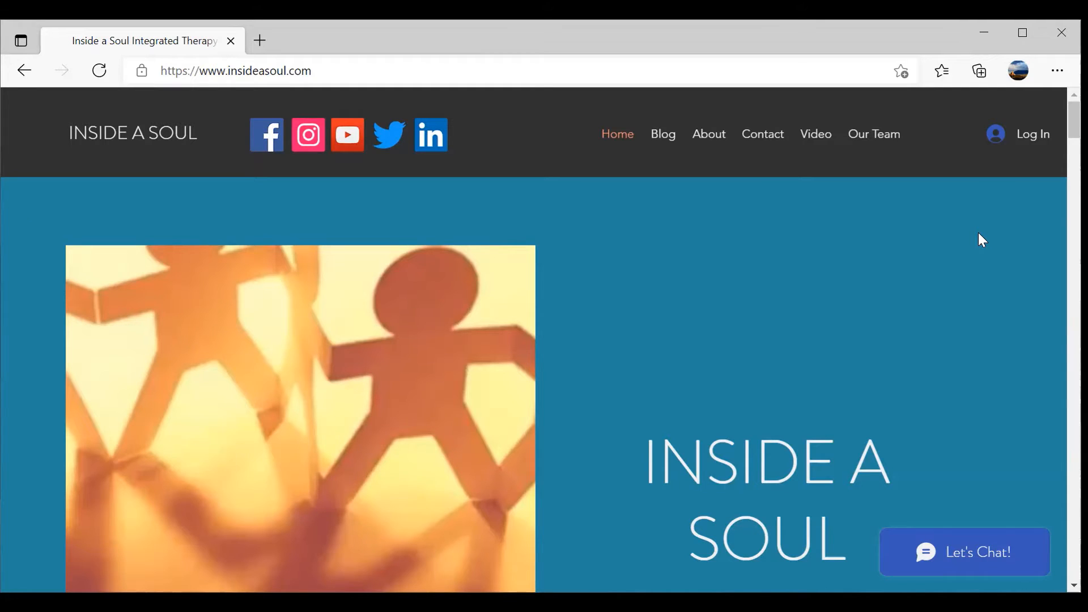
mouse_move(1034, 396)
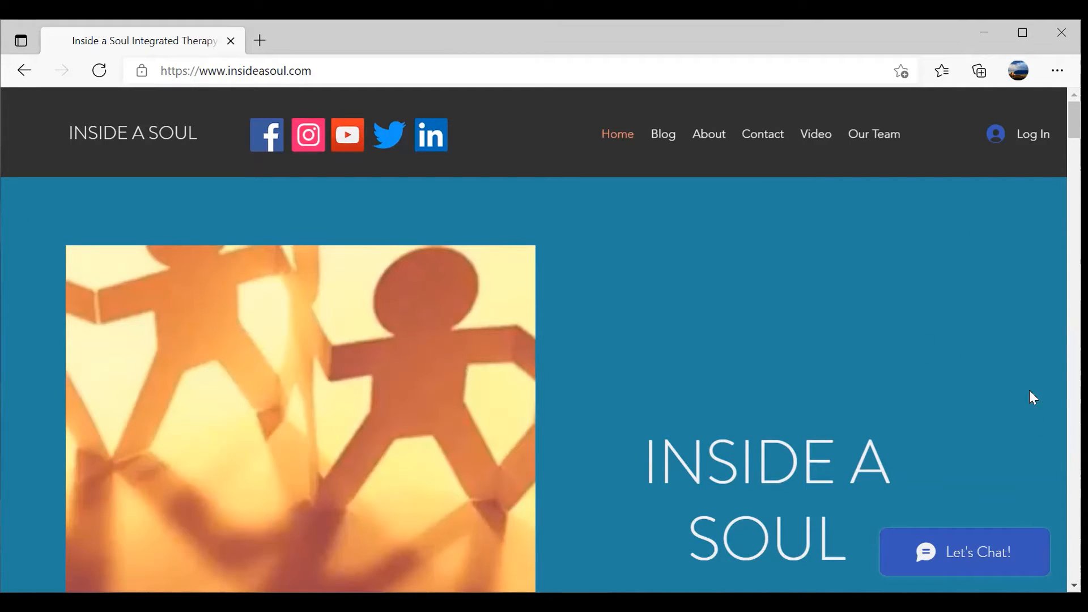
mouse_move(1017, 359)
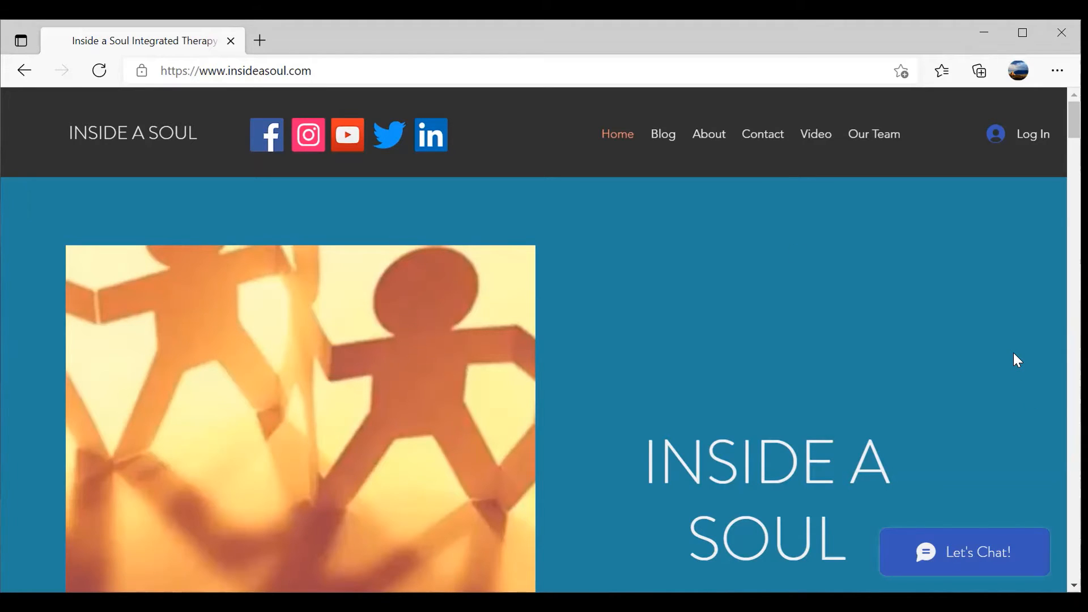
mouse_move(267, 135)
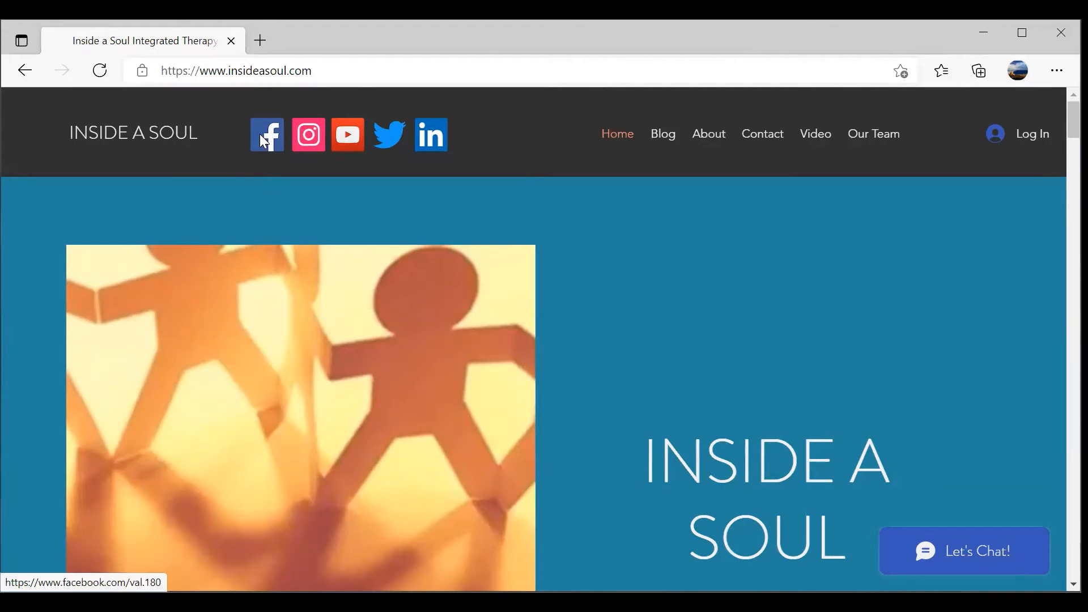
- Open the site's Facebook page from the header icon and scroll through its intro and posts
click(266, 134)
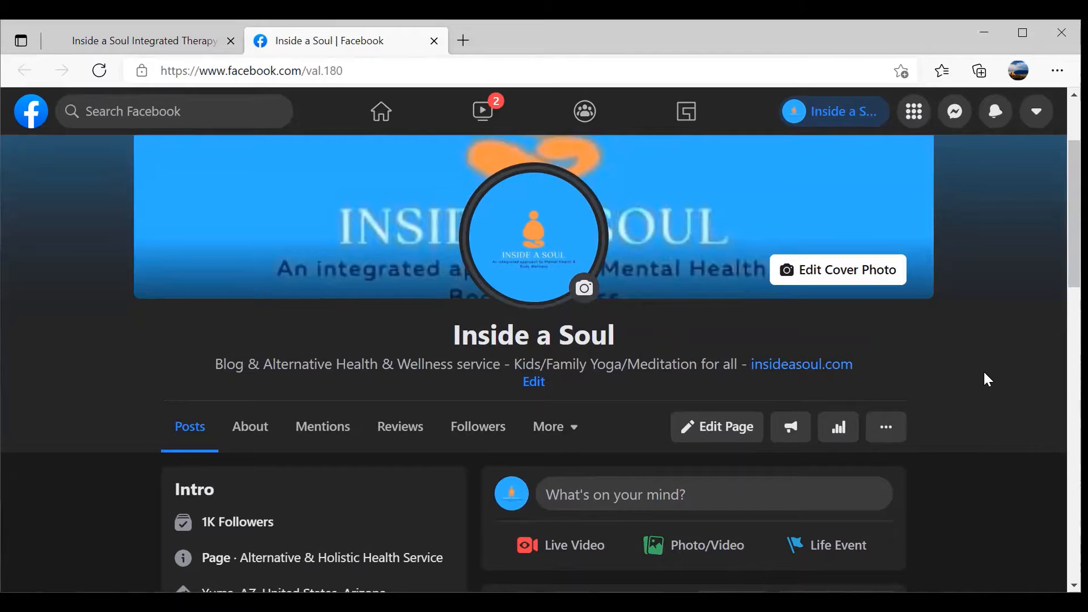
scroll(down, 3)
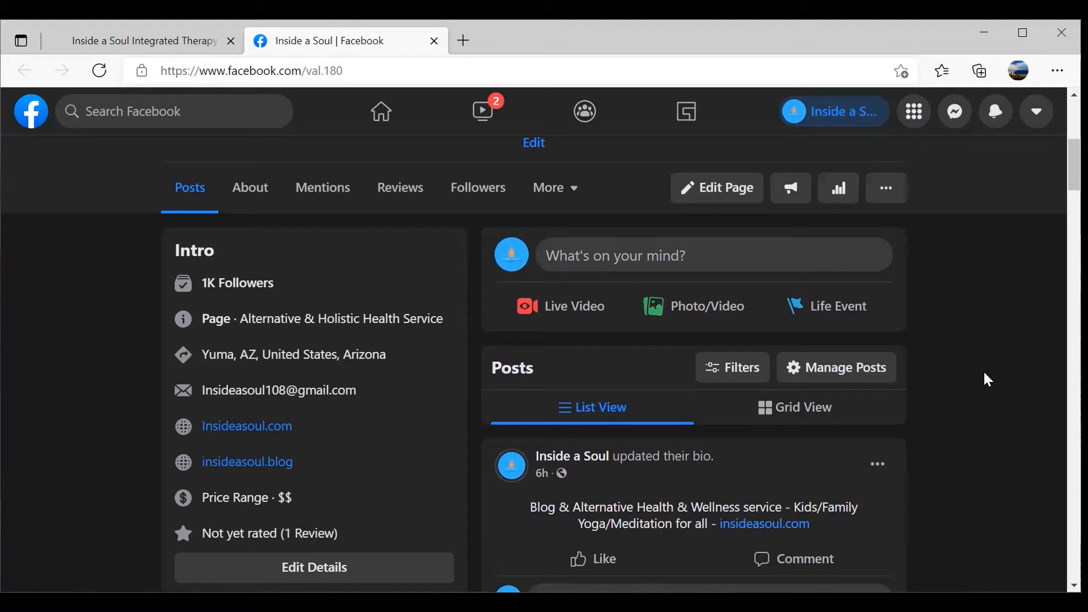
scroll(down, 3)
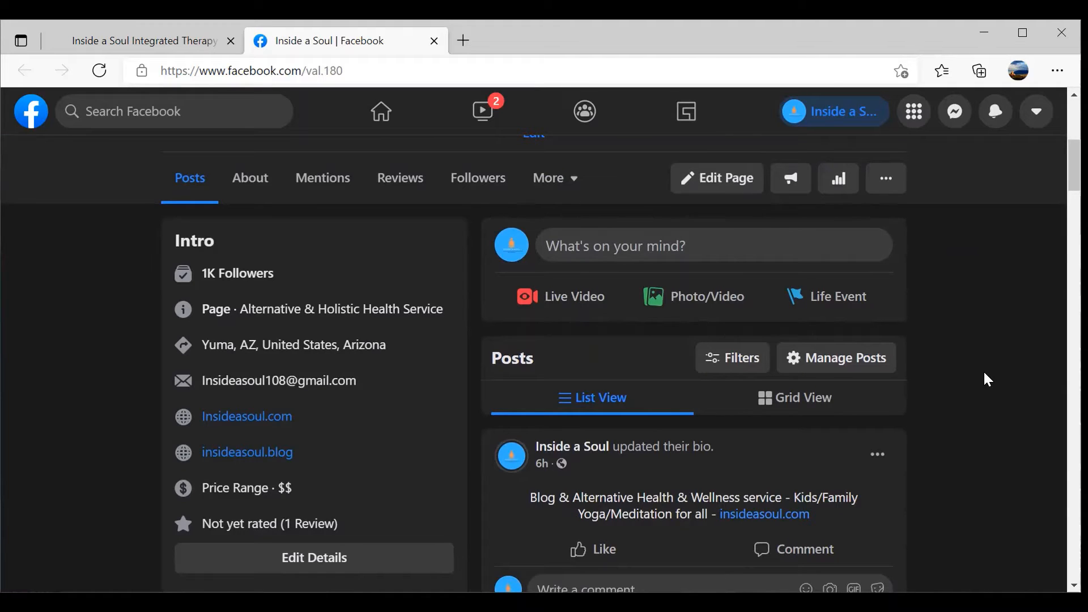
scroll(down, 3)
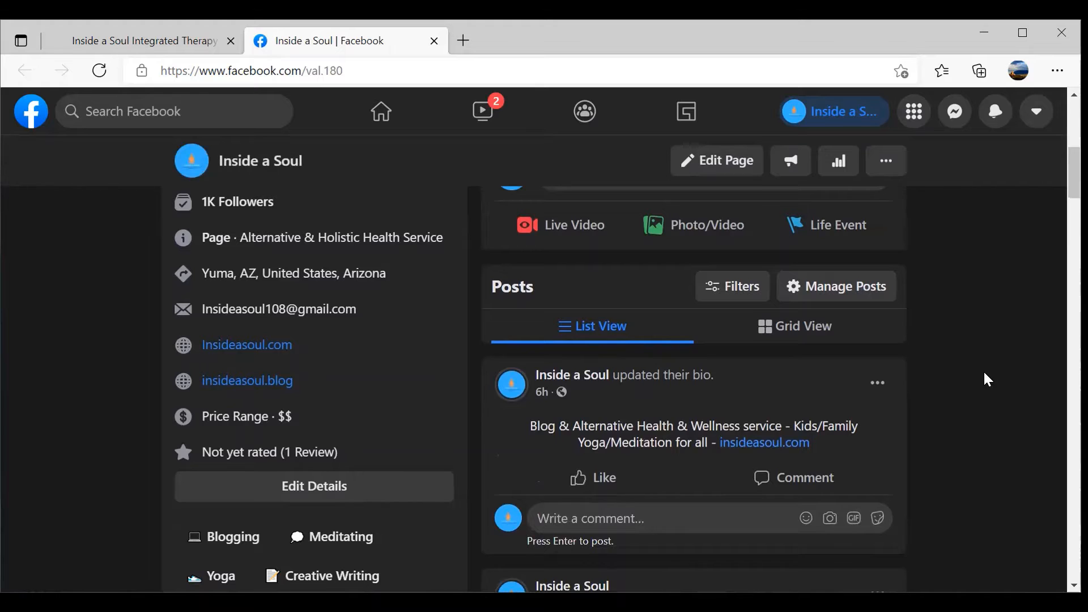
scroll(down, 3)
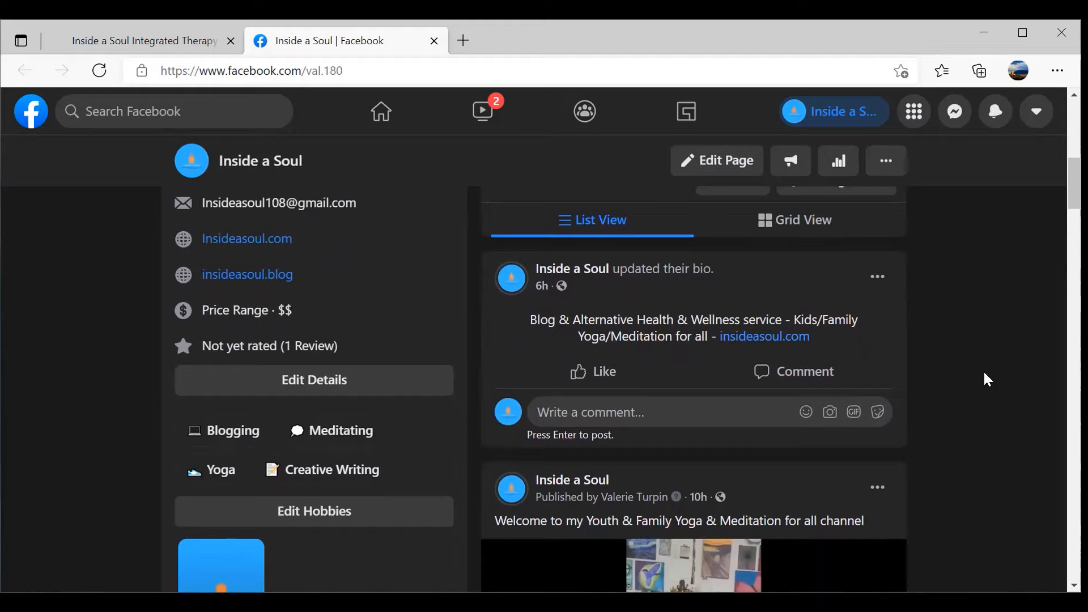
scroll(down, 3)
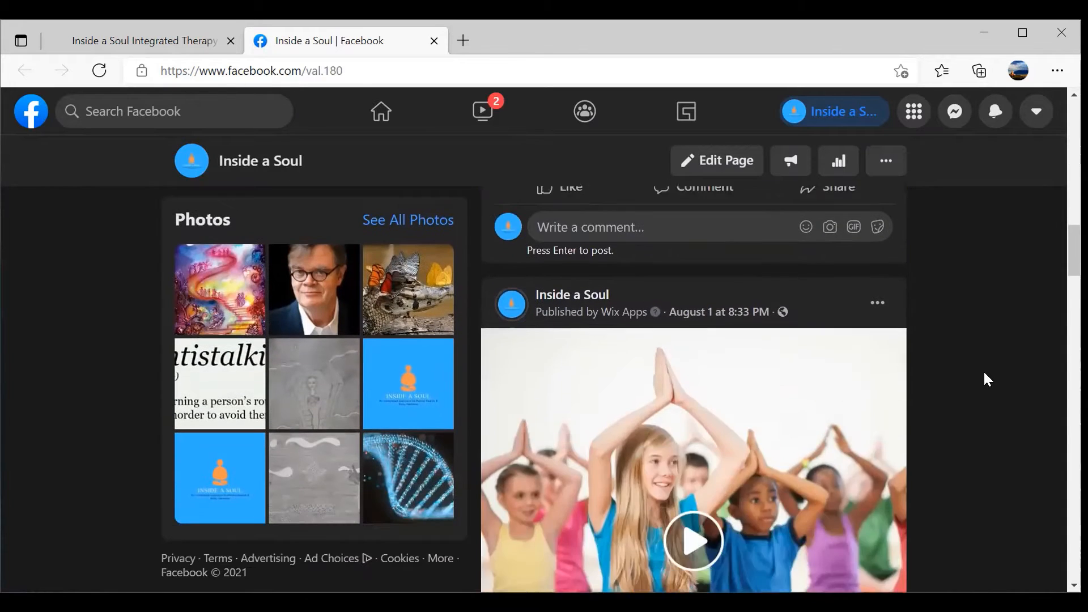
scroll(down, 3)
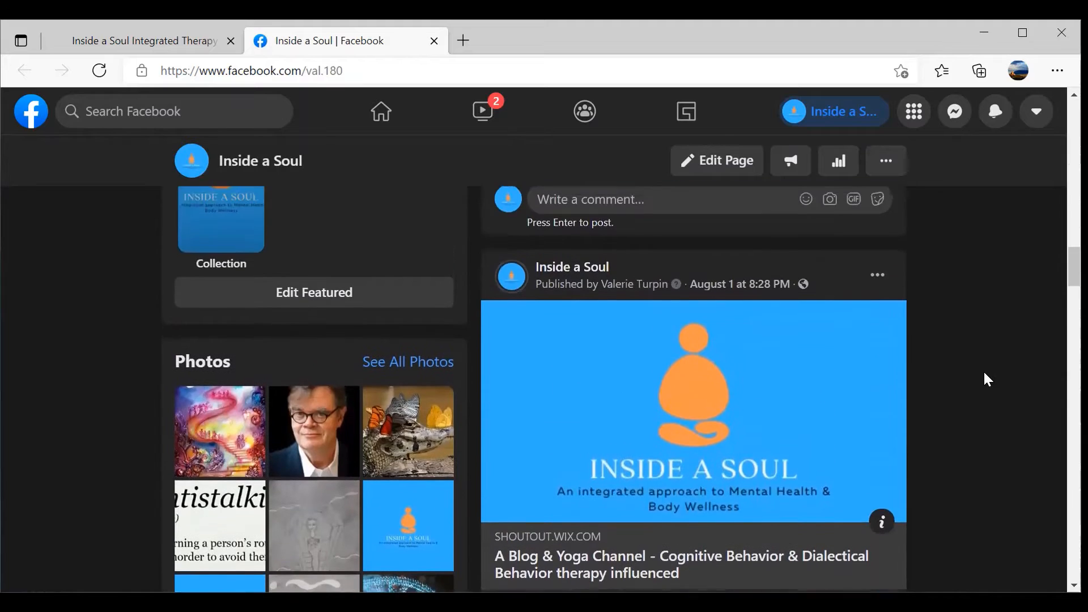
scroll(down, 3)
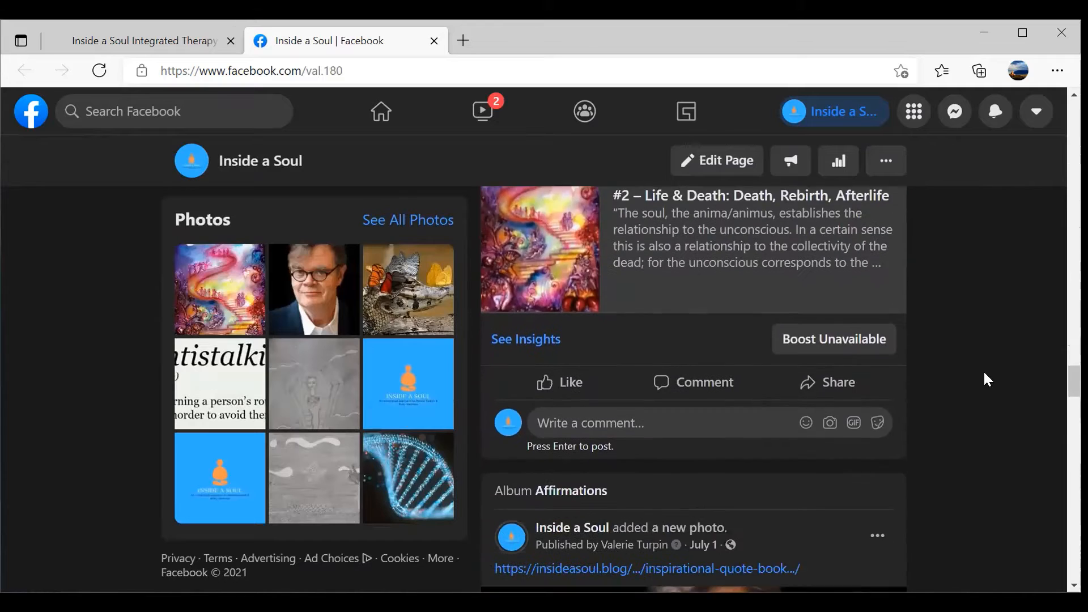
scroll(down, 3)
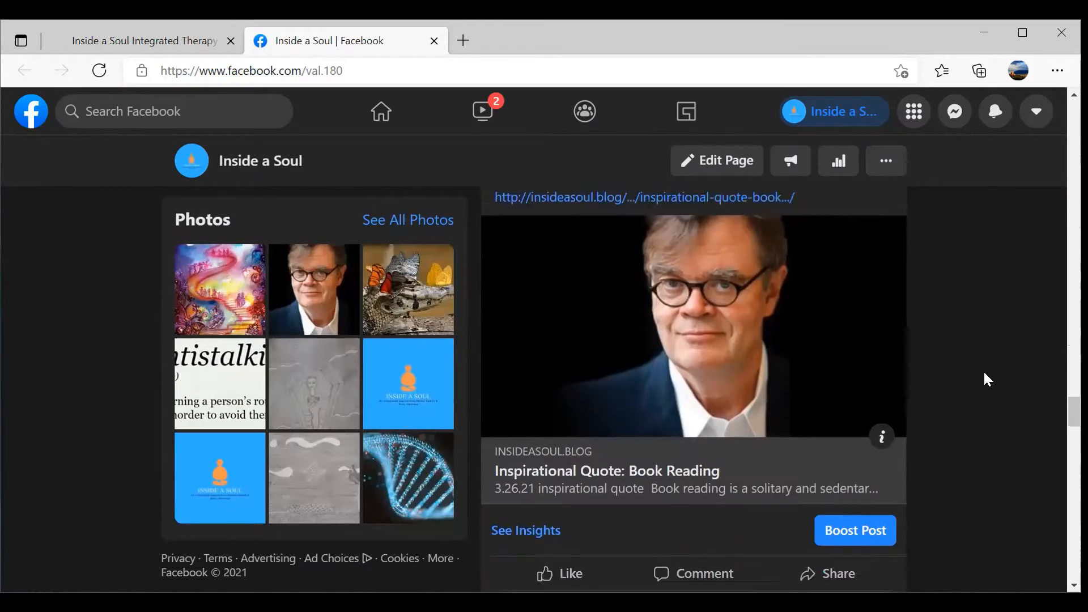
scroll(down, 3)
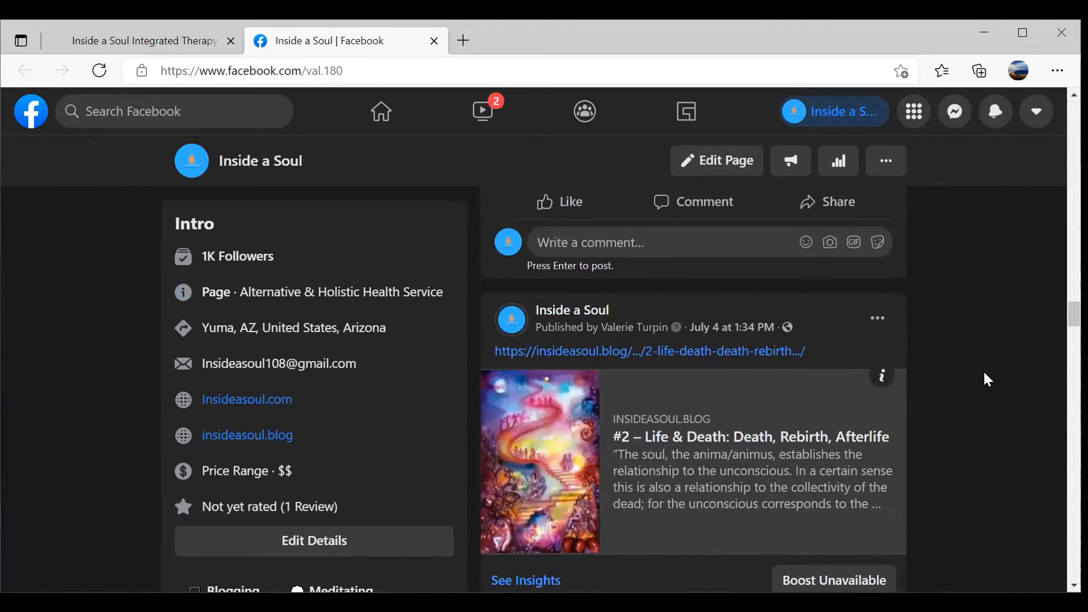
scroll(down, 3)
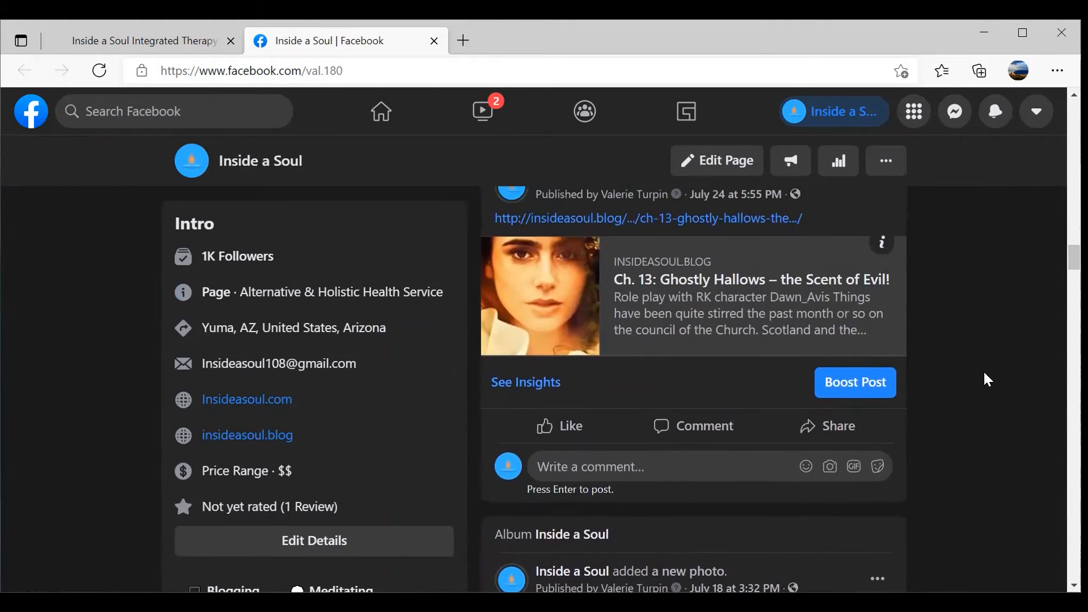
scroll(down, 3)
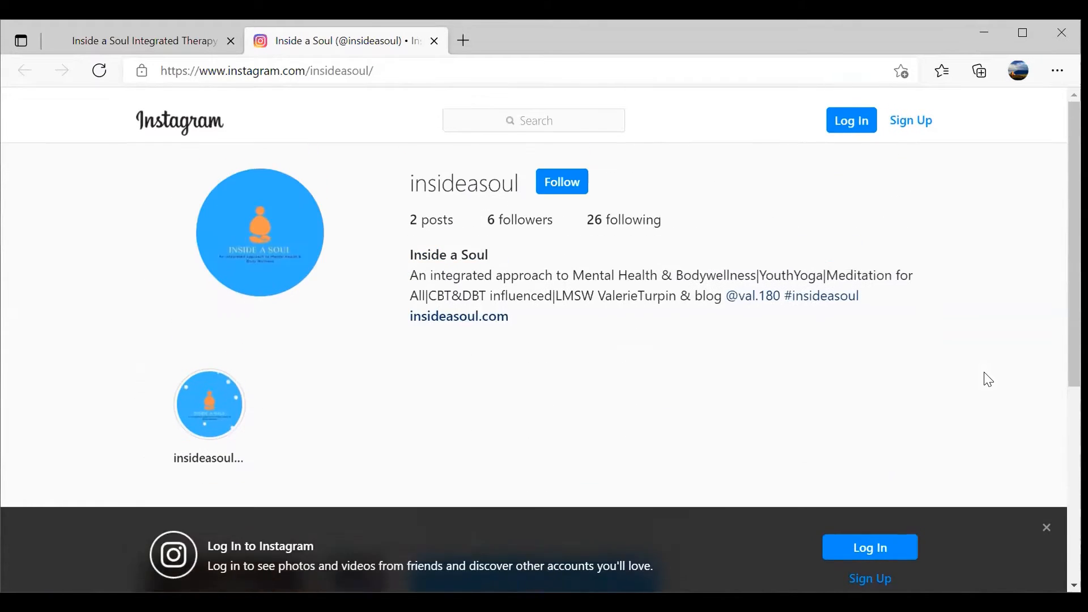
scroll(down, 3)
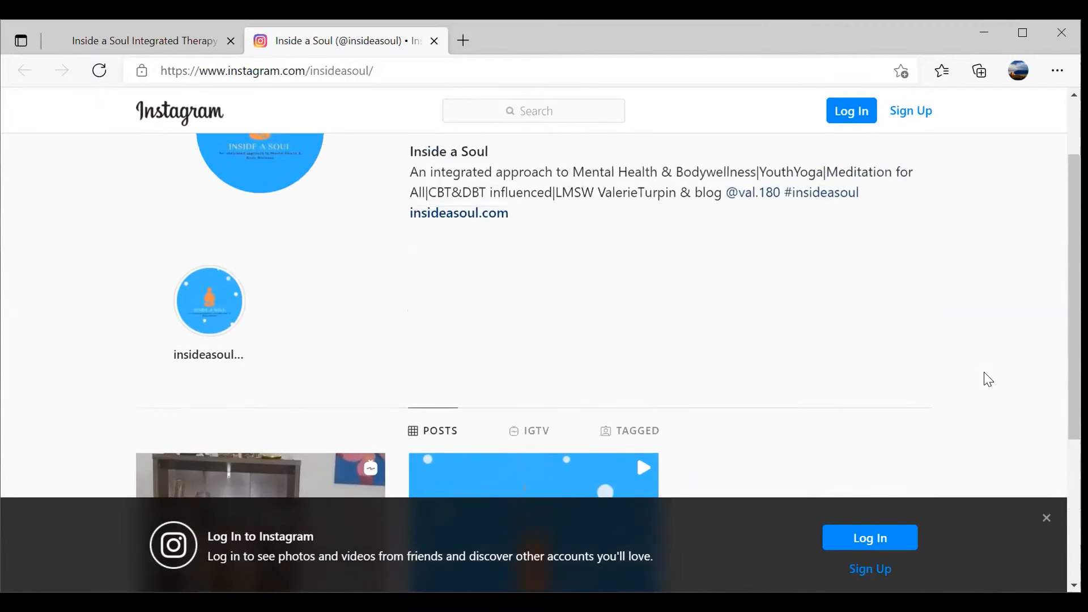
scroll(up, 3)
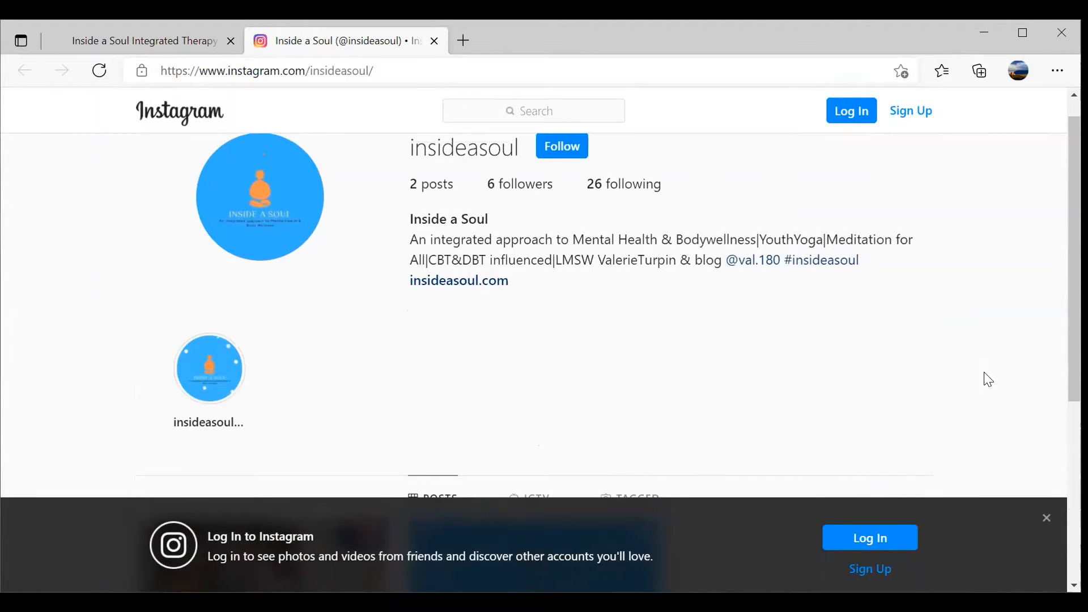
click(752, 260)
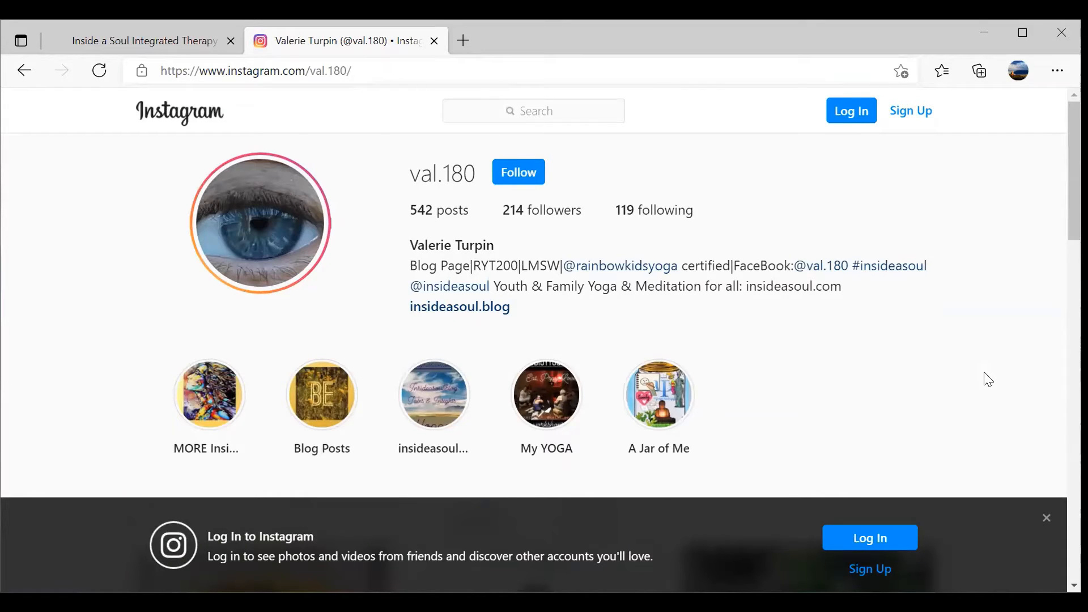
scroll(down, 3)
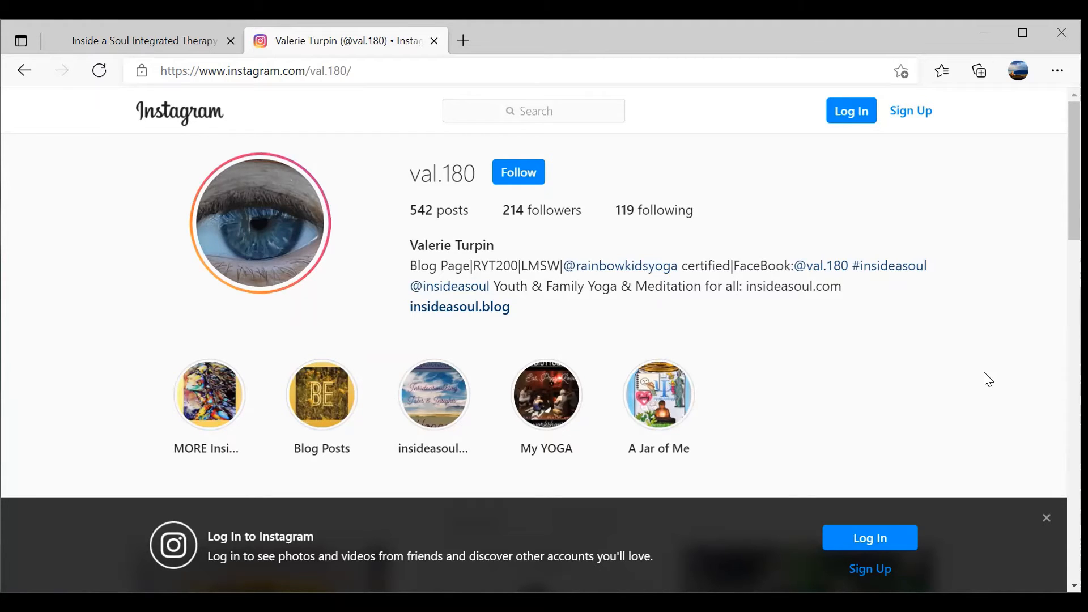
scroll(down, 3)
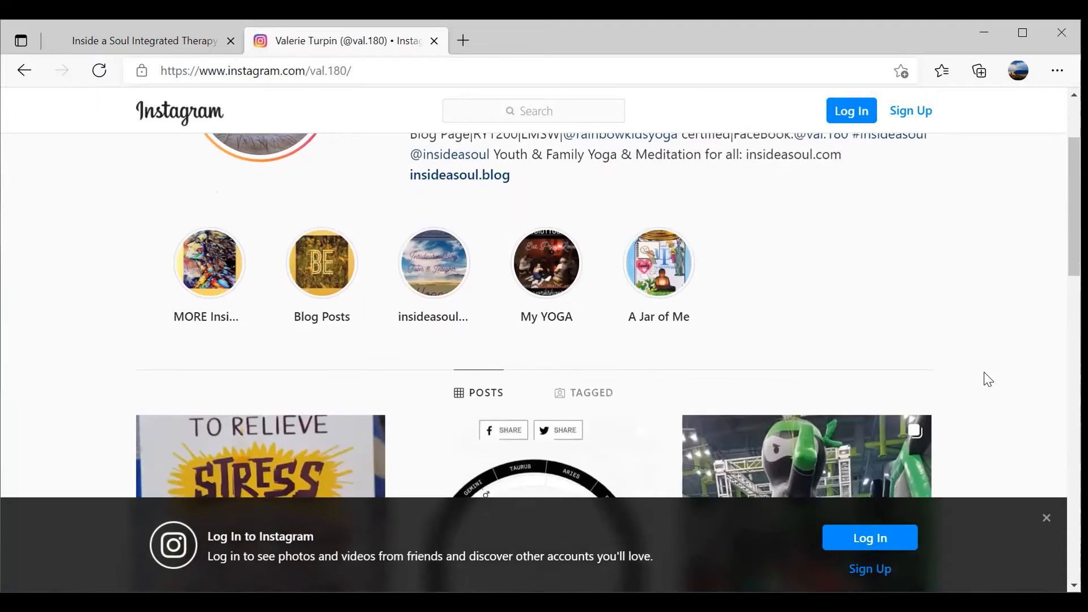
scroll(down, 3)
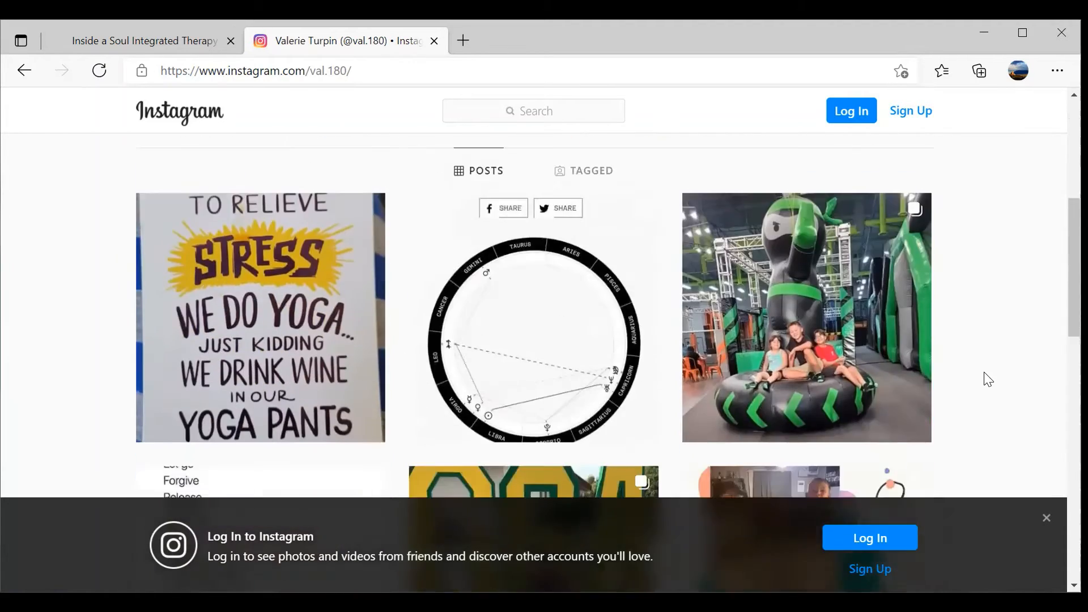
scroll(down, 3)
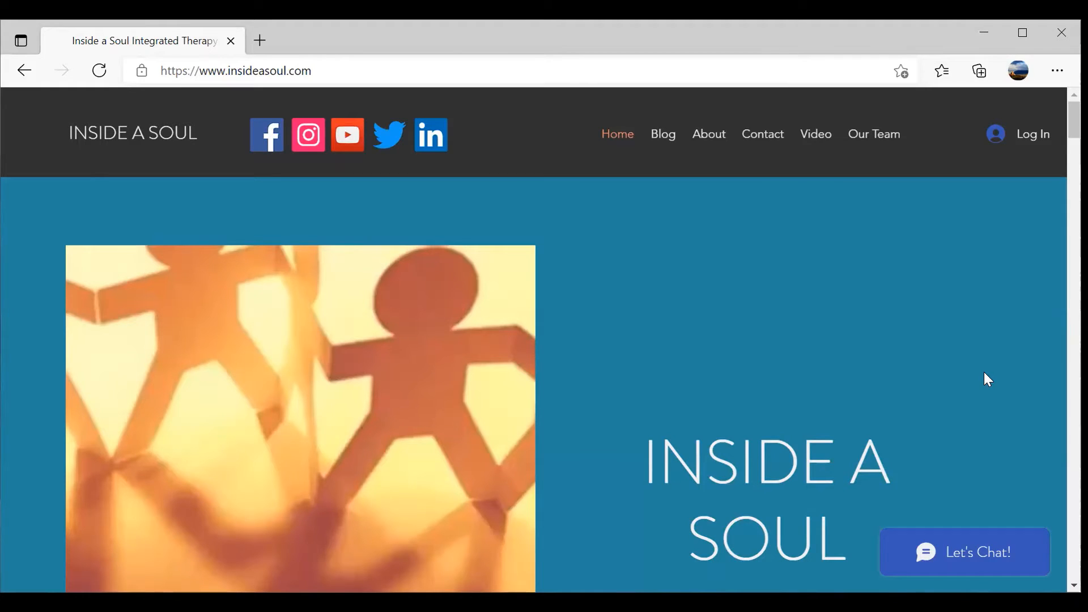
- Scroll the home page past the All About section down to the Youth Yoga Channel listing
click(347, 135)
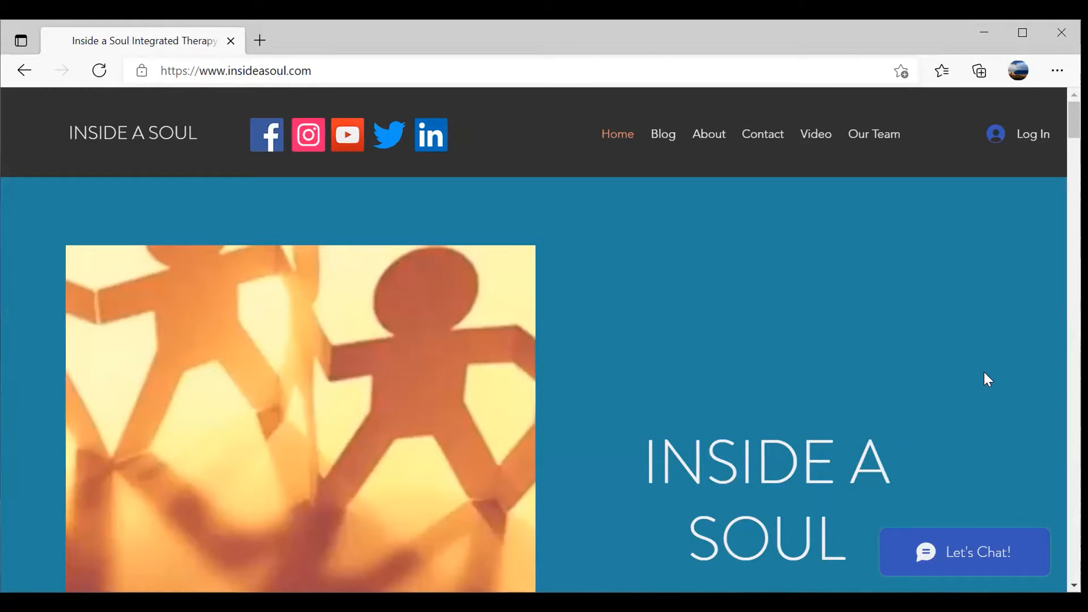
scroll(down, 3)
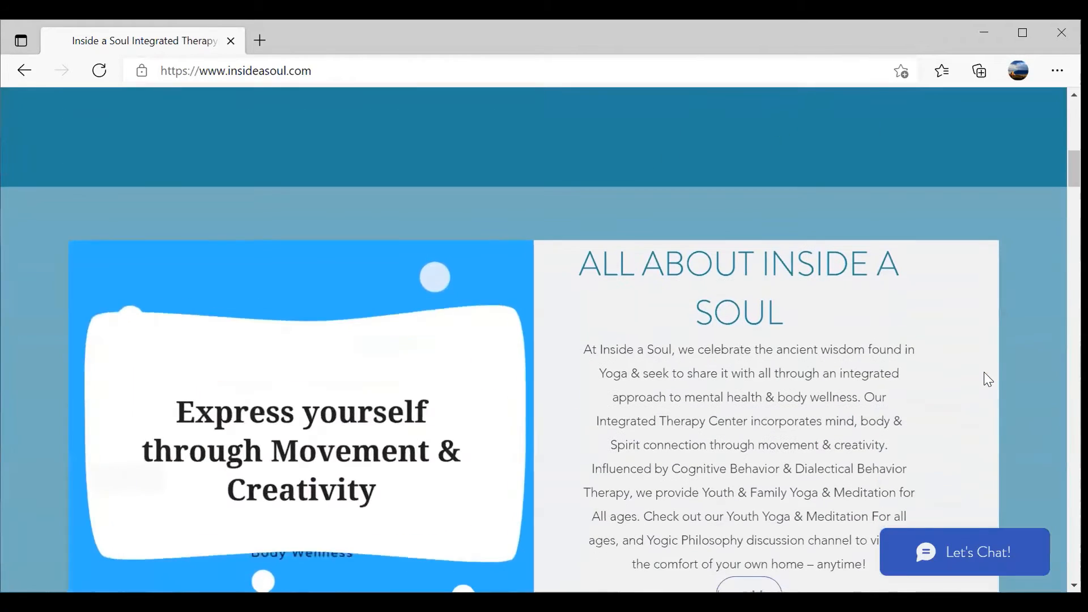
scroll(down, 3)
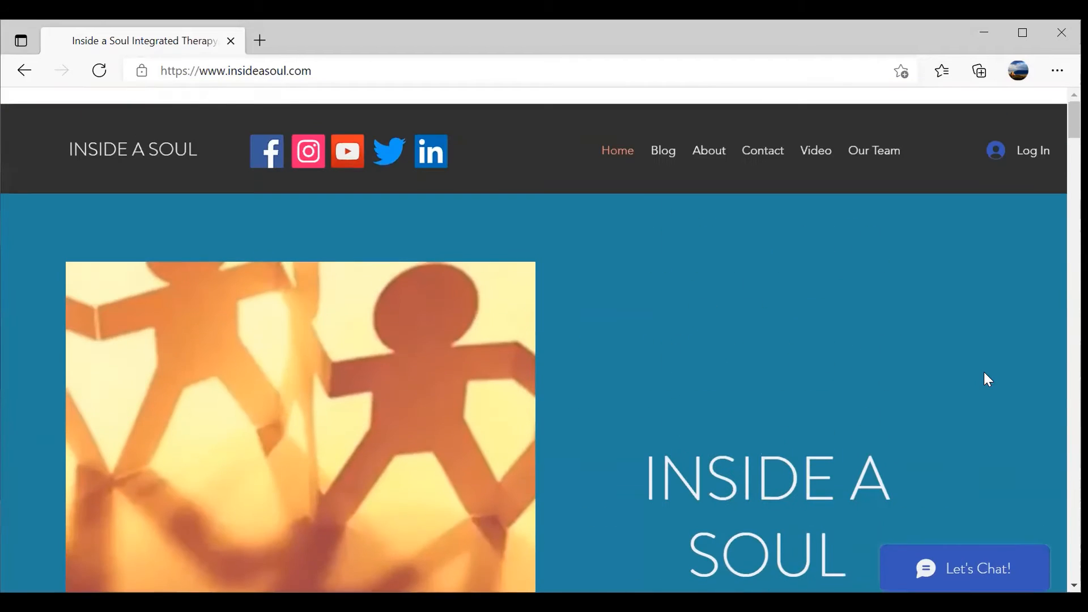
scroll(down, 3)
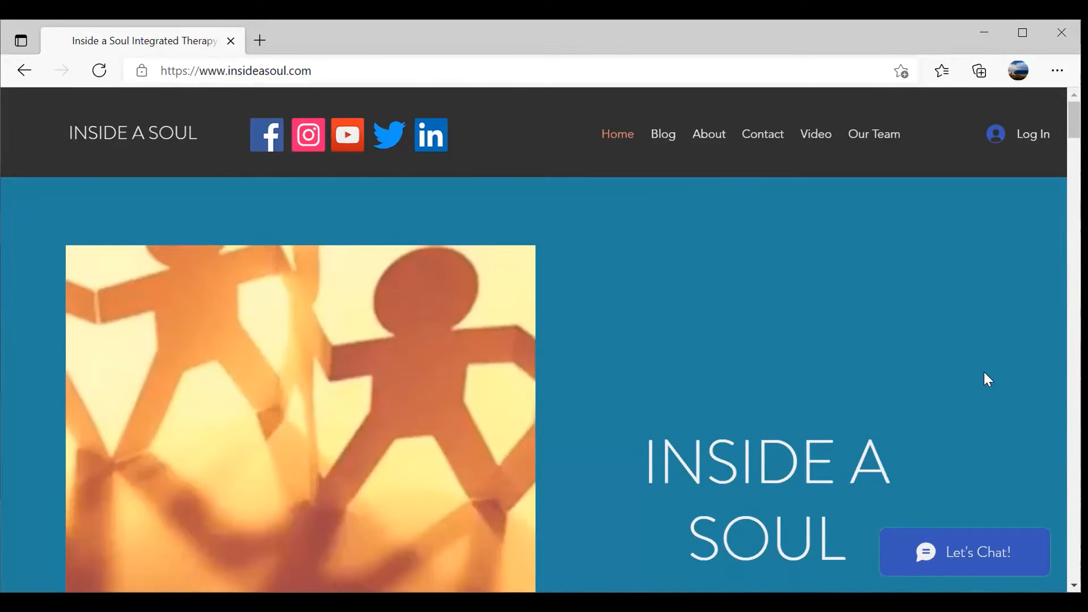
scroll(down, 3)
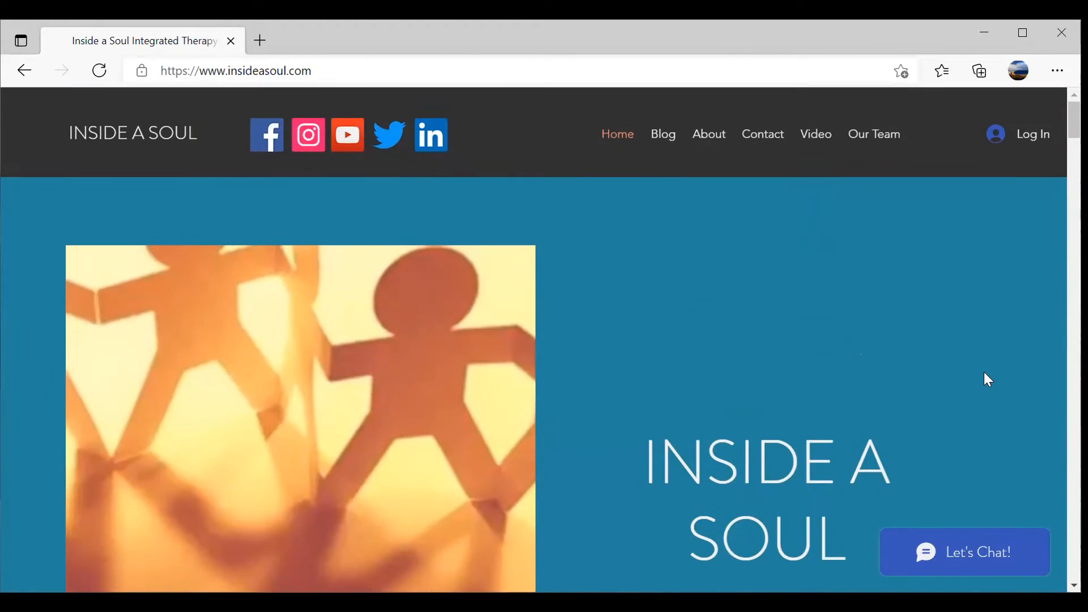
scroll(down, 3)
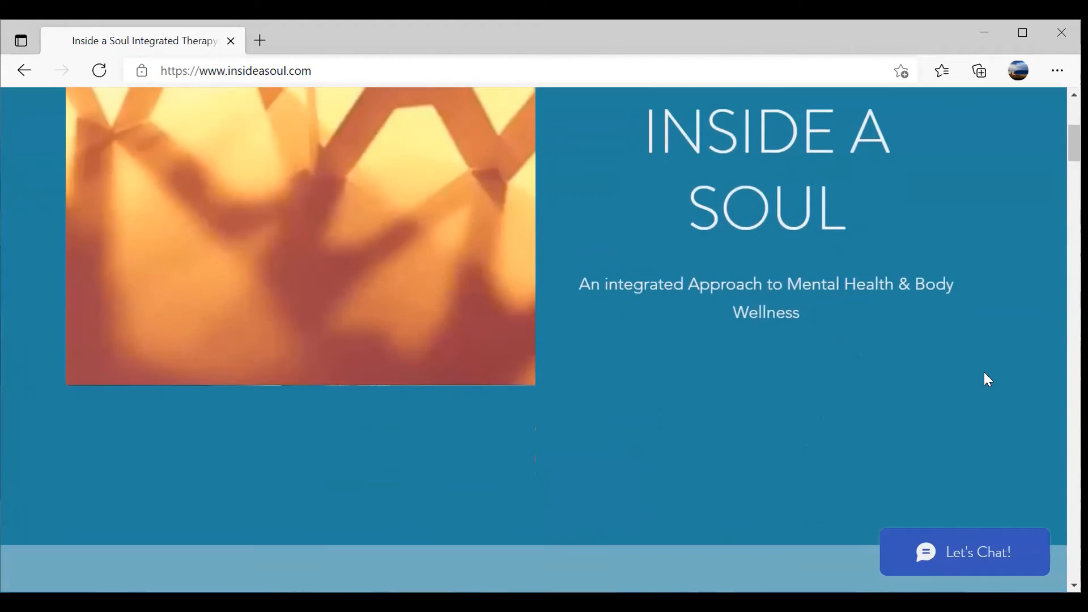
scroll(down, 3)
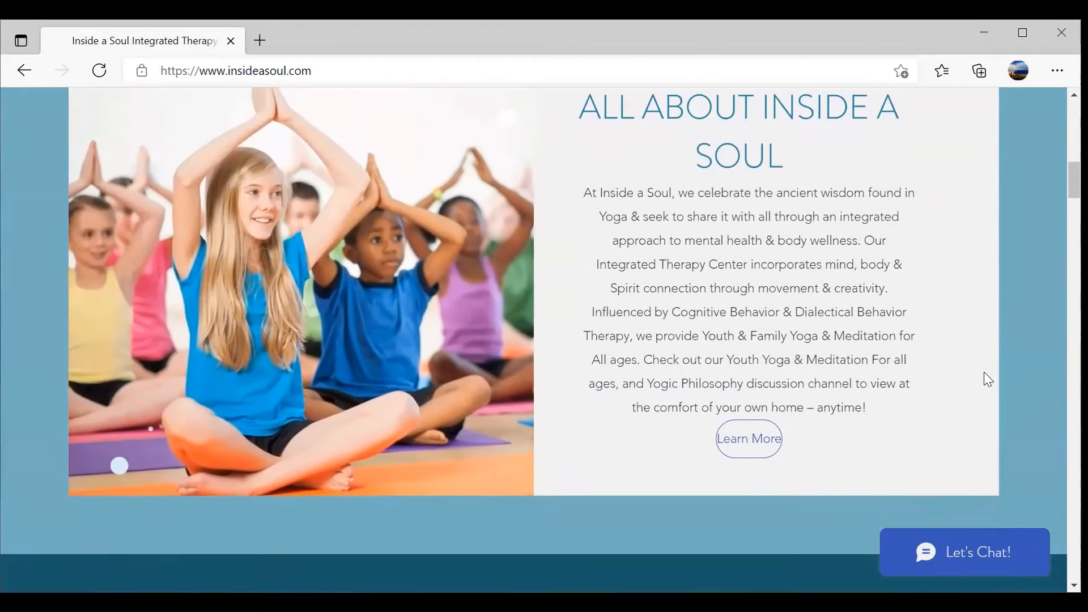
scroll(down, 3)
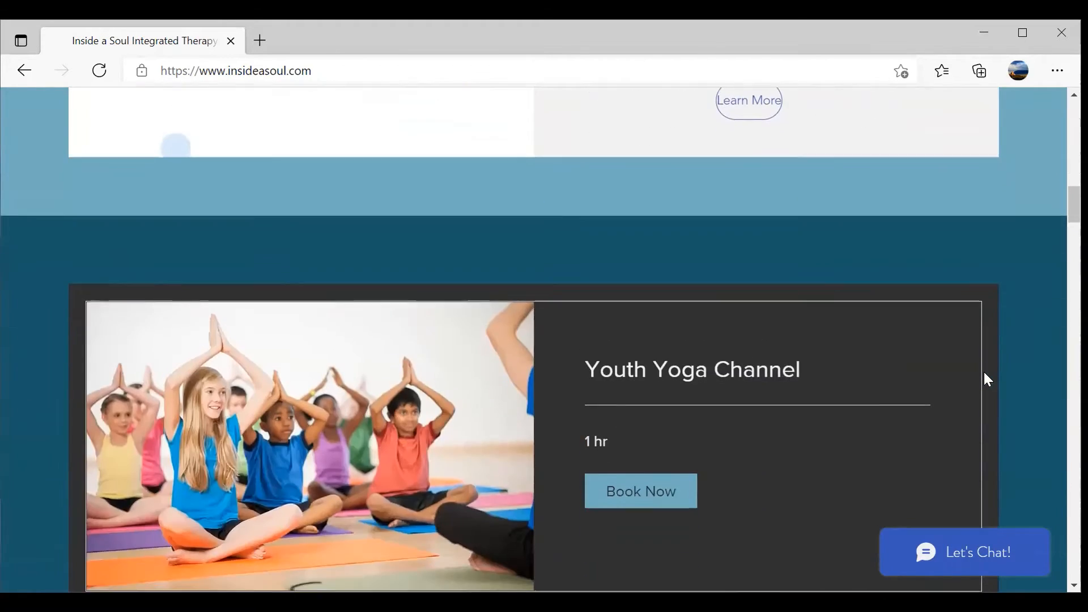
- View the About page, then go on to the Video page with the Meditation for All channel
click(749, 100)
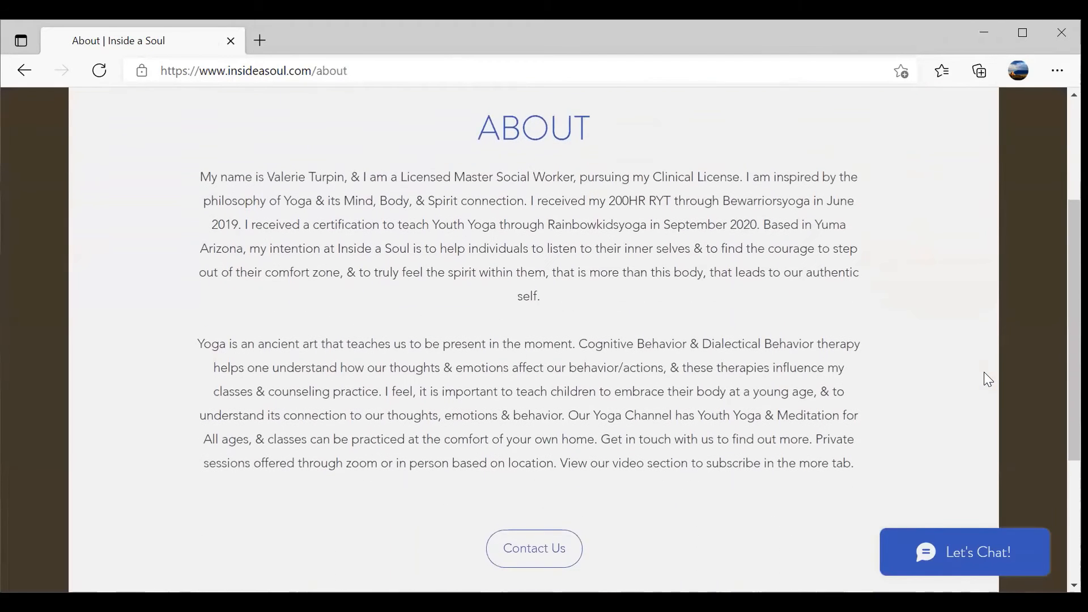
mouse_move(534, 548)
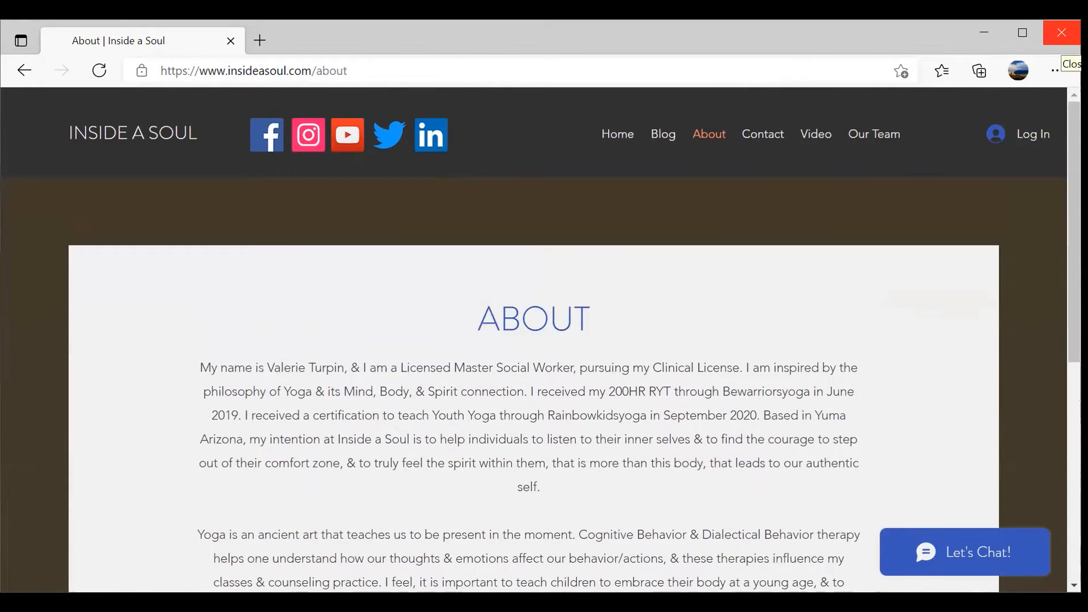
click(815, 134)
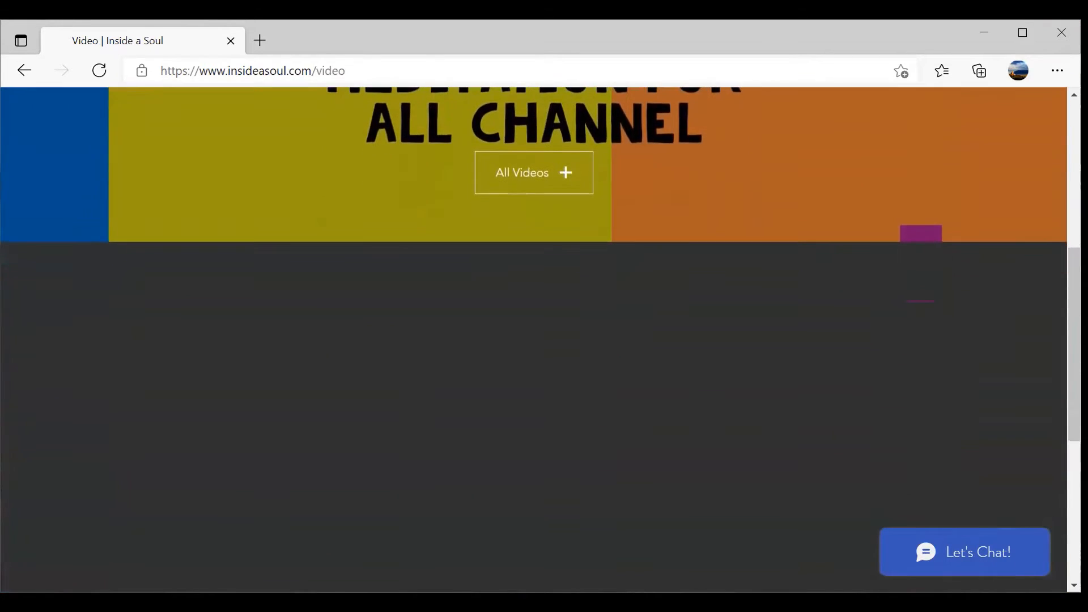
- Scroll back up the Video page
scroll(up, 3)
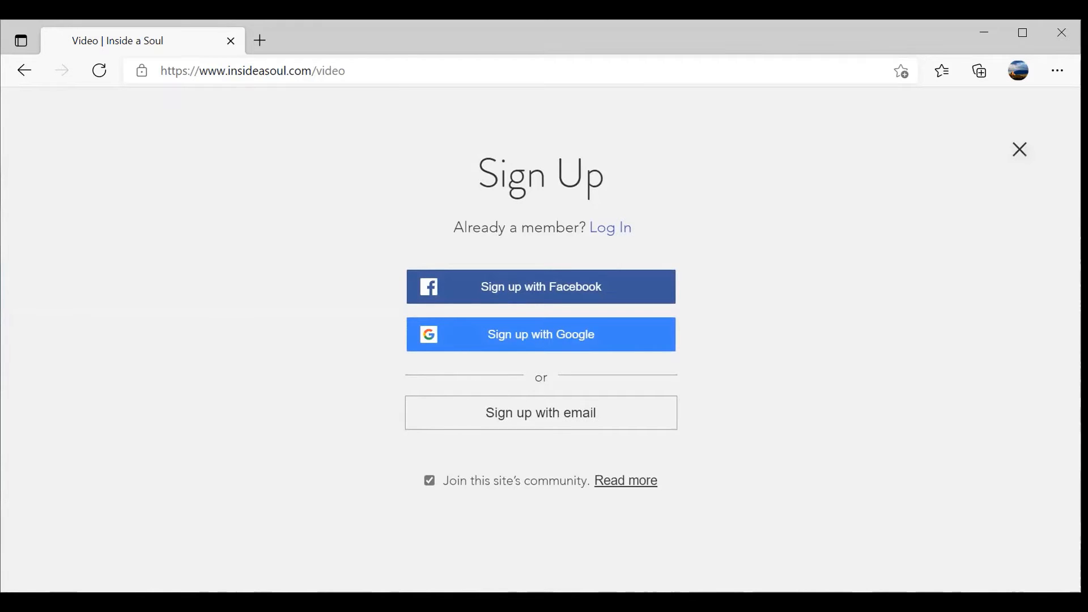
- Switch the Sign Up prompt to Log In and submit the member's login details
click(540, 412)
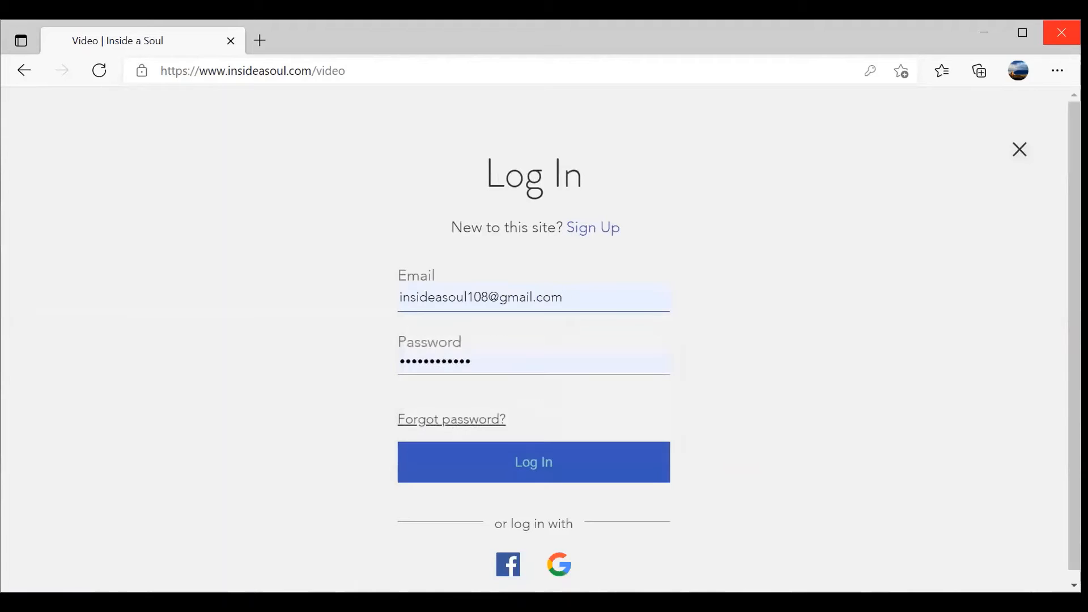
click(533, 462)
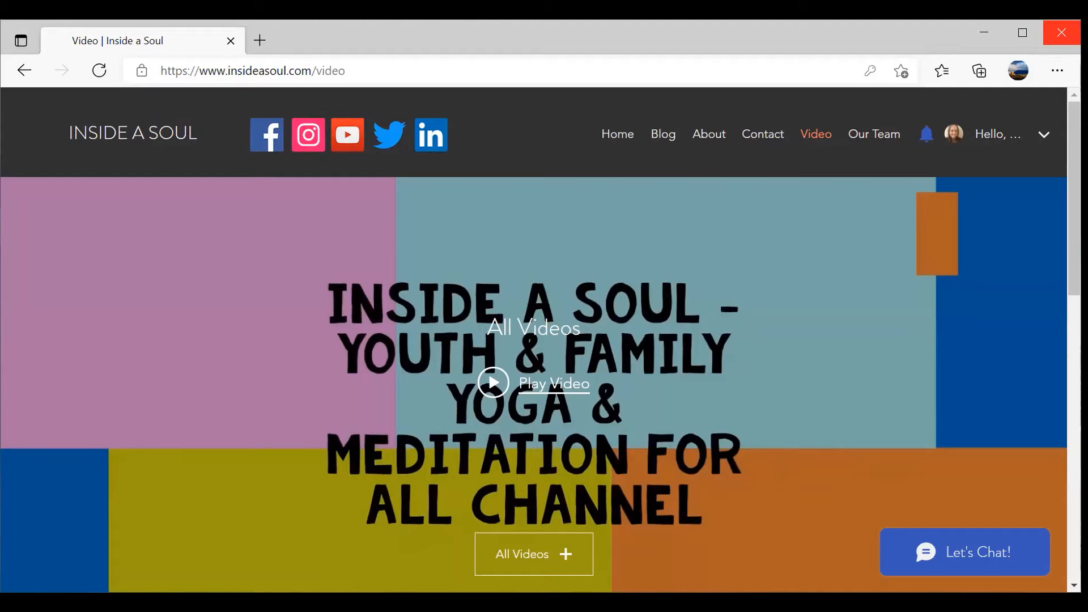
- Open the Our Team page, headed Care and Commitment, and scroll it
click(874, 134)
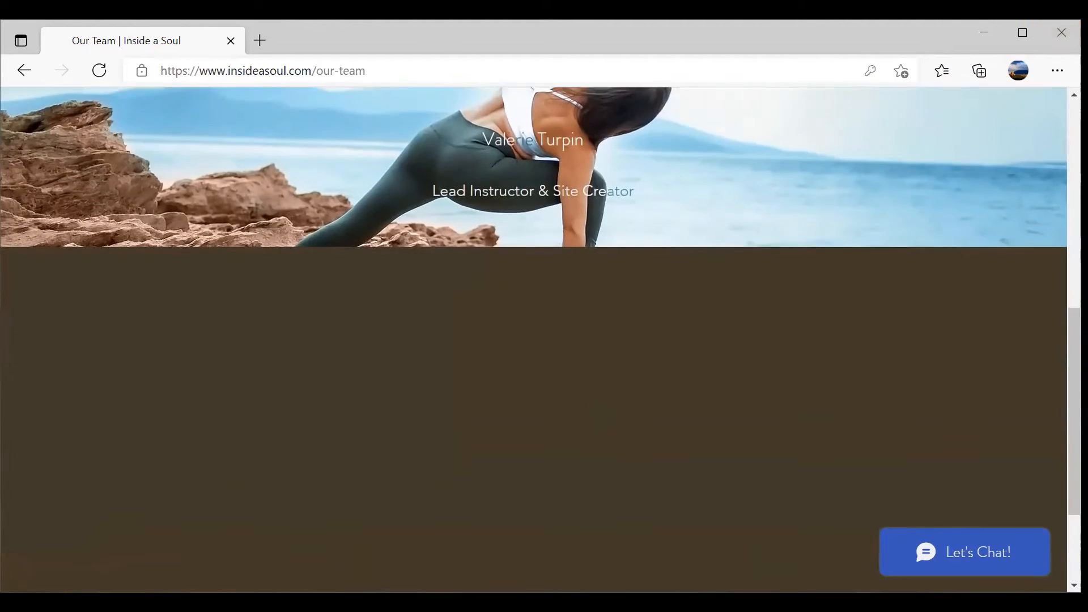
scroll(up, 3)
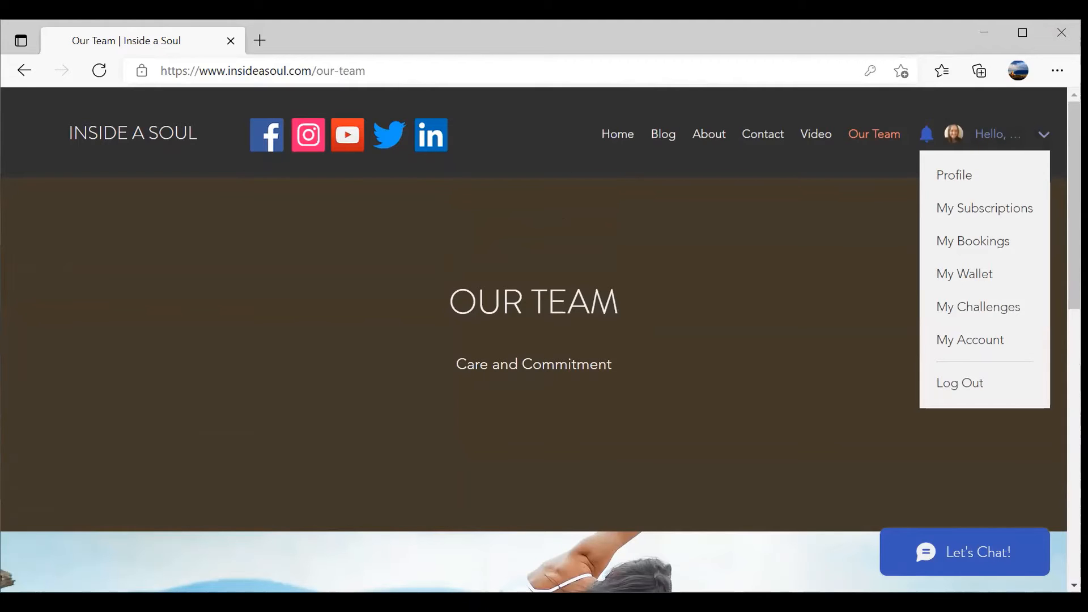
- Go from My Subscriptions to View Plans & Pricing, then reopen the member account menu
click(1043, 134)
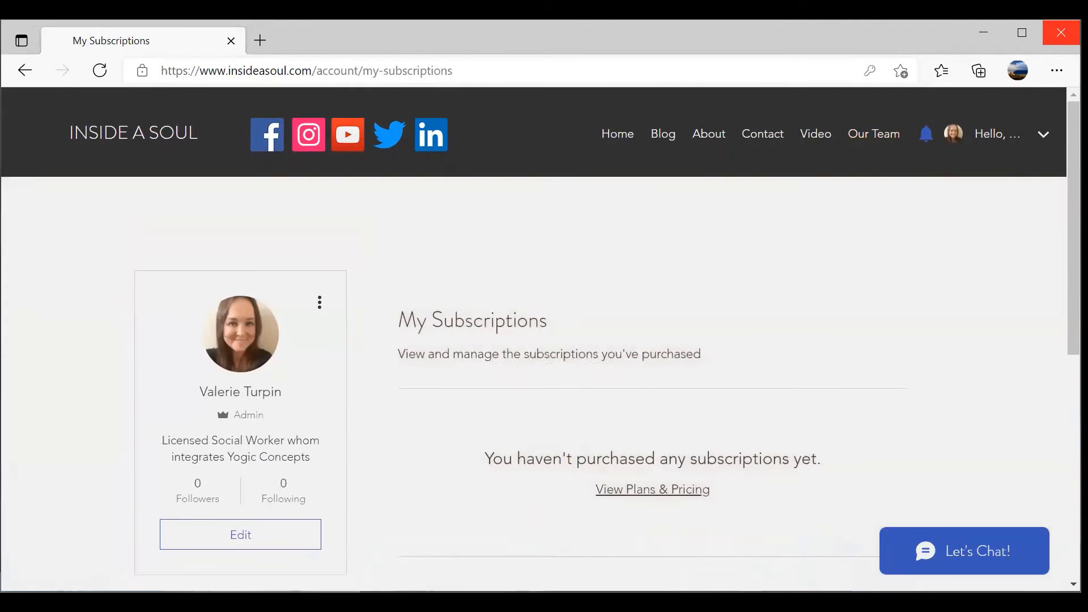
scroll(down, 3)
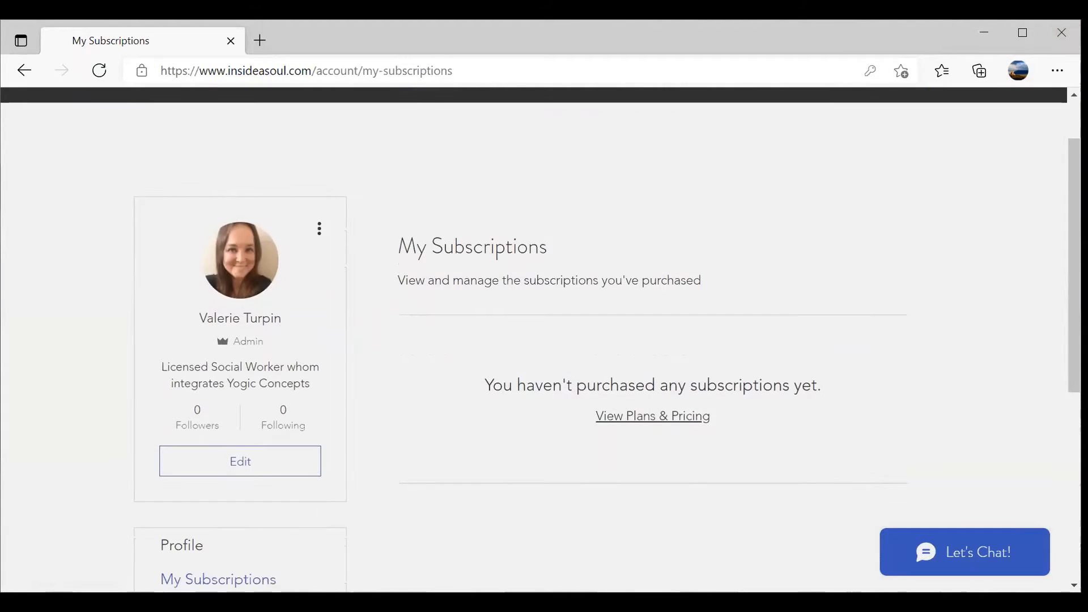
click(651, 415)
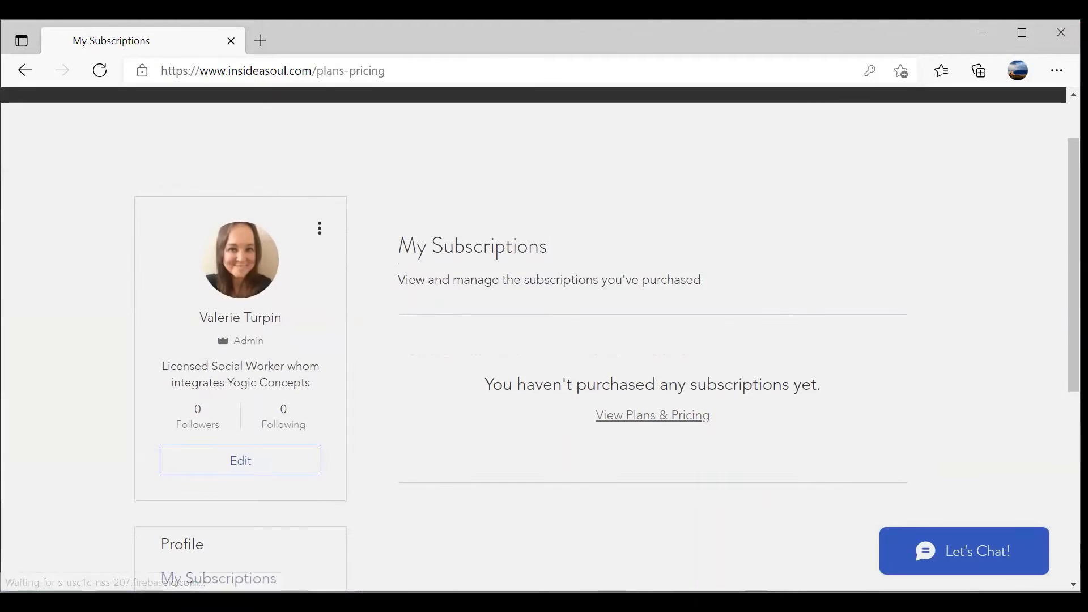
click(651, 415)
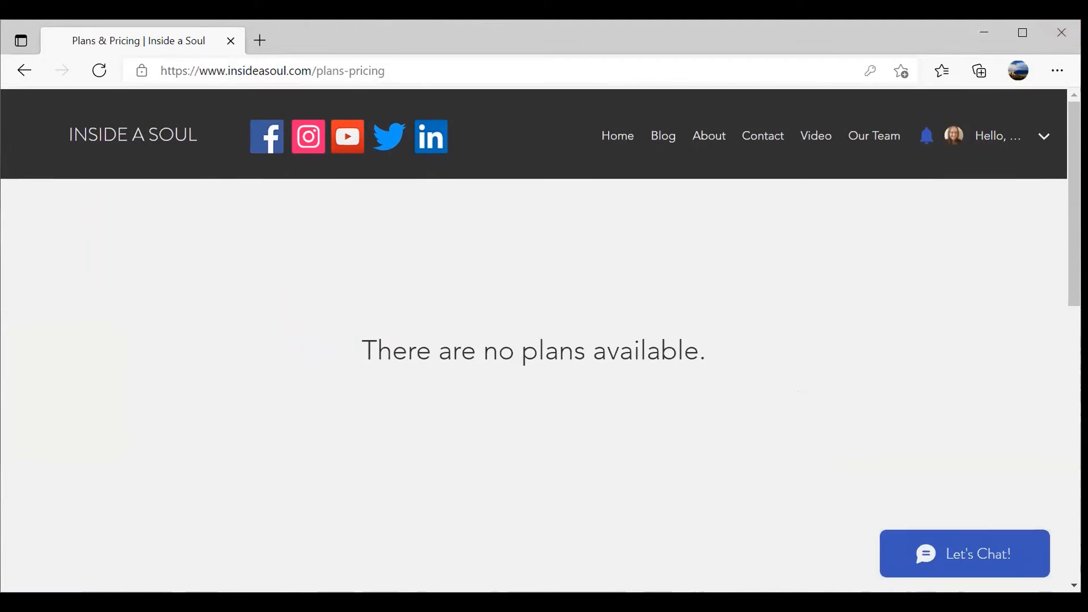
scroll(down, 3)
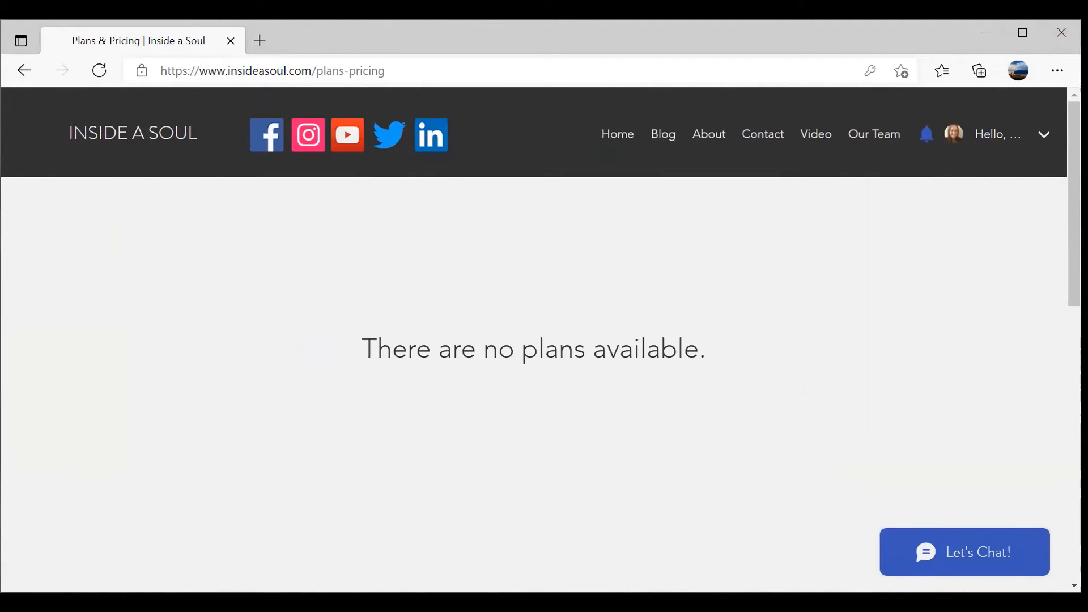
click(1042, 134)
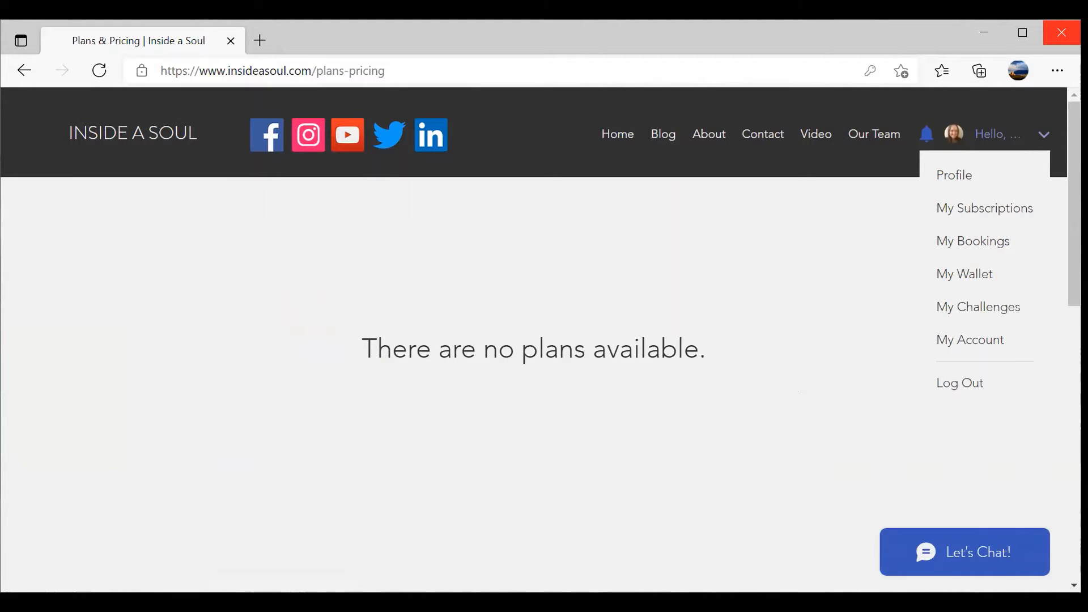
- Open the member's My Bookings page and scroll through its empty Upcoming tab
click(1043, 133)
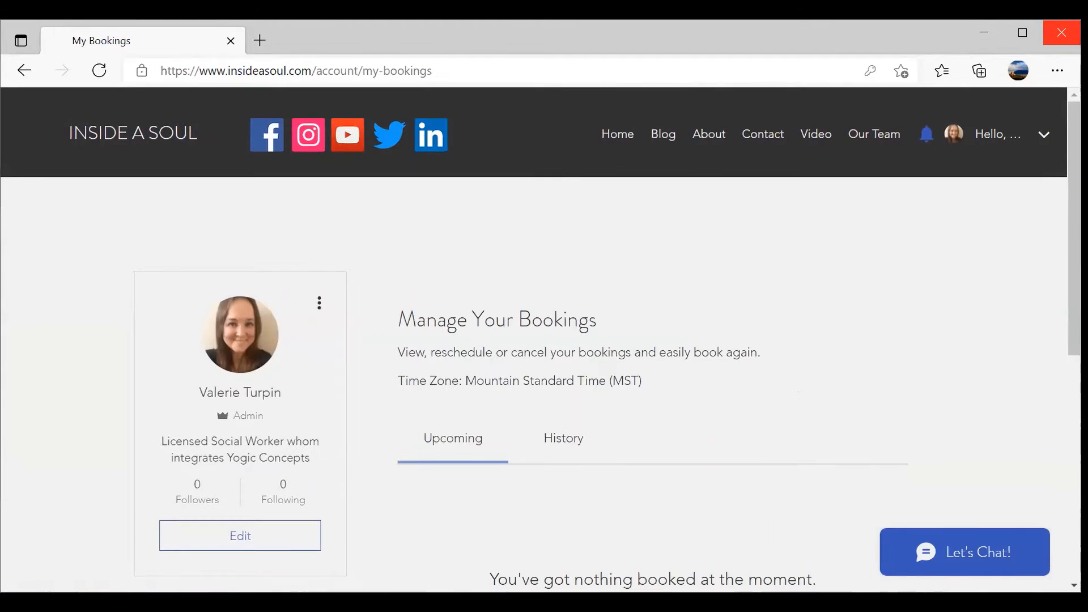
scroll(down, 3)
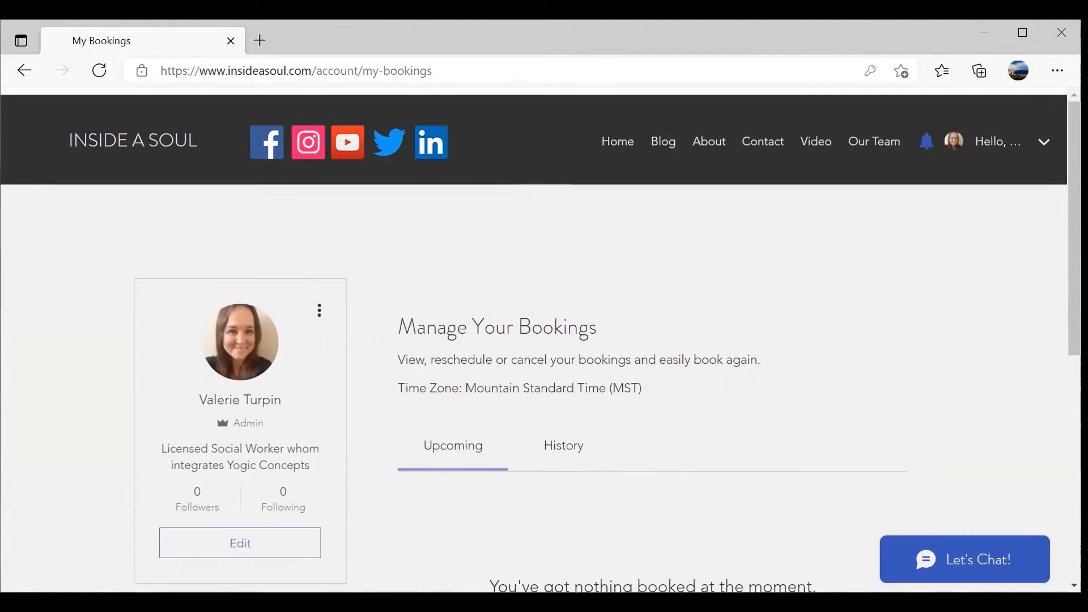
scroll(down, 3)
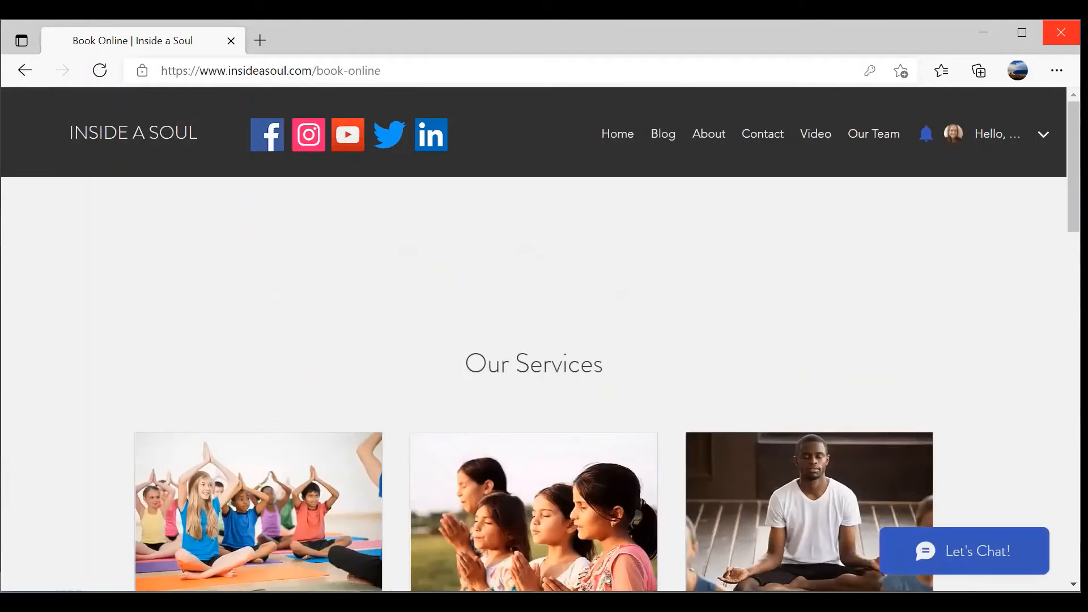
scroll(down, 3)
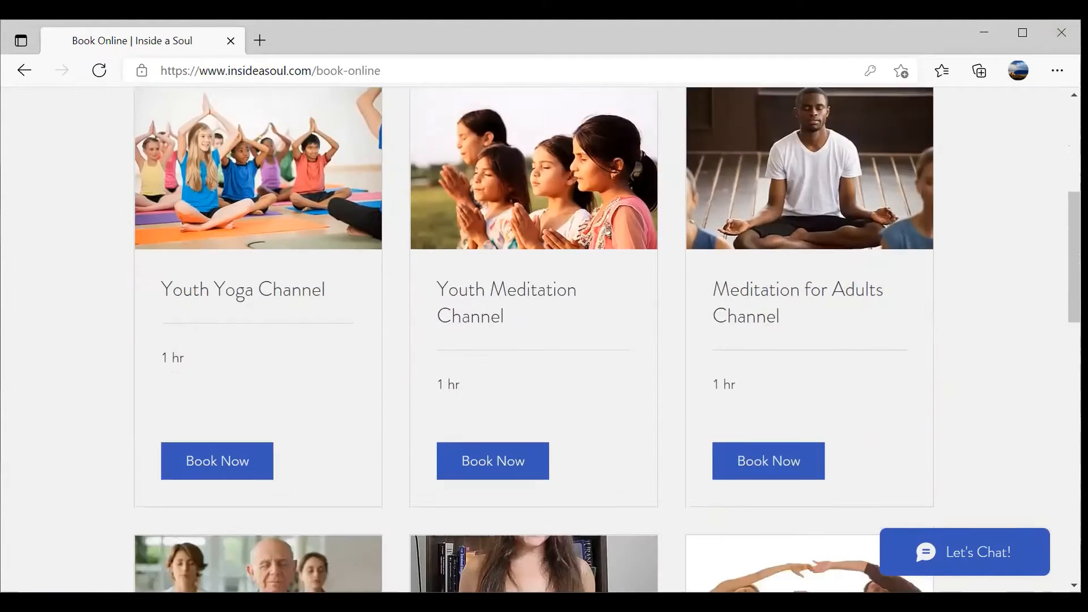
scroll(down, 3)
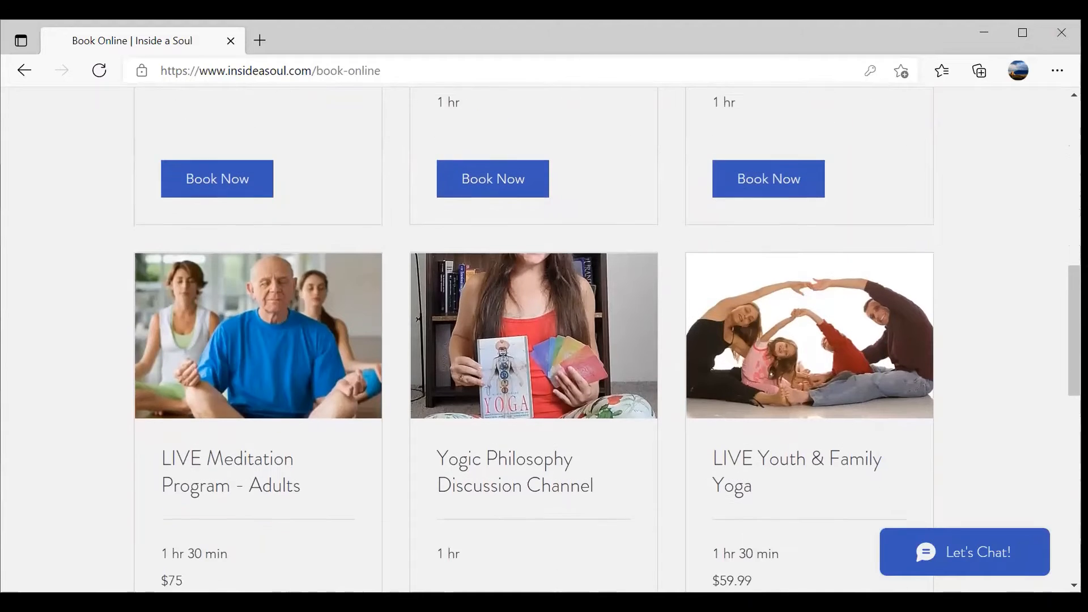
scroll(up, 3)
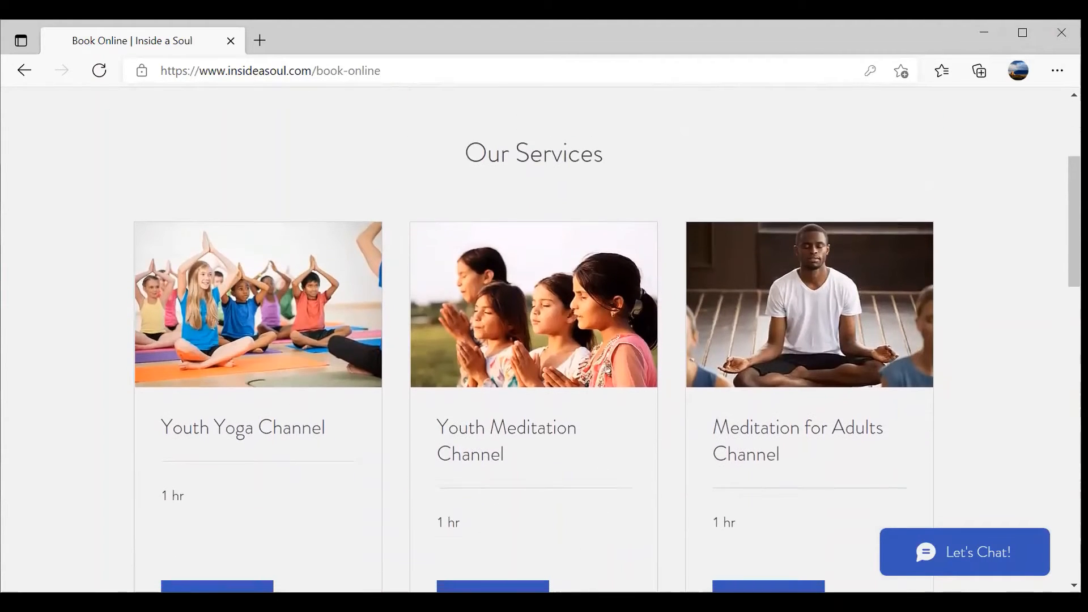
scroll(down, 3)
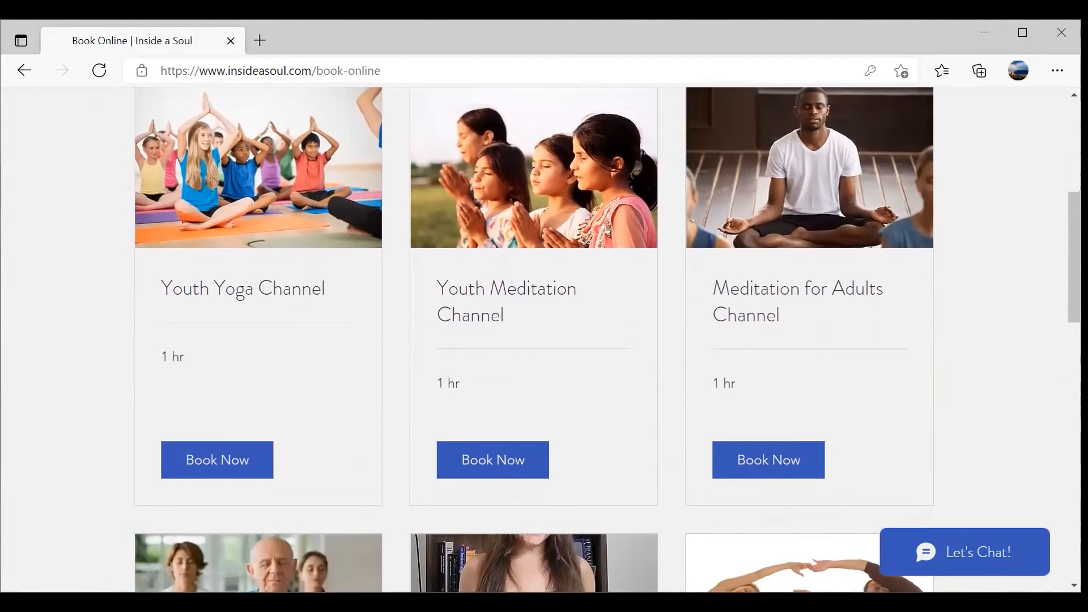
scroll(down, 3)
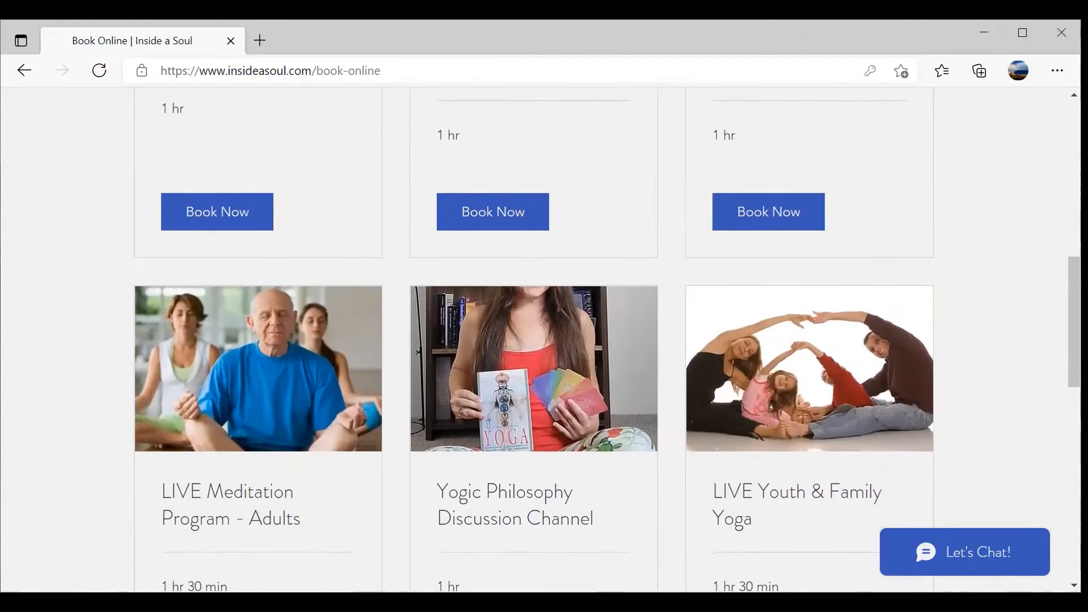
scroll(up, 3)
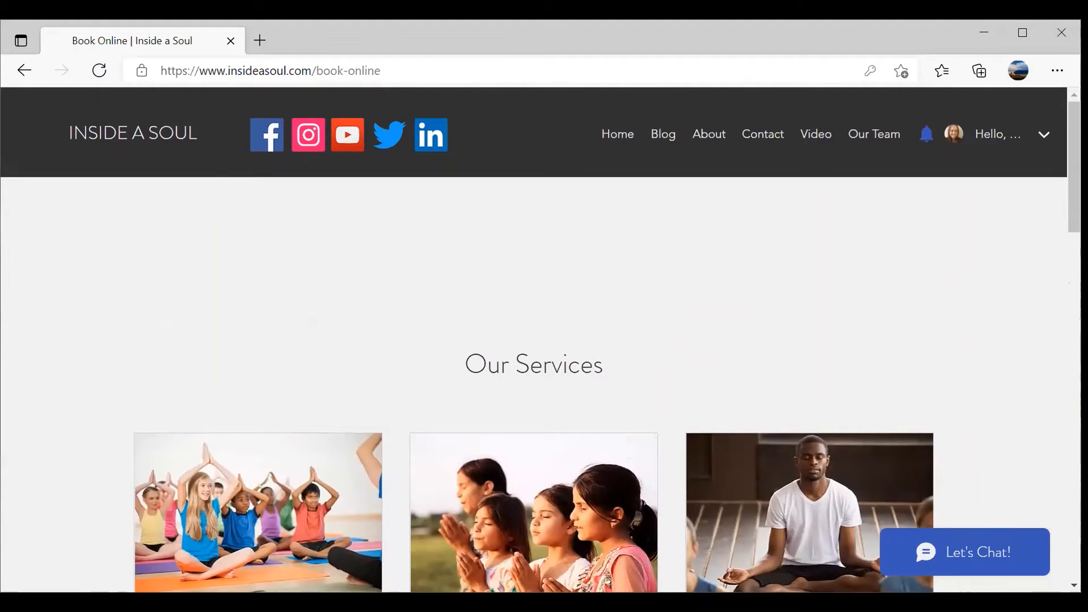
scroll(down, 3)
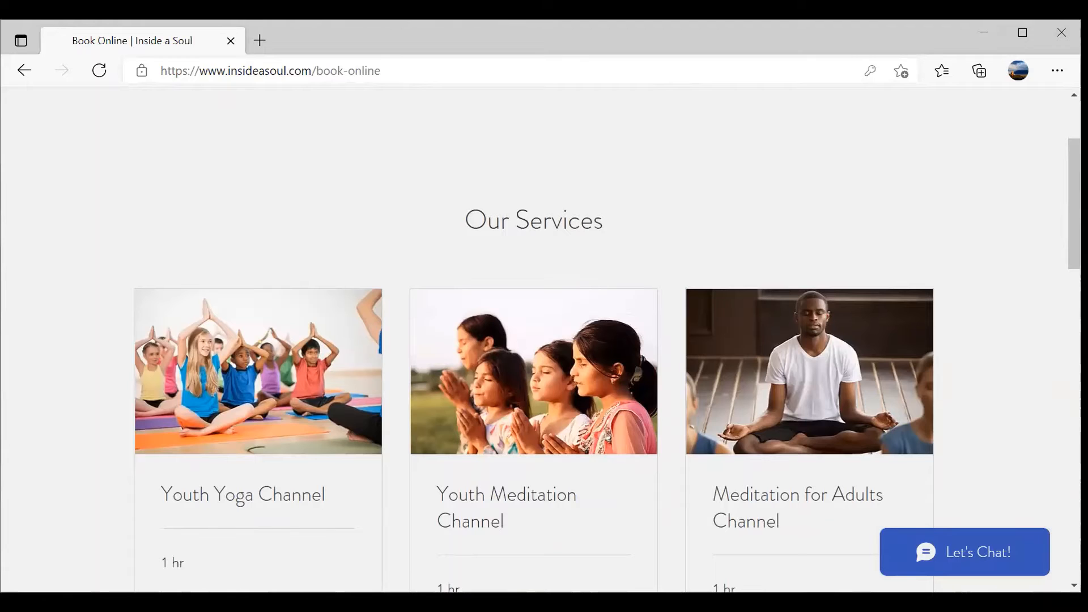
scroll(down, 3)
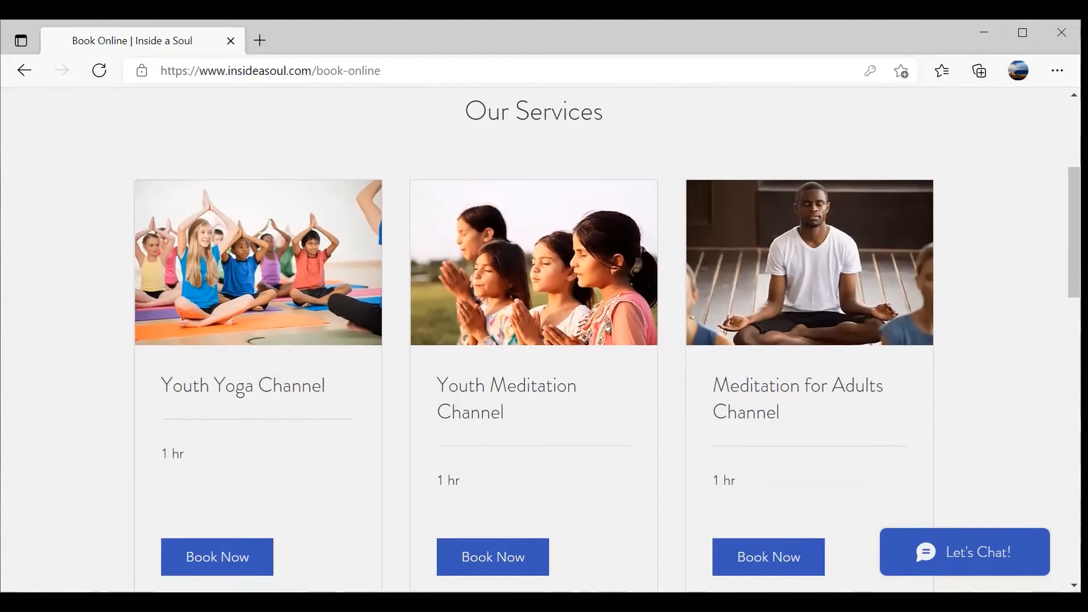
scroll(down, 3)
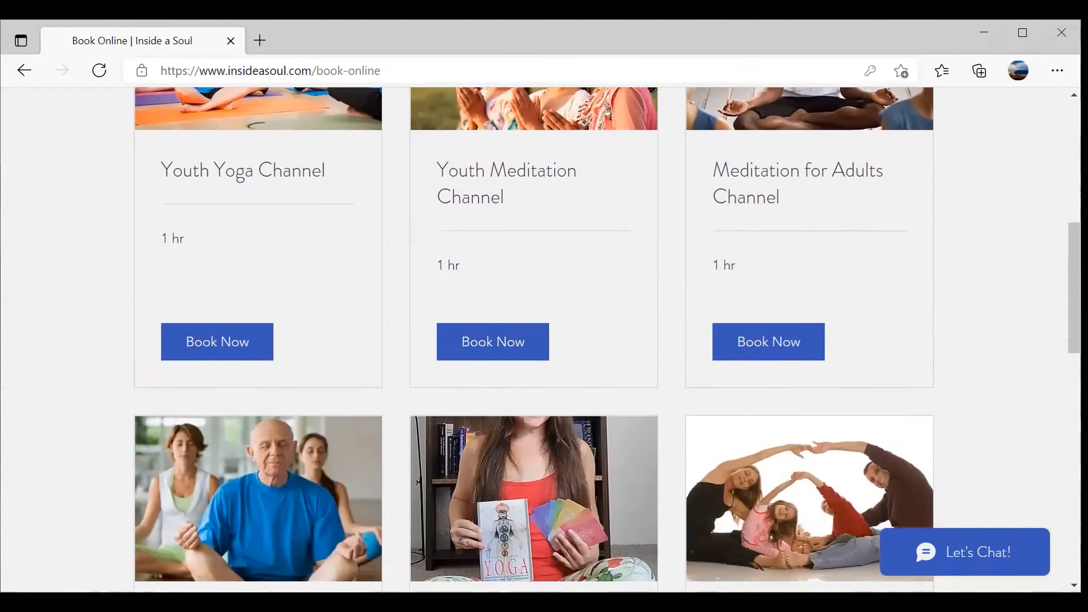
scroll(down, 3)
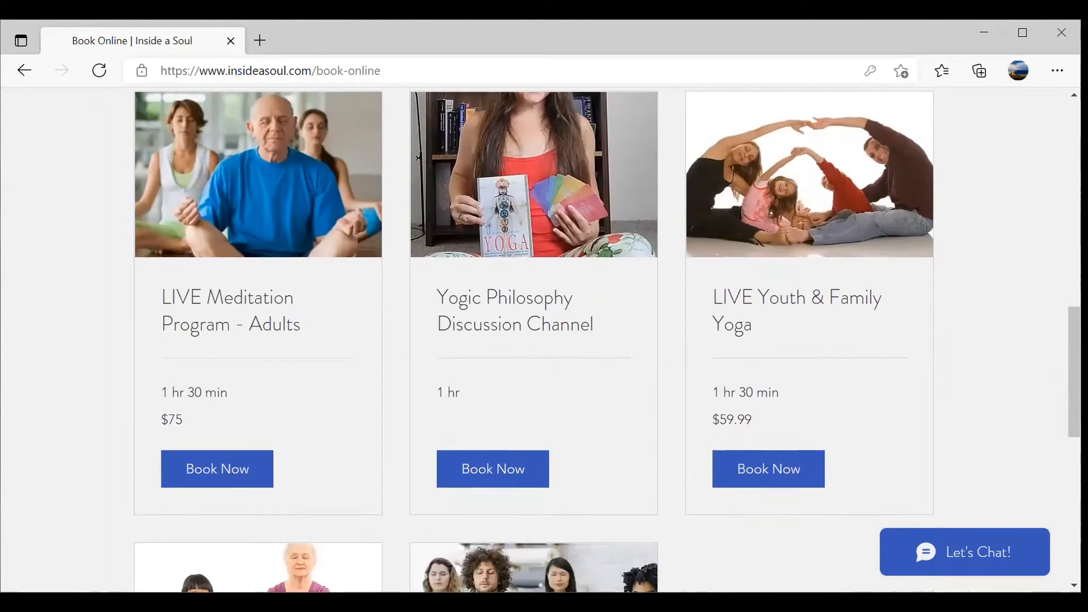
scroll(down, 3)
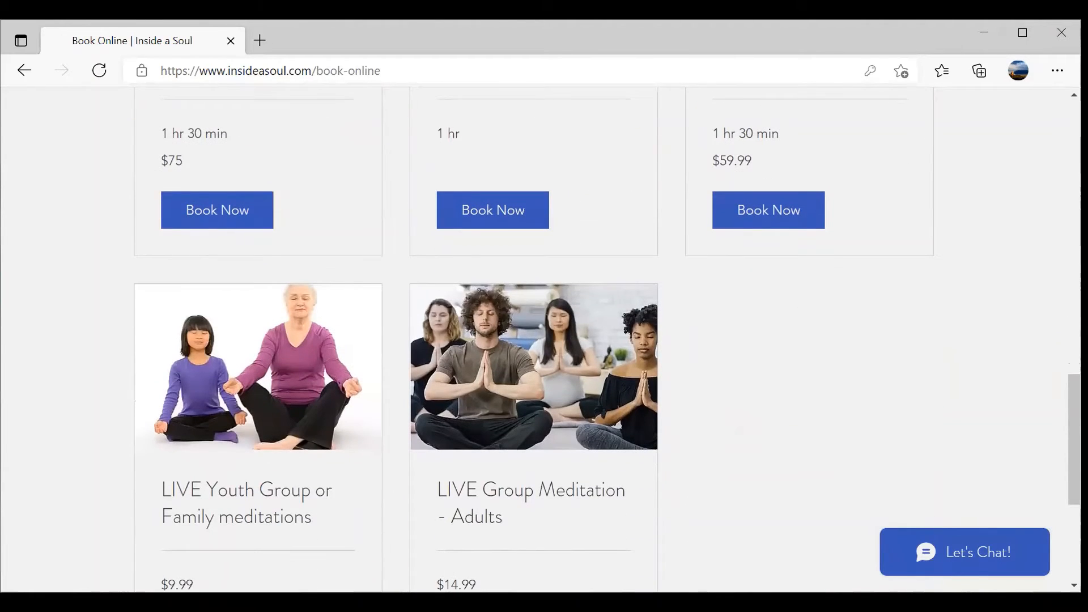
scroll(down, 3)
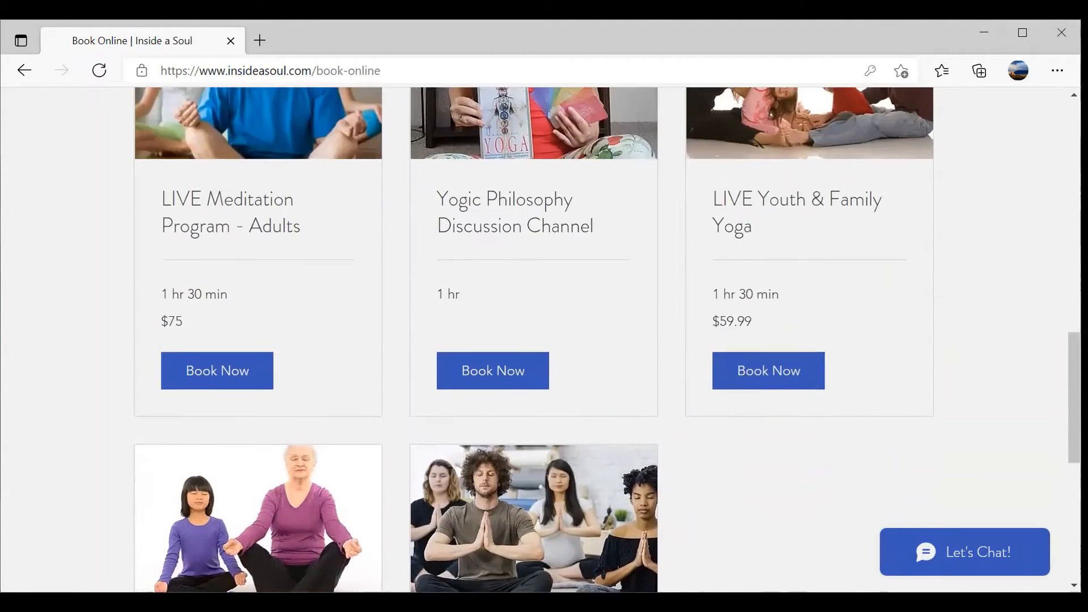
scroll(up, 3)
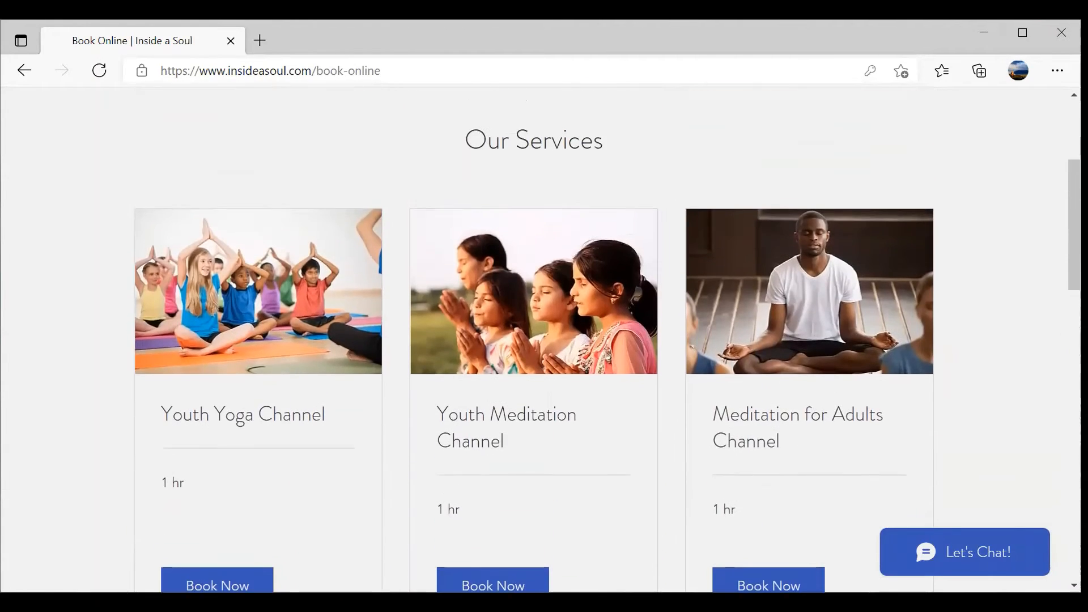
scroll(down, 3)
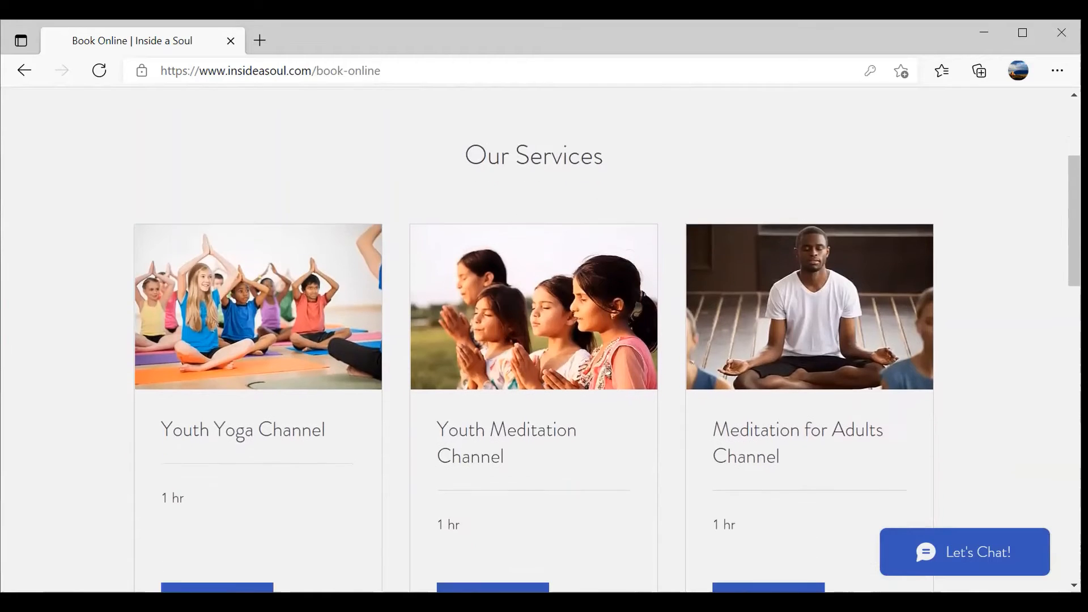
scroll(down, 3)
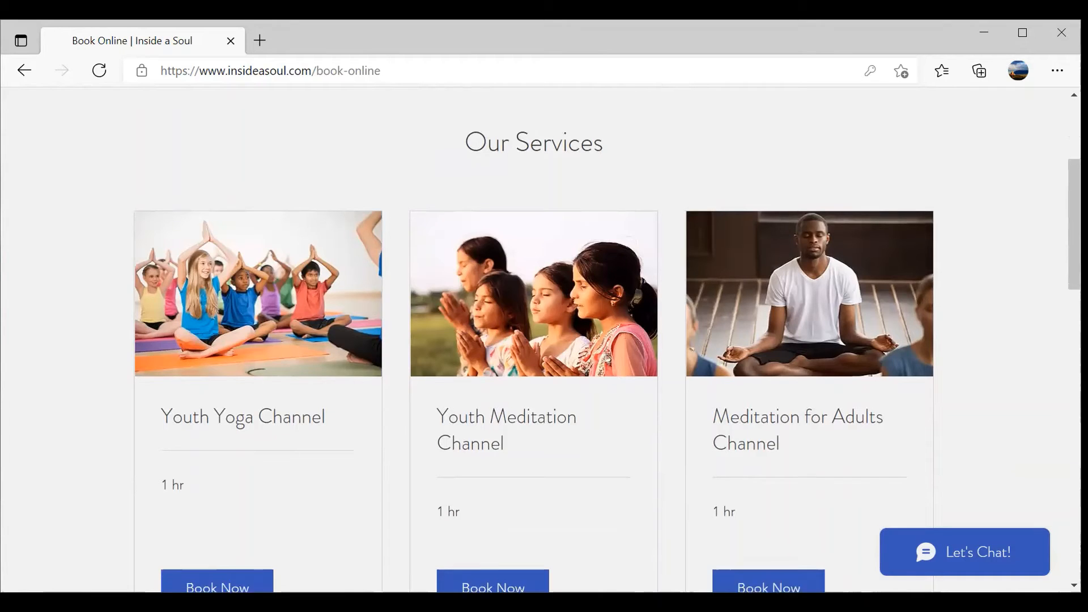
scroll(down, 3)
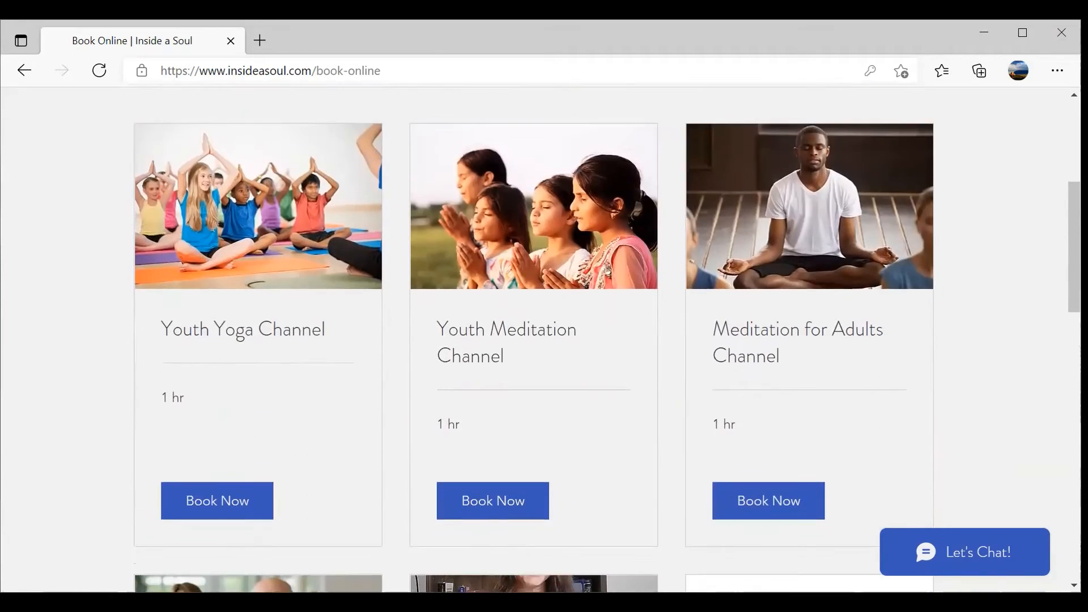
click(217, 500)
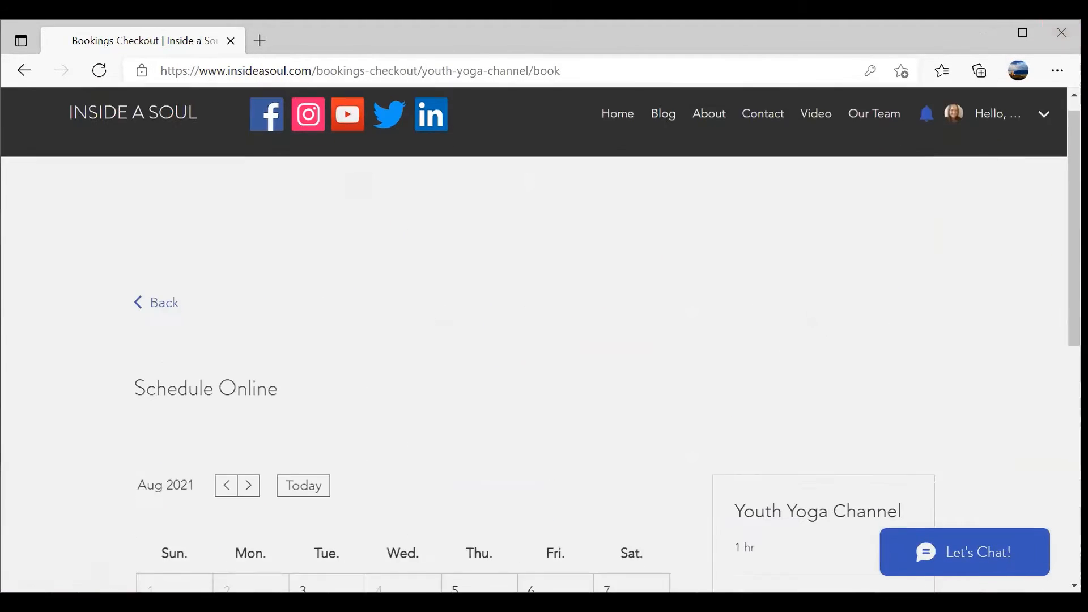
- Scroll down the Youth Yoga Channel schedule page and the Book Online services list
scroll(down, 3)
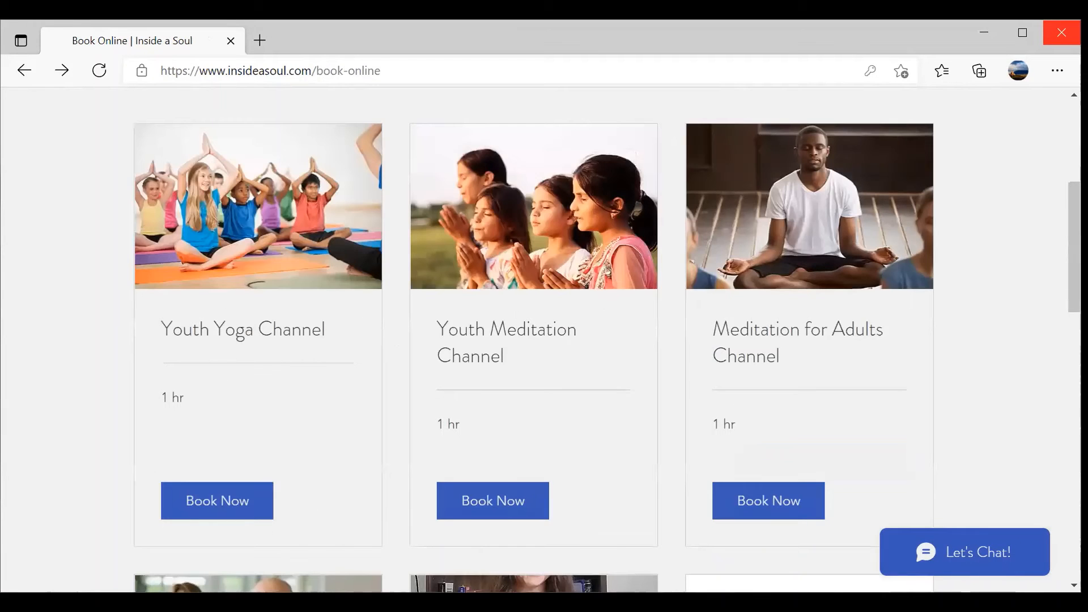
scroll(down, 3)
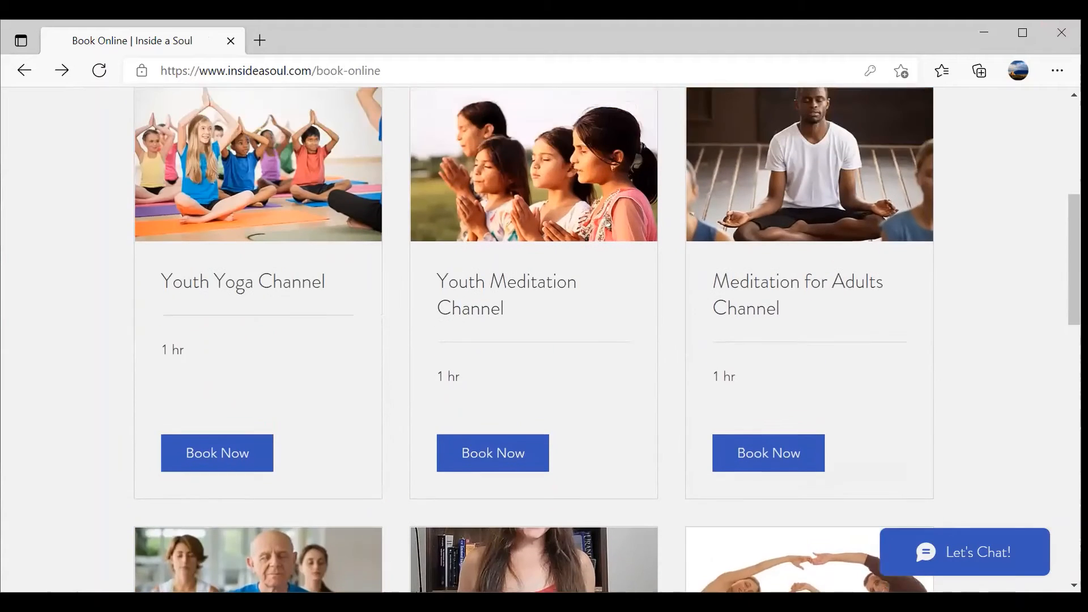
scroll(down, 3)
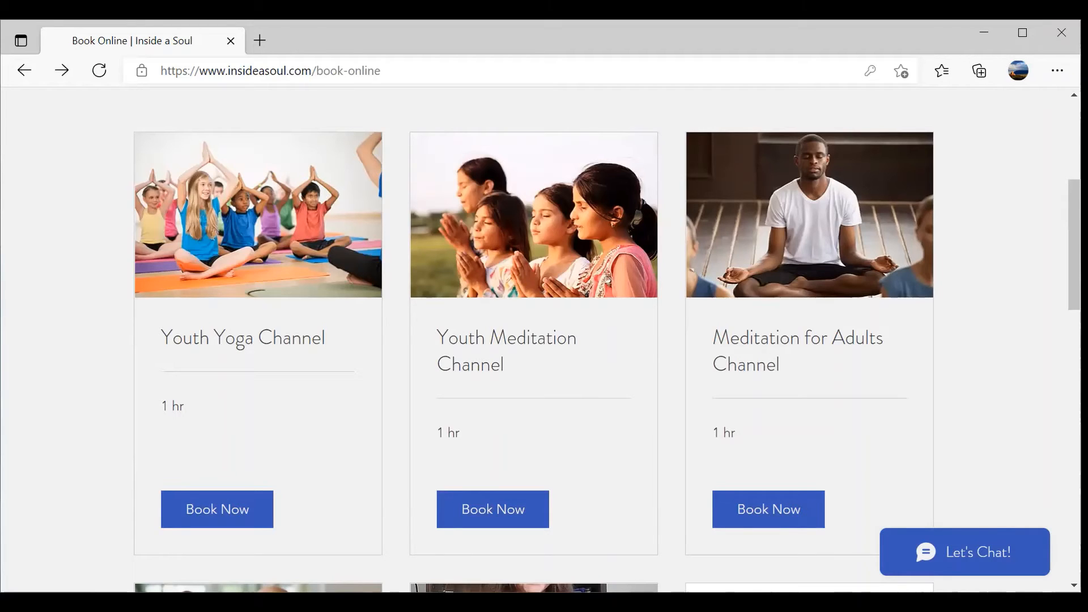
scroll(down, 3)
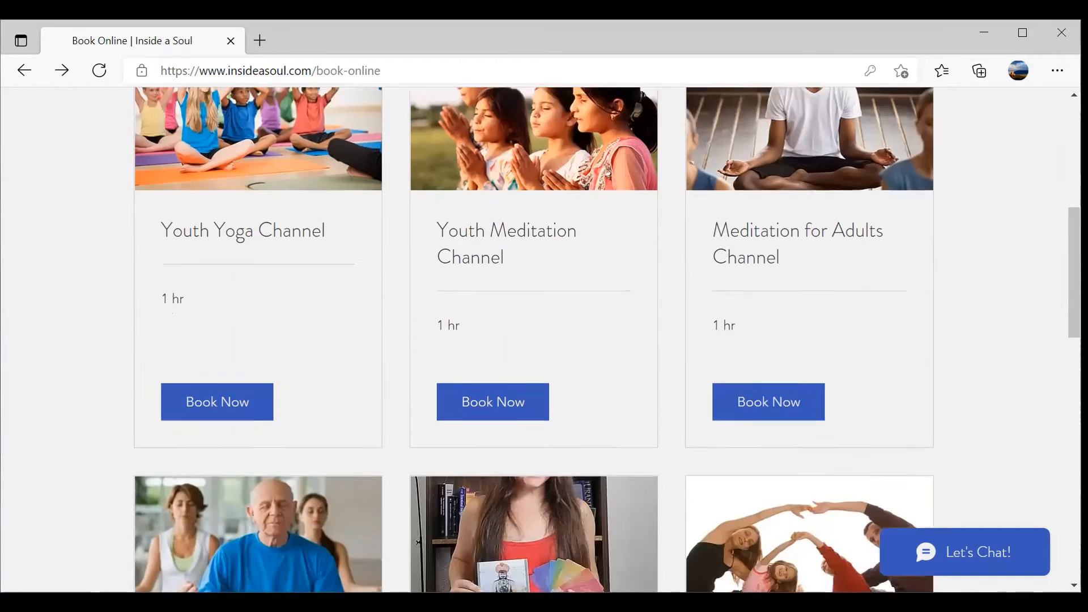
scroll(down, 3)
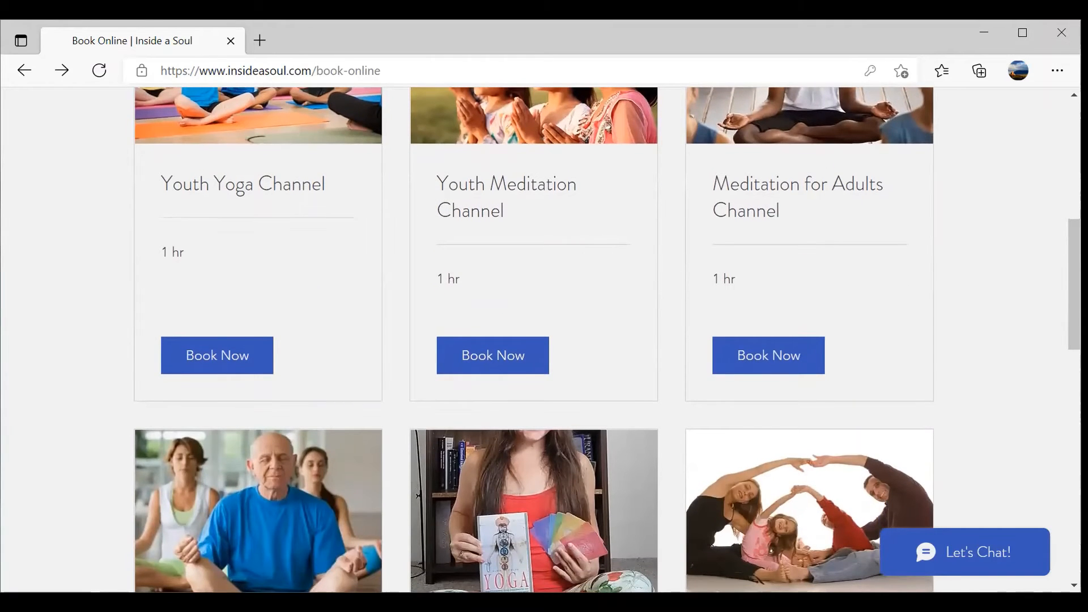
scroll(up, 3)
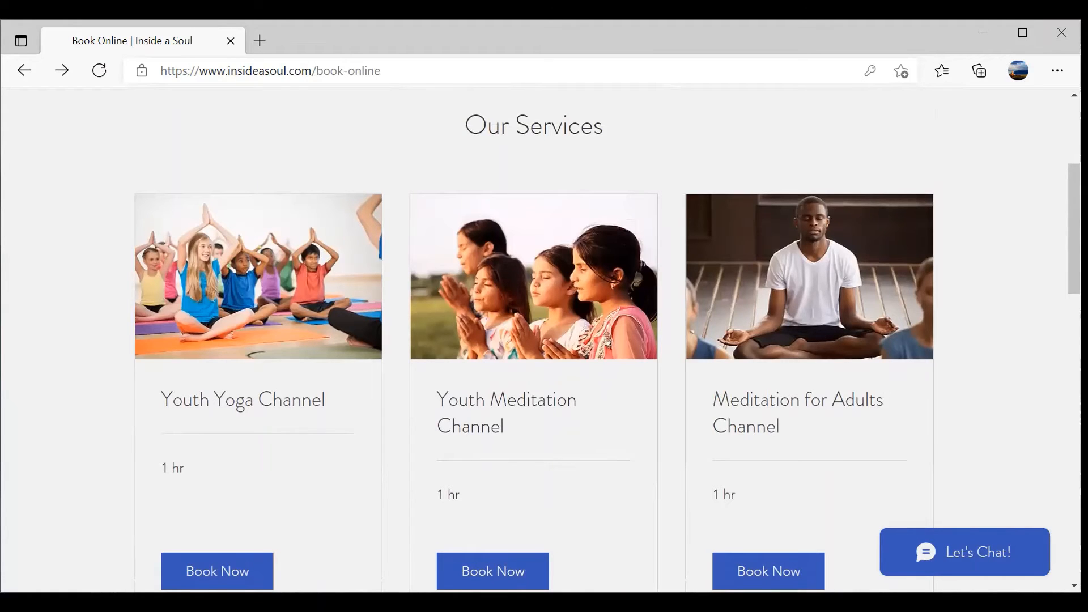
scroll(down, 3)
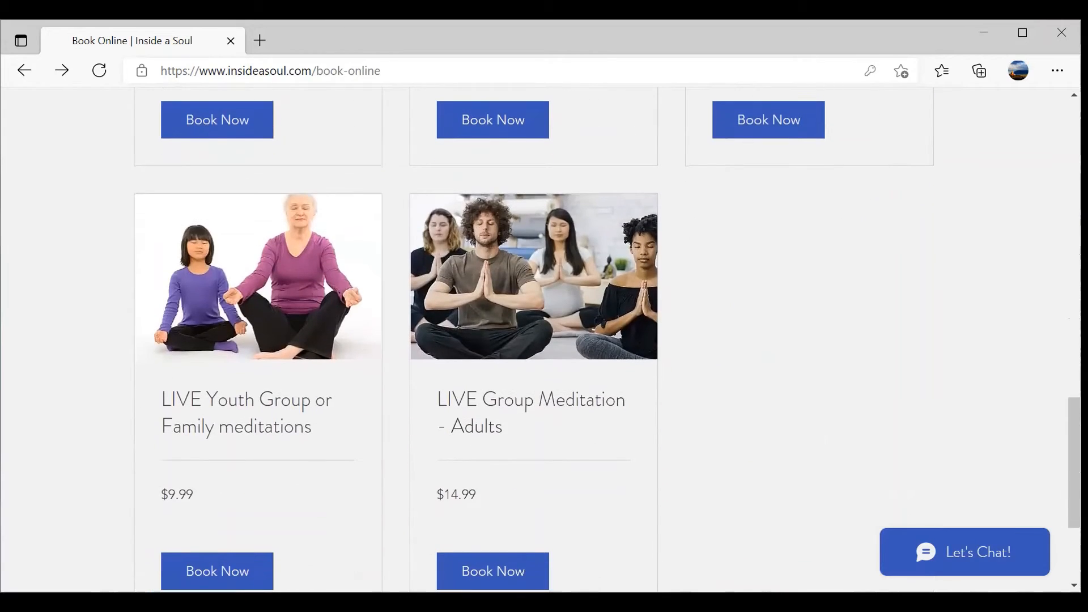
scroll(down, 3)
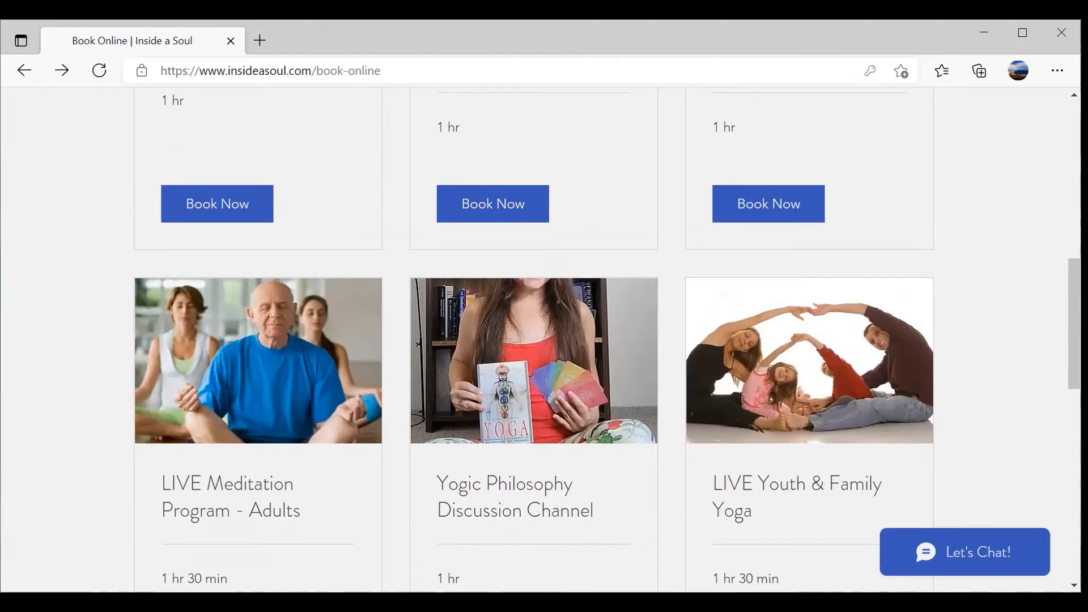
scroll(down, 3)
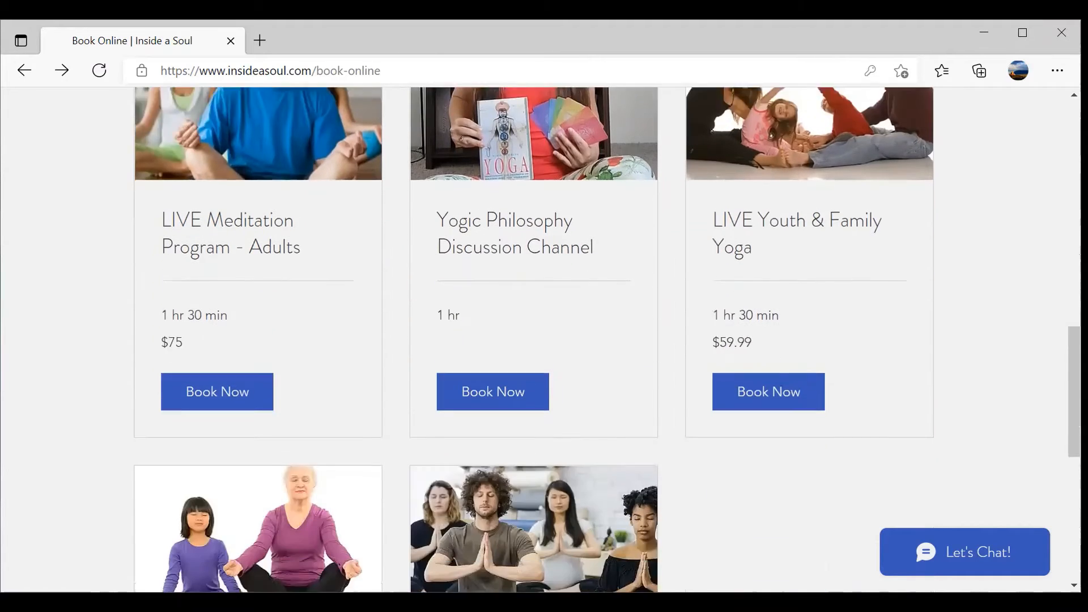
scroll(down, 3)
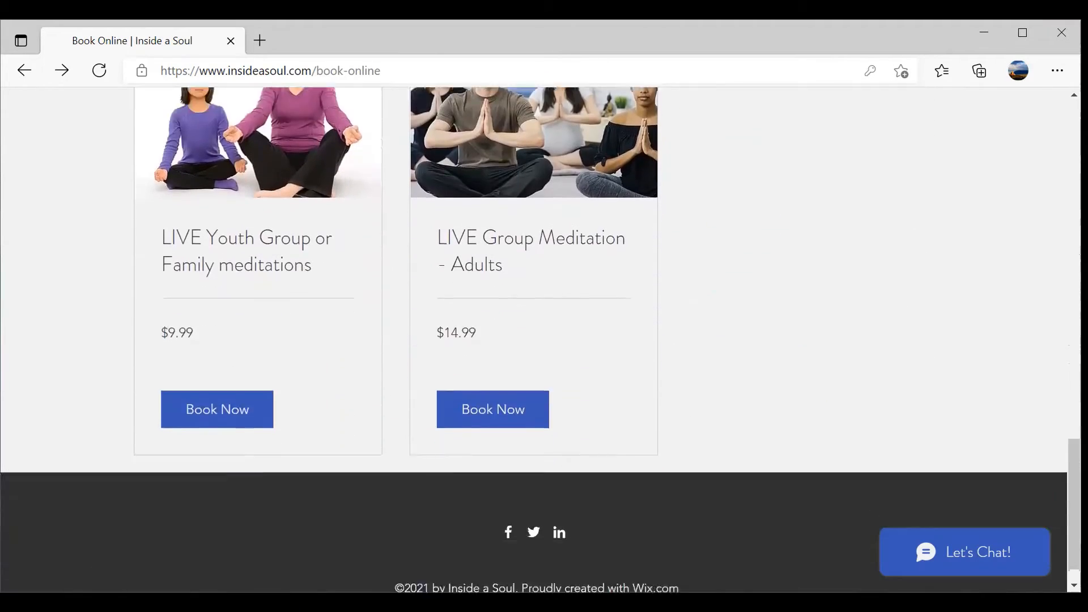
scroll(down, 3)
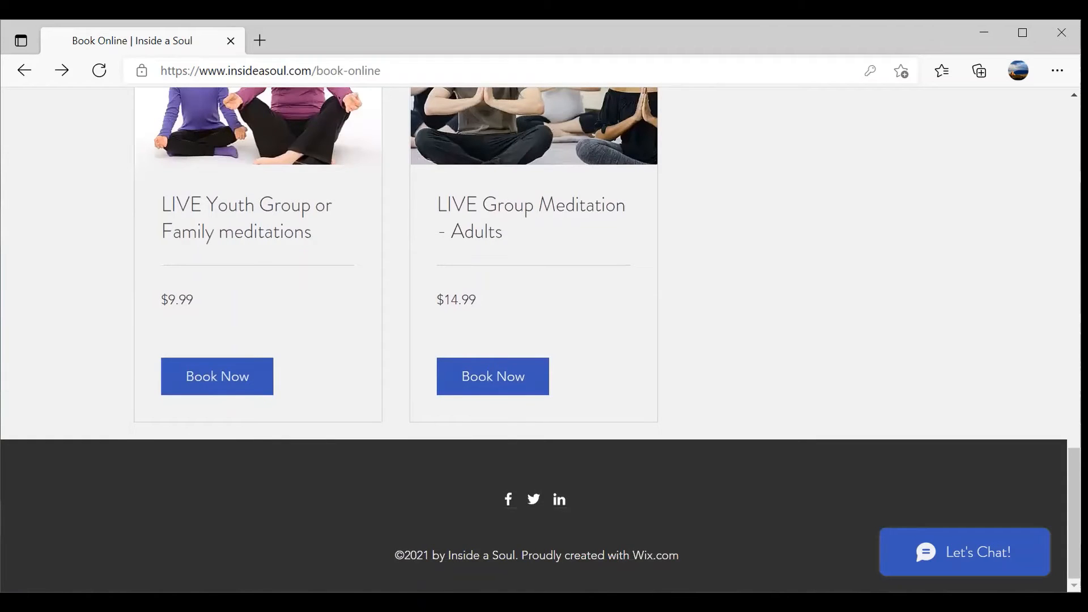
scroll(down, 3)
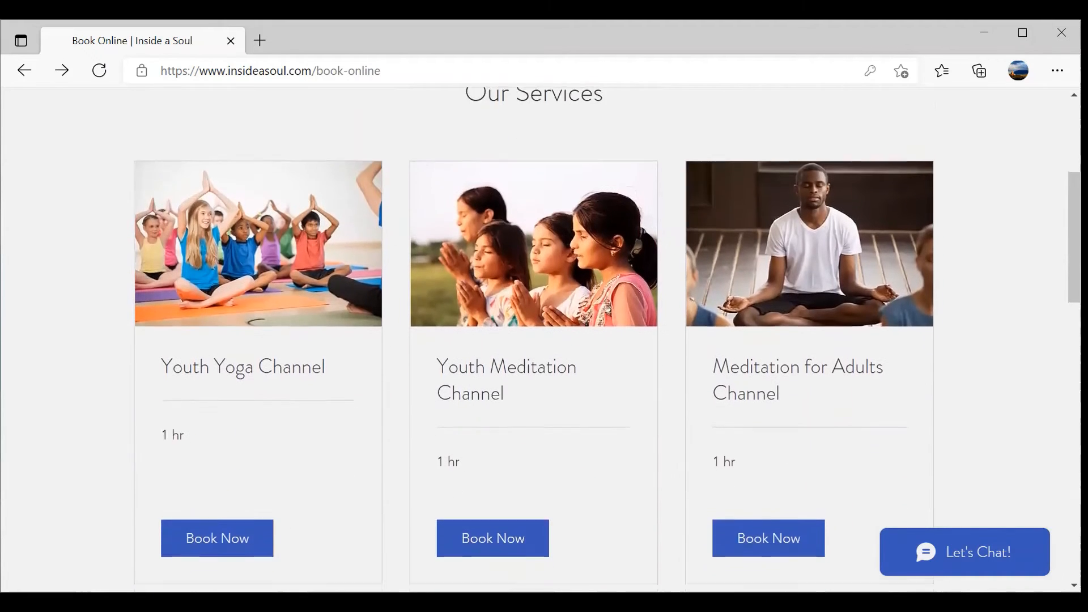
- Scroll Book Online down to the LIVE row, including LIVE Meditation Program - Adults ($75)
scroll(down, 3)
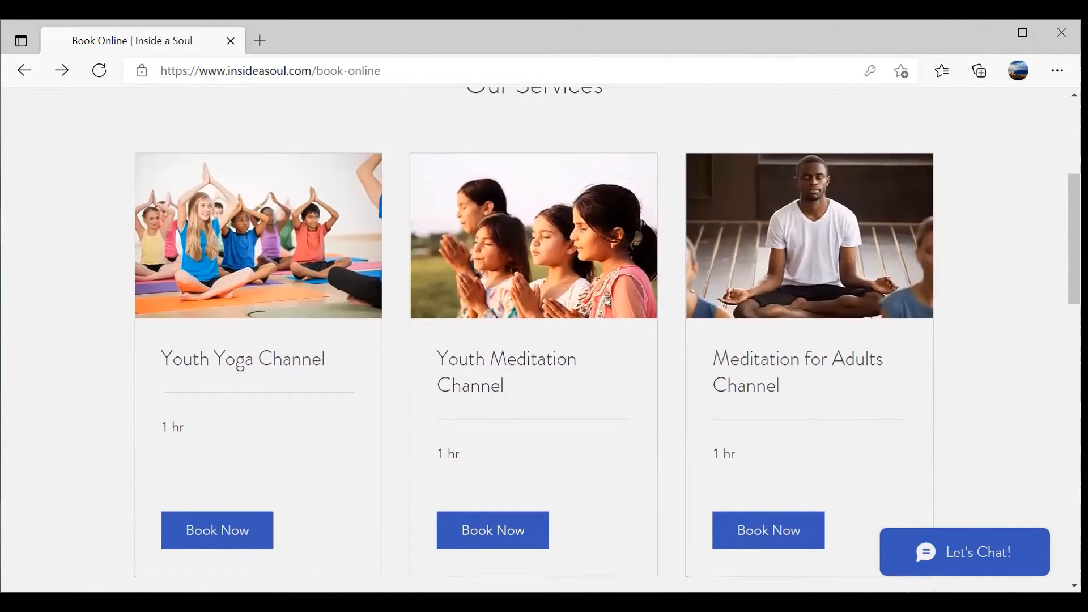
scroll(down, 3)
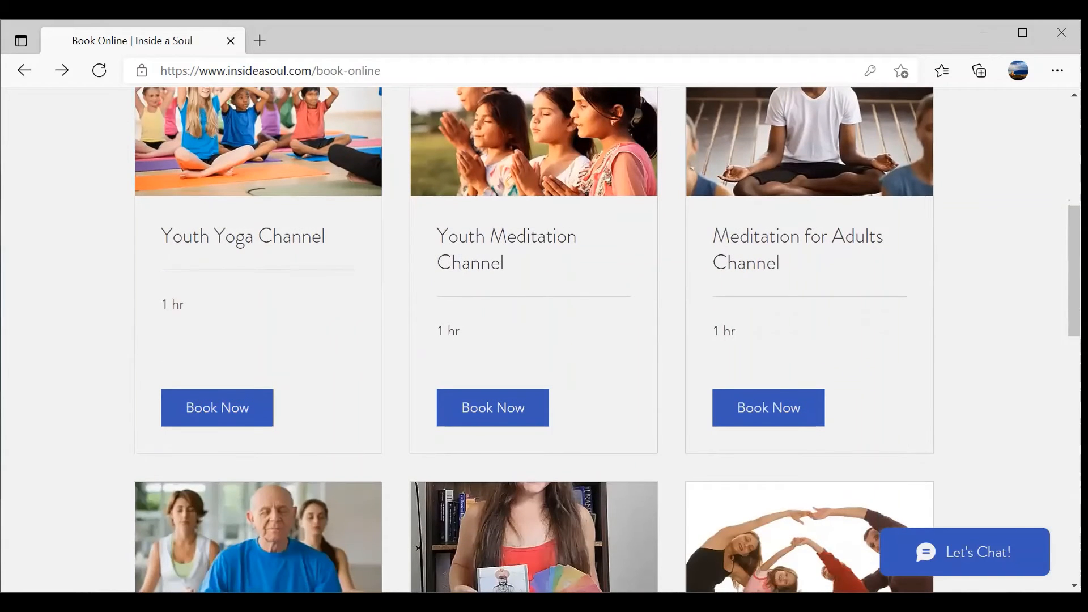
scroll(down, 3)
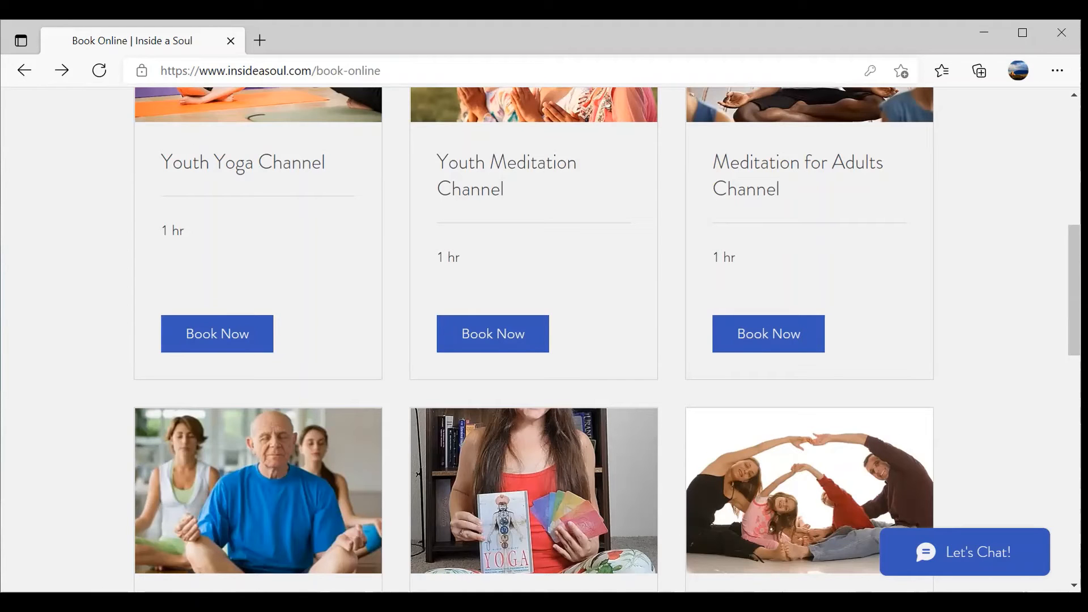
scroll(up, 3)
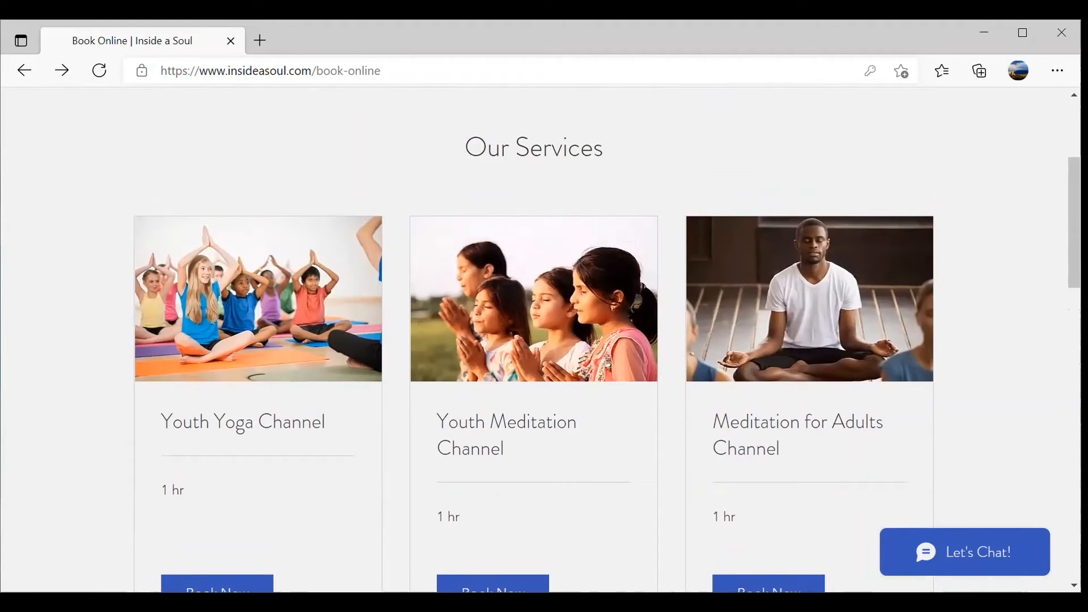
scroll(down, 3)
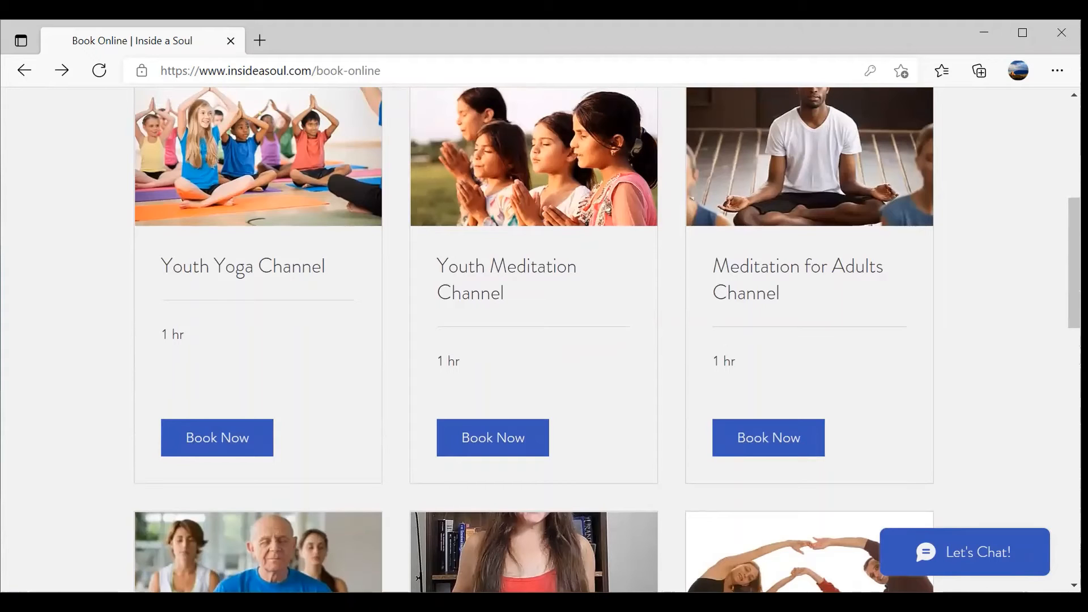
scroll(down, 3)
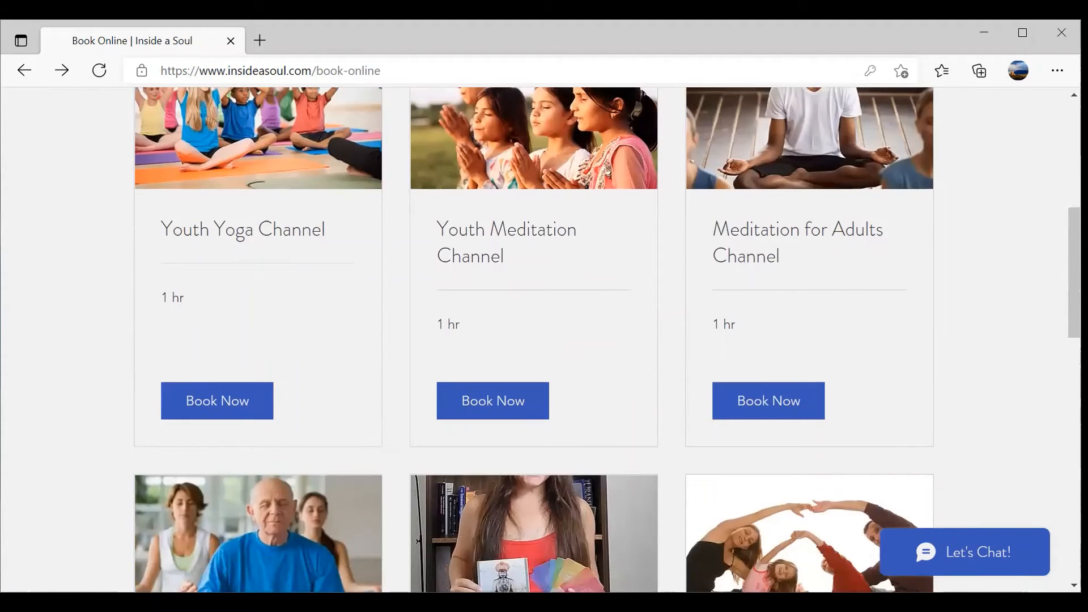
scroll(down, 3)
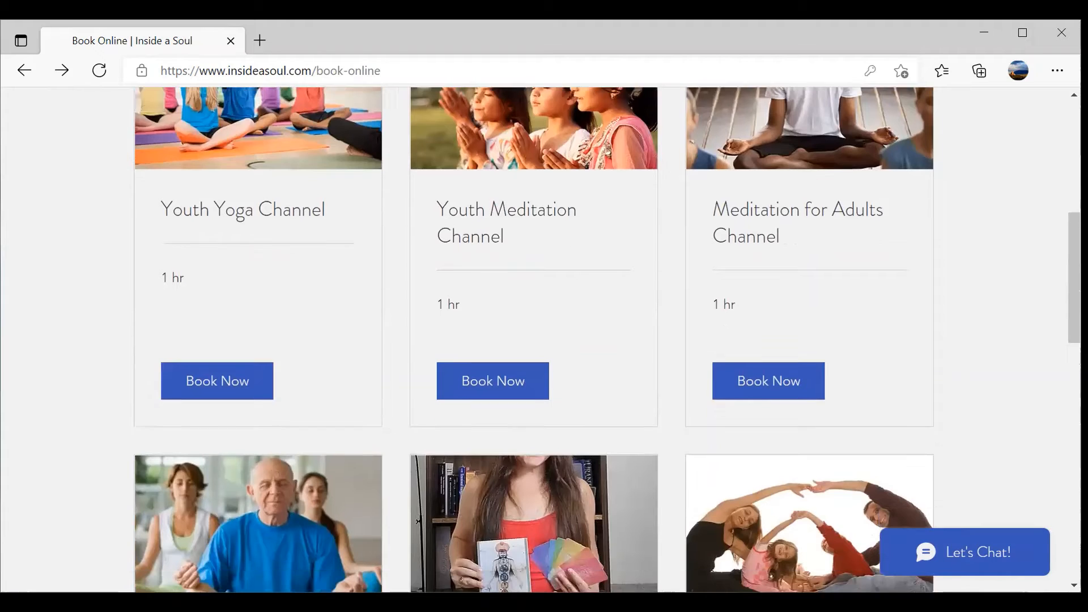
scroll(down, 3)
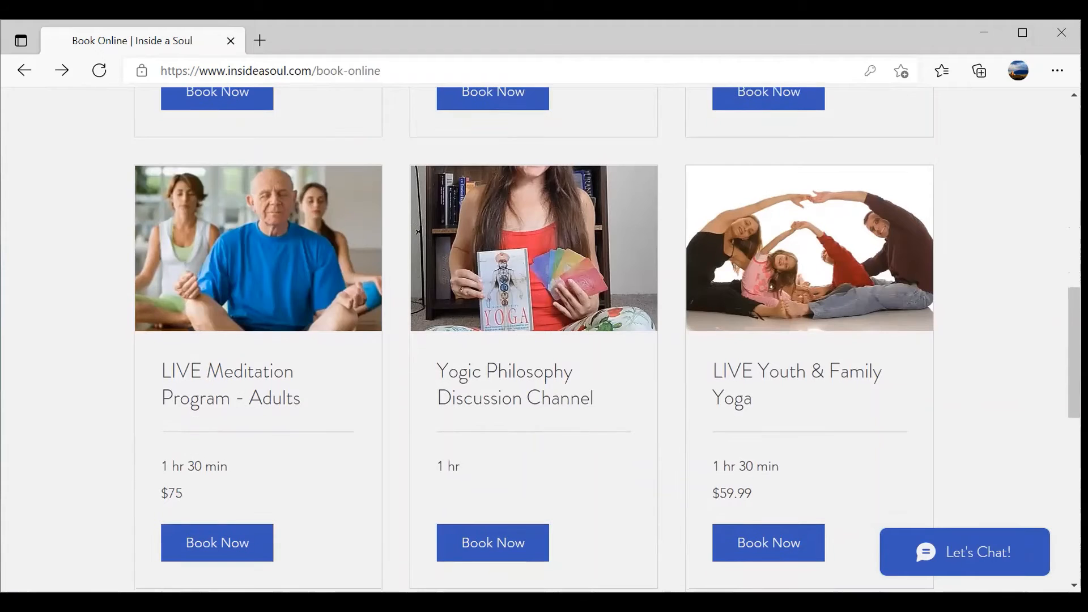
- Scroll down to LIVE Youth Group or Family meditations and LIVE Group Meditation - Adults
scroll(down, 3)
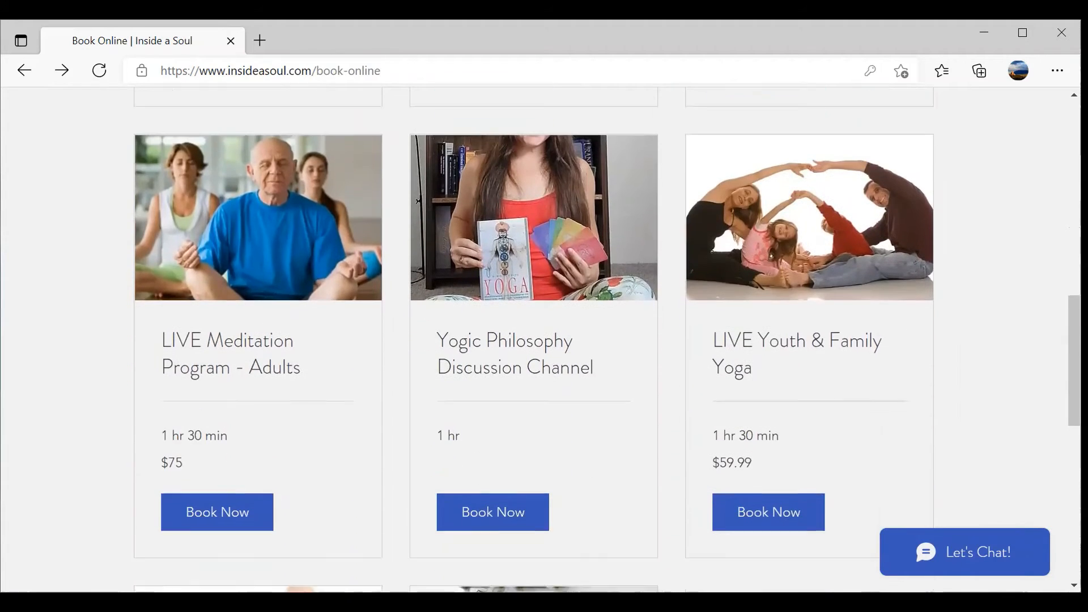
scroll(down, 3)
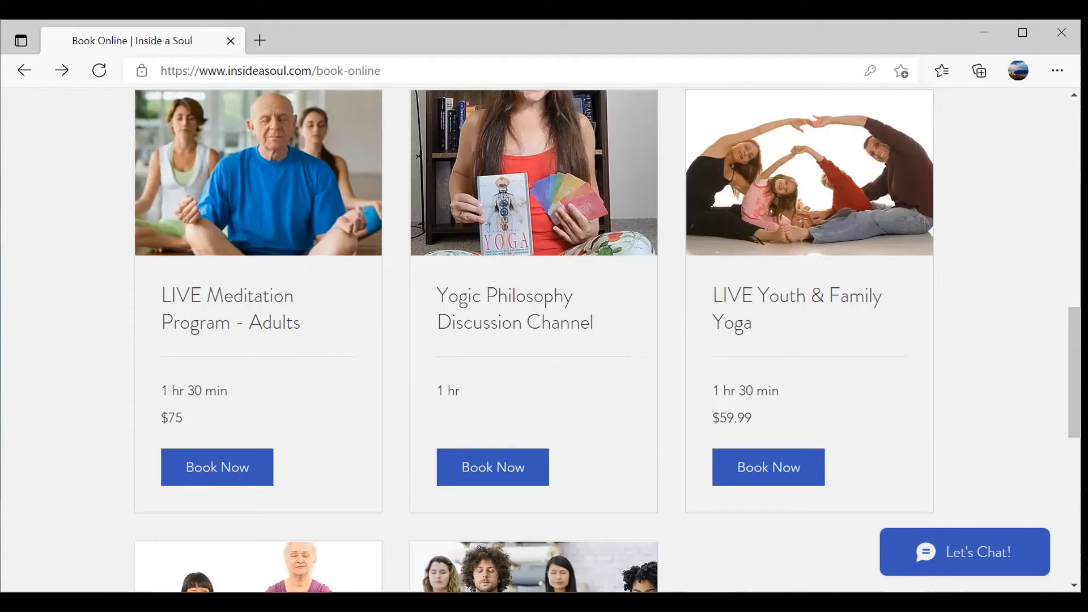
mouse_move(640, 46)
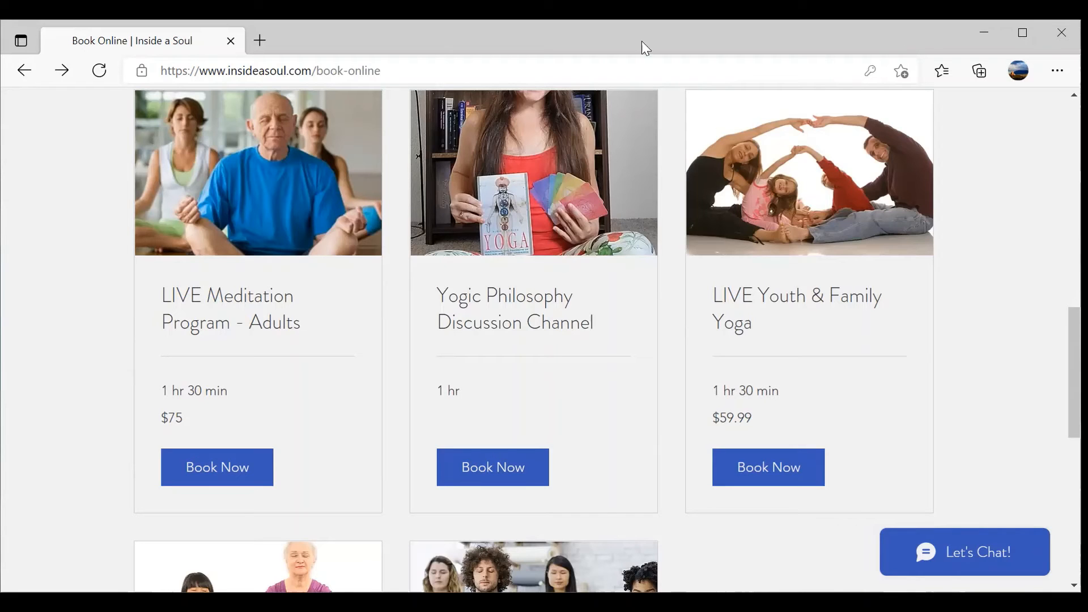
mouse_move(235, 110)
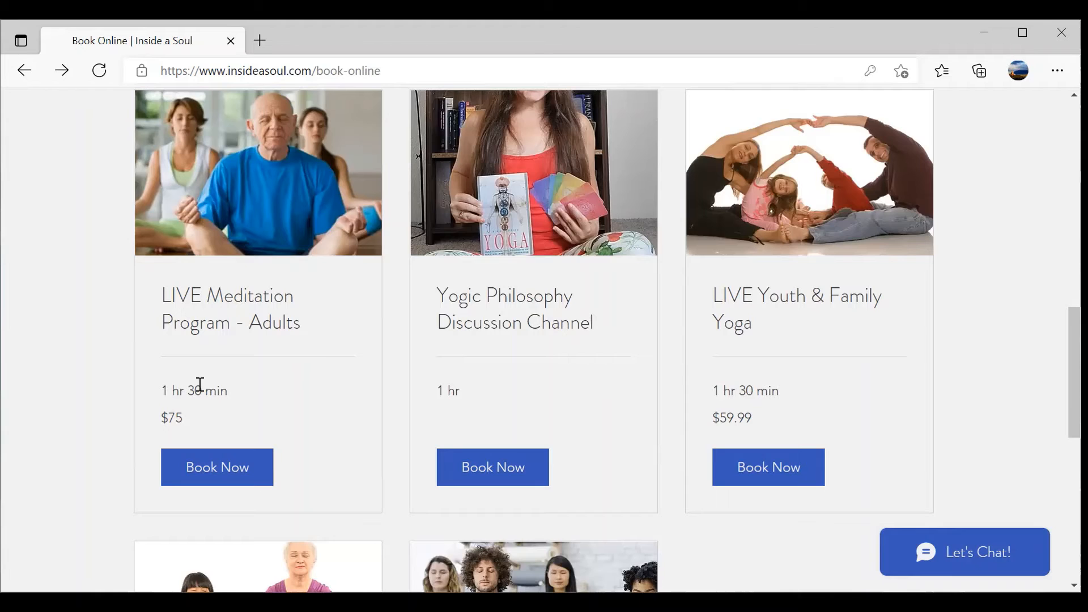
mouse_move(328, 408)
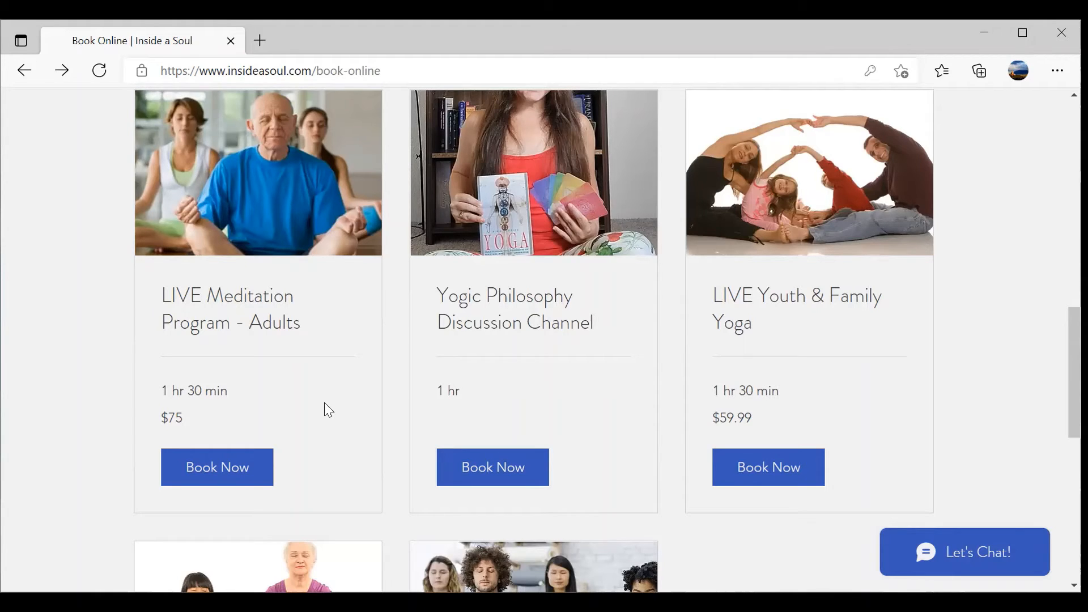
scroll(down, 3)
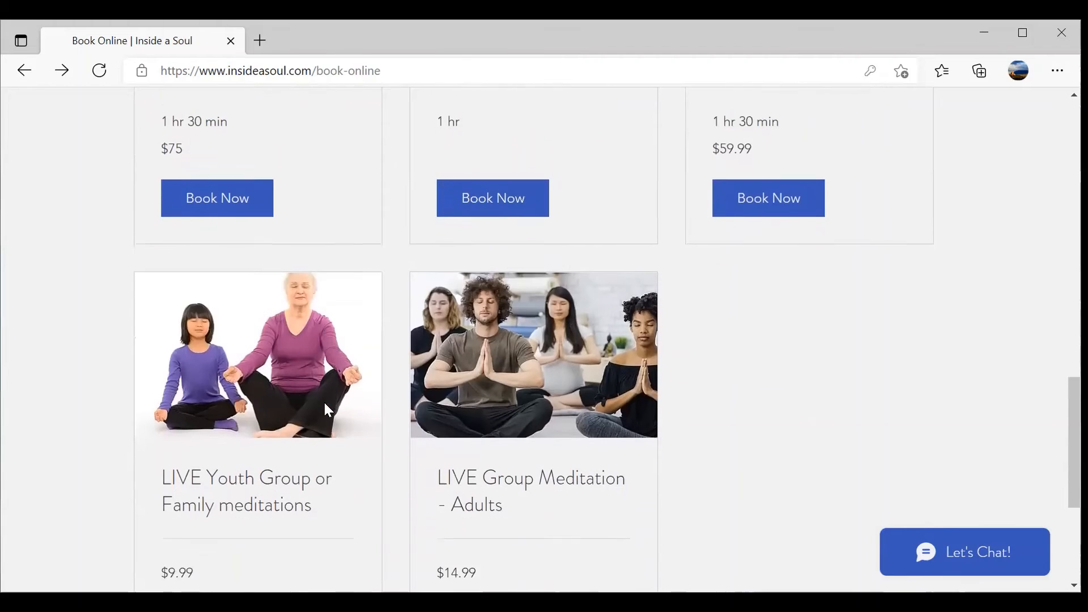
- Scroll slightly to reveal the $9.99 and $14.99 meditations with their Book Now buttons
scroll(down, 3)
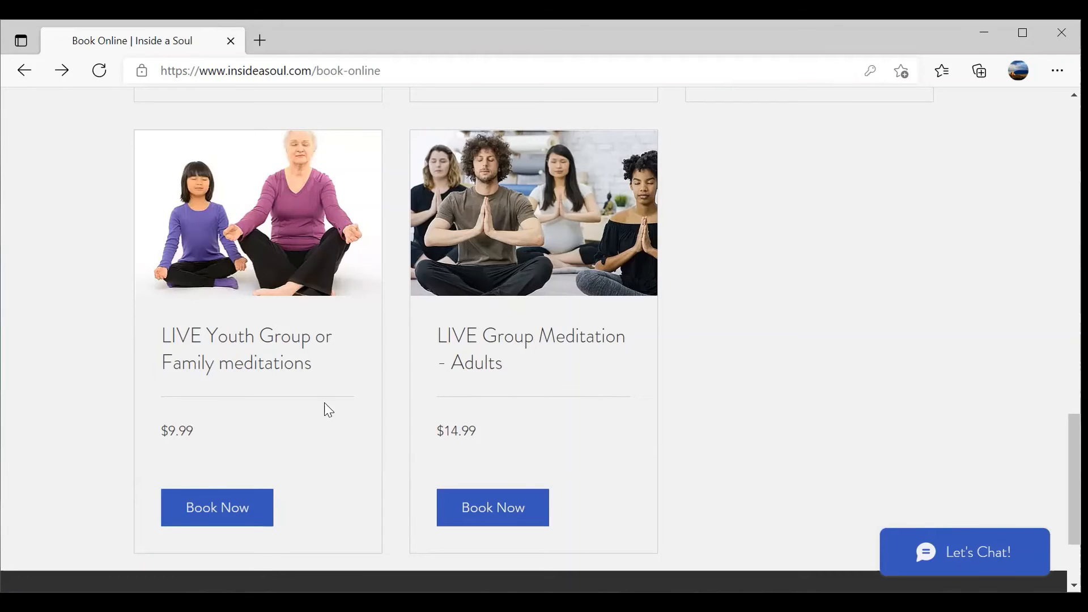
scroll(down, 3)
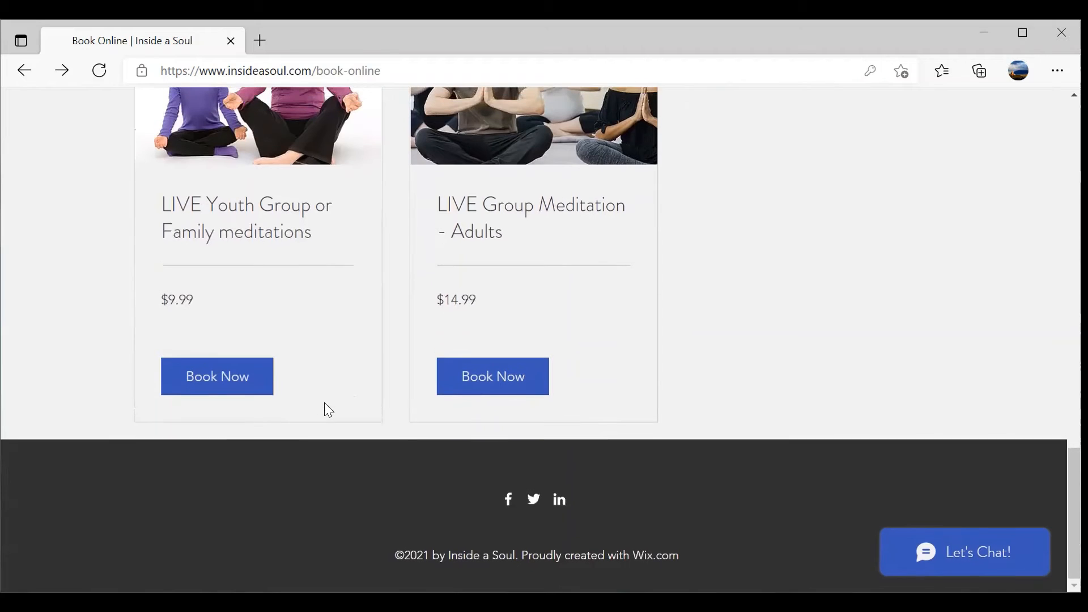
scroll(up, 3)
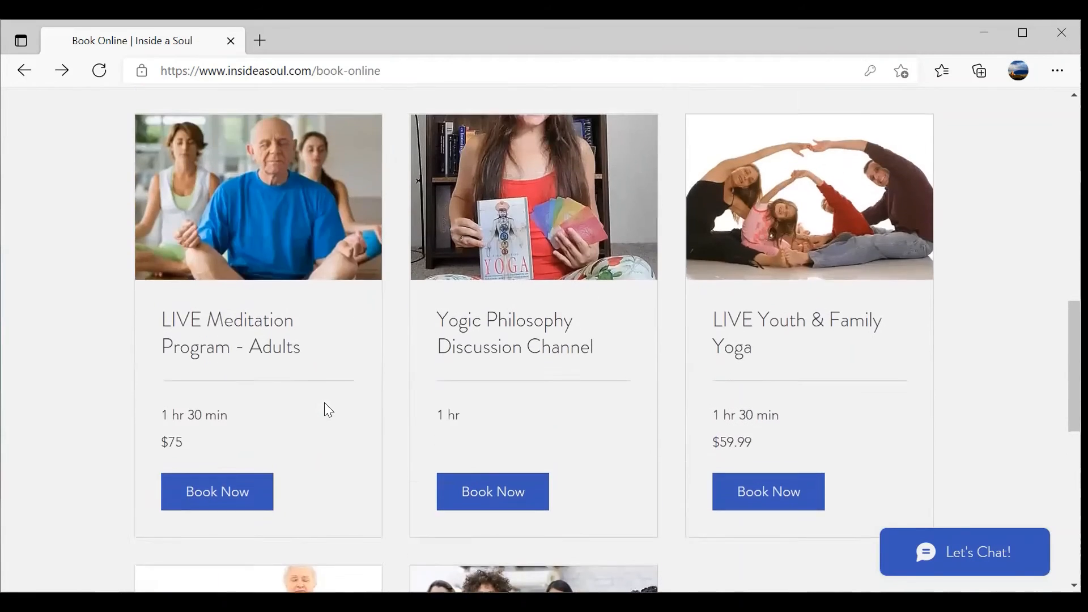
scroll(down, 3)
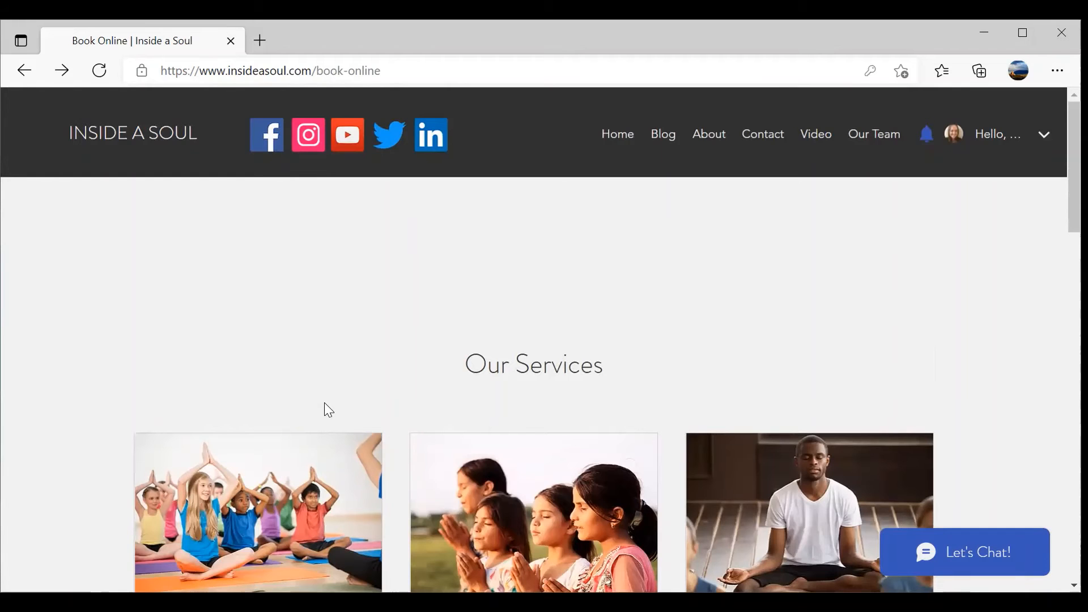
scroll(down, 3)
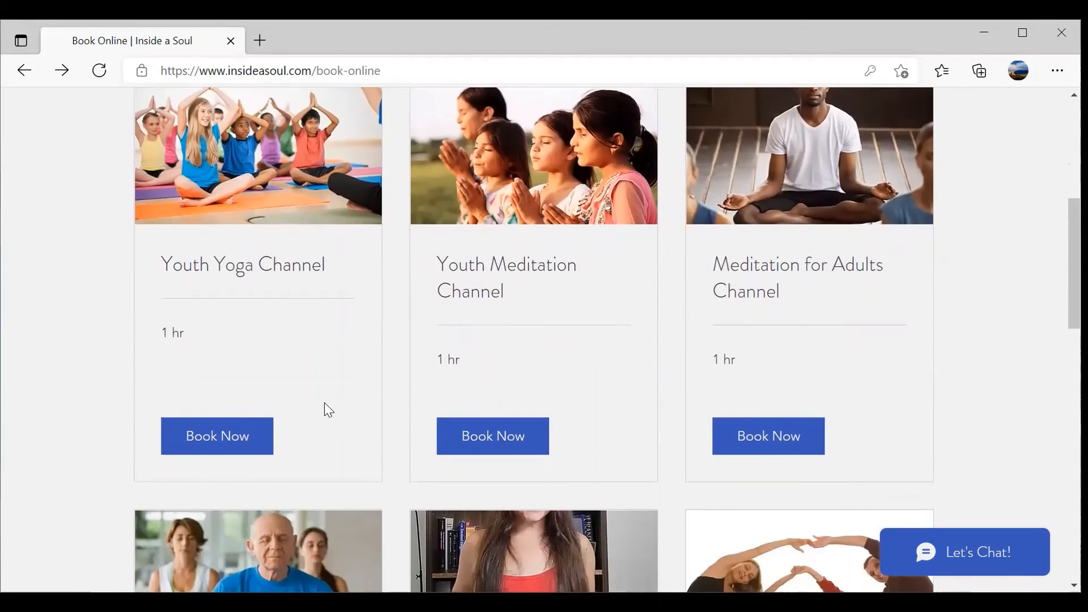
scroll(down, 3)
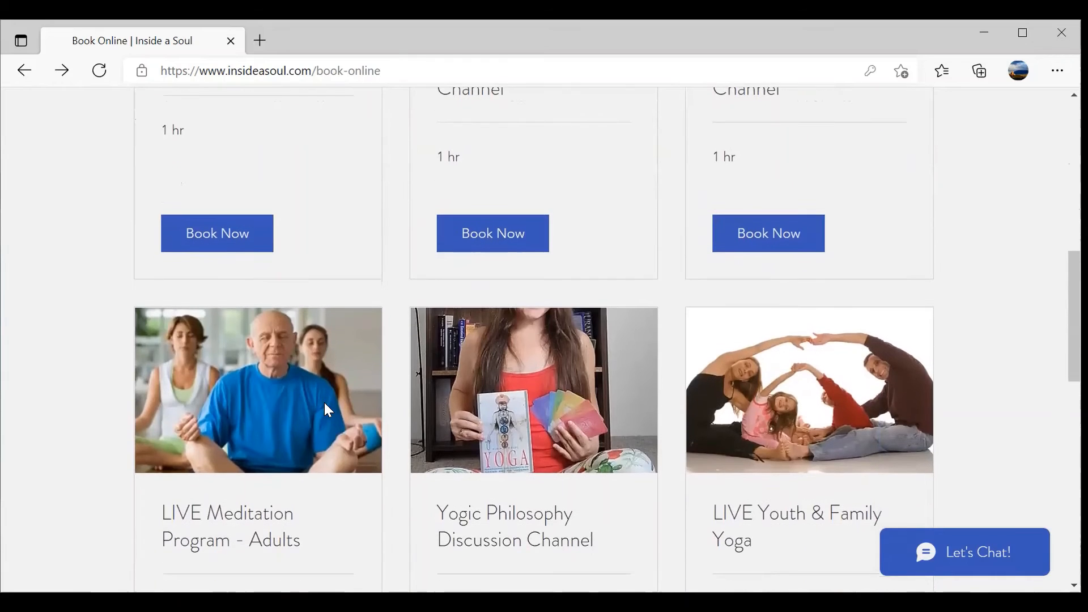
scroll(down, 3)
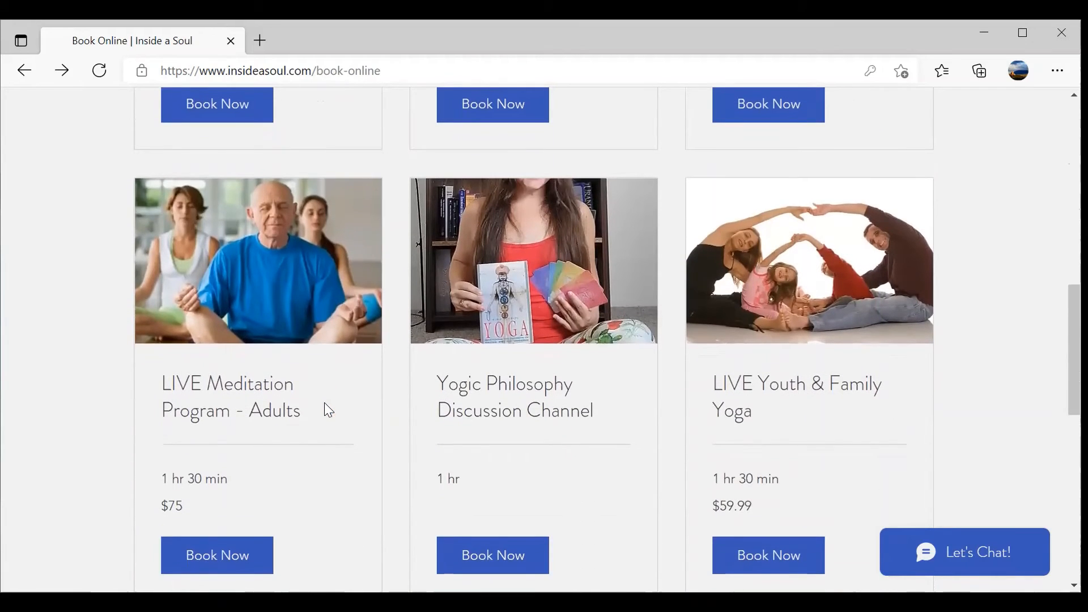
click(767, 104)
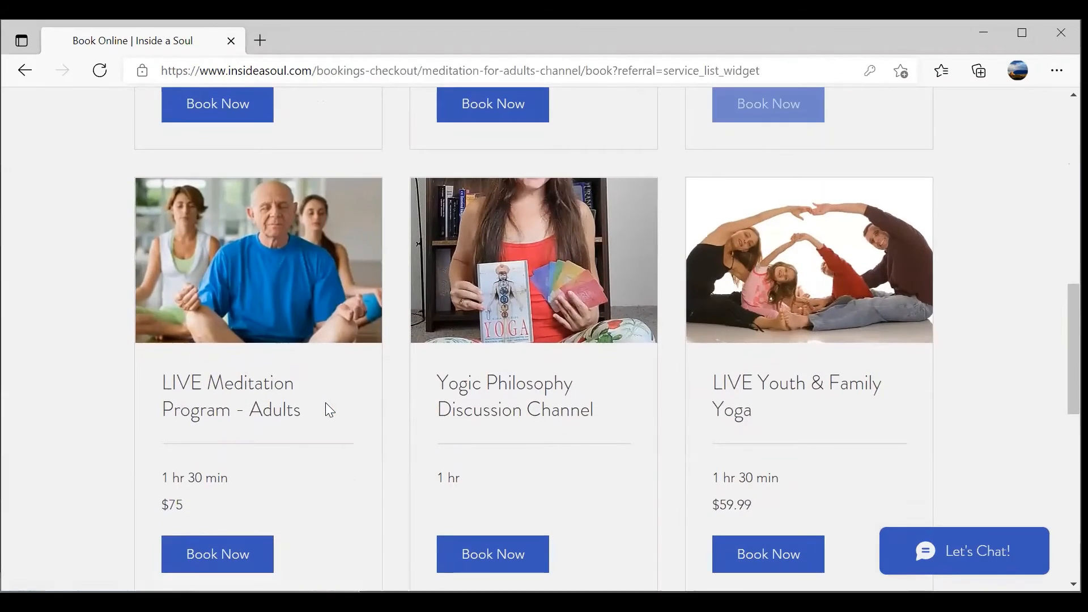
click(217, 553)
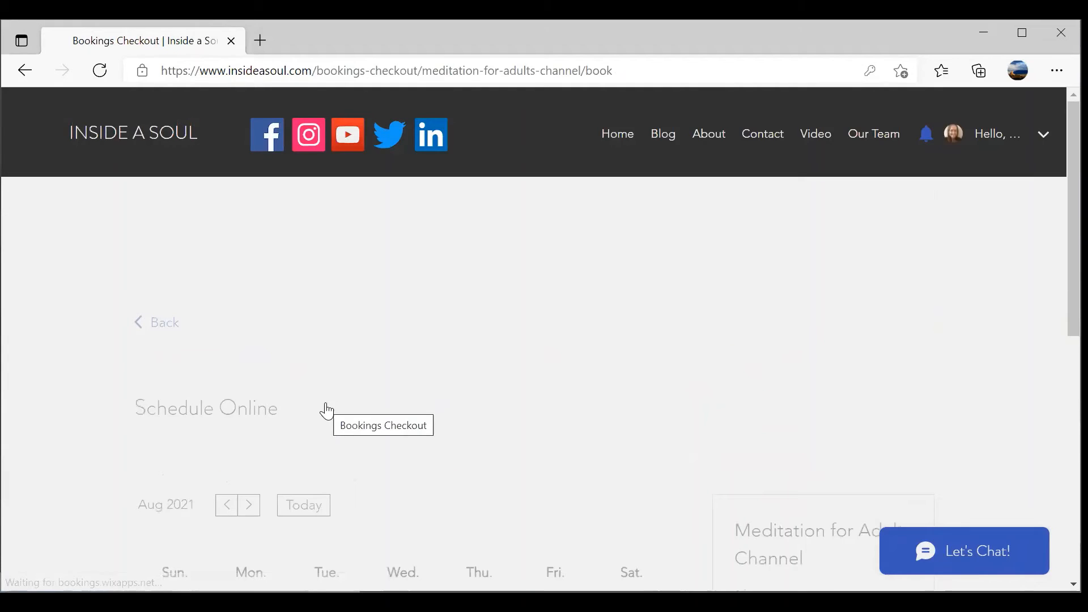
scroll(down, 3)
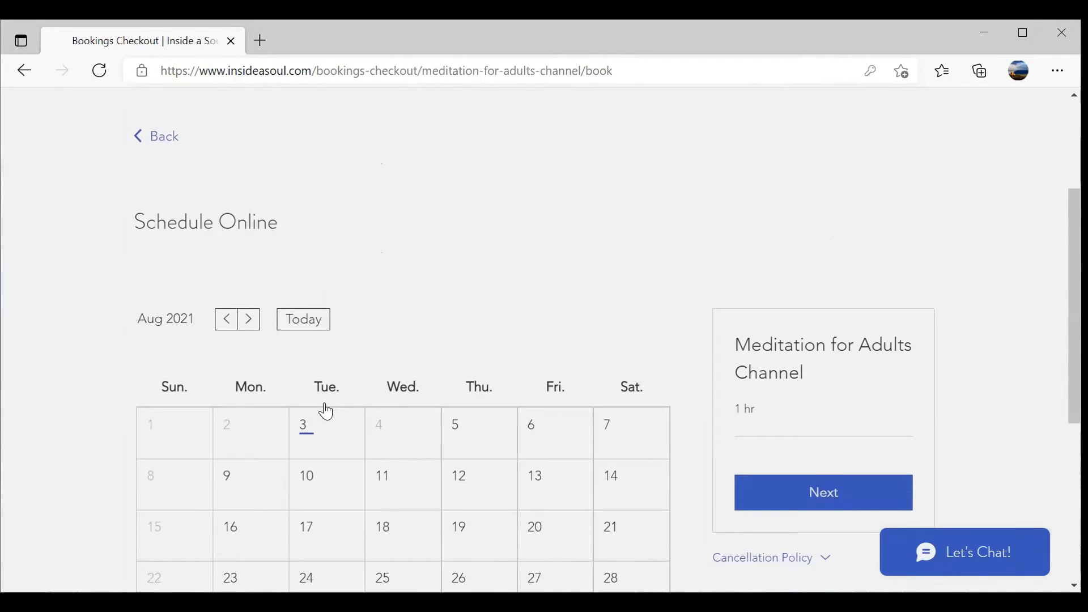
scroll(down, 3)
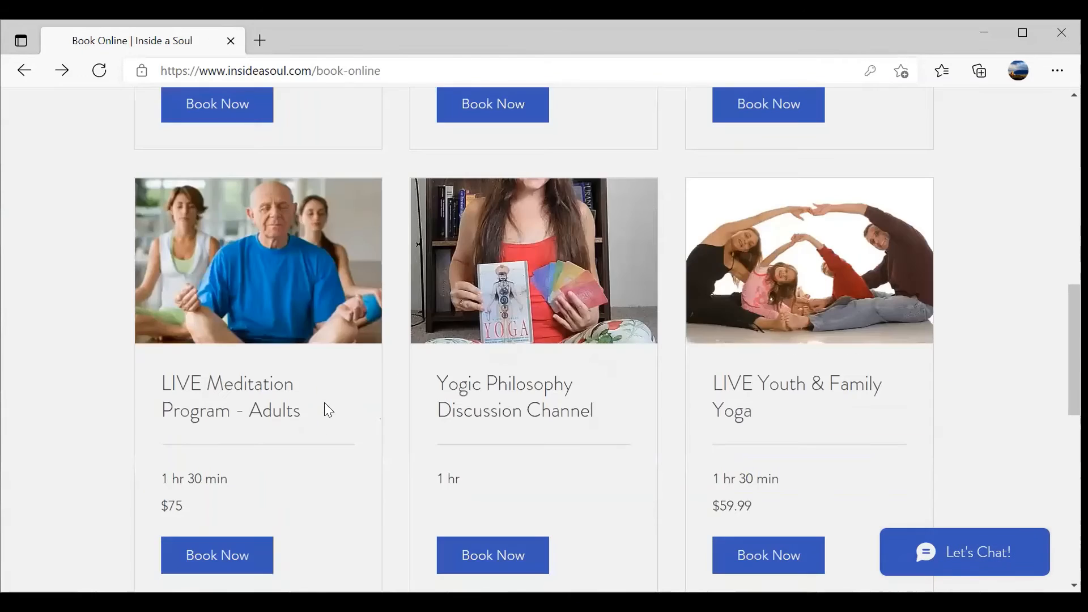
scroll(up, 3)
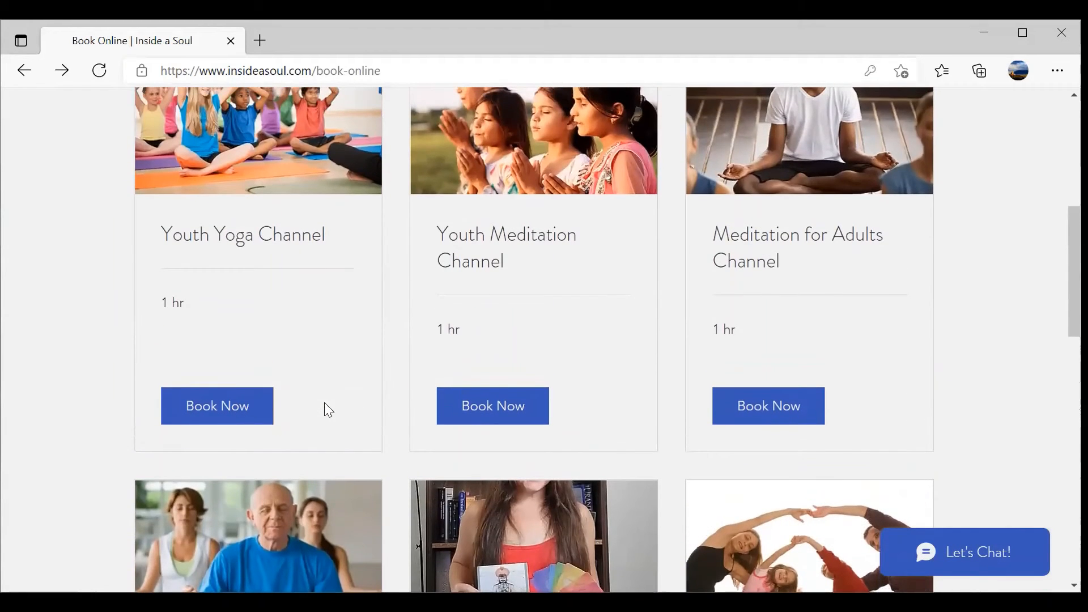
scroll(up, 3)
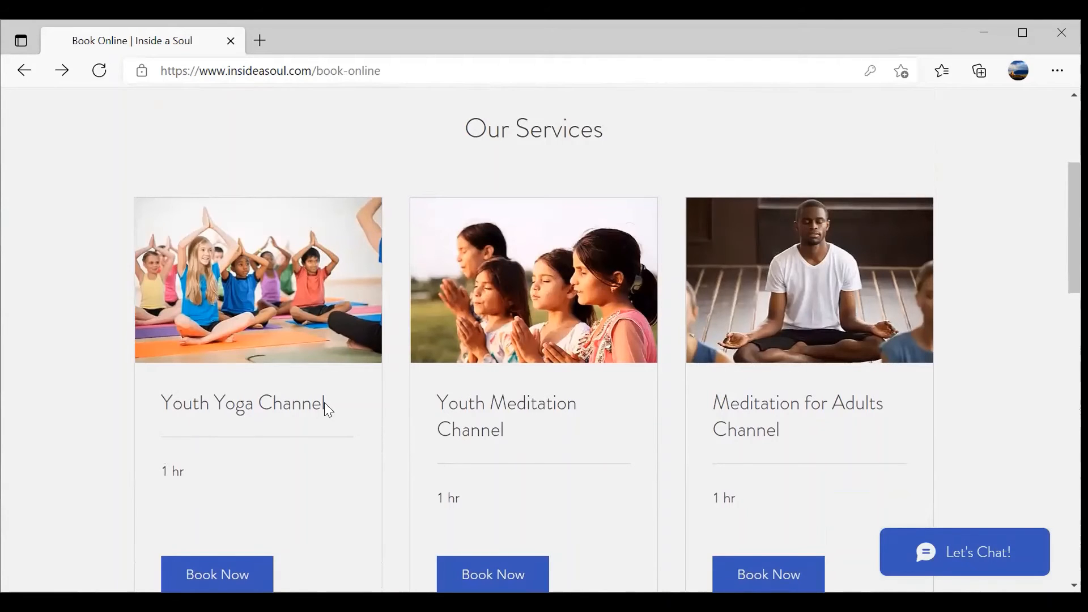
scroll(down, 3)
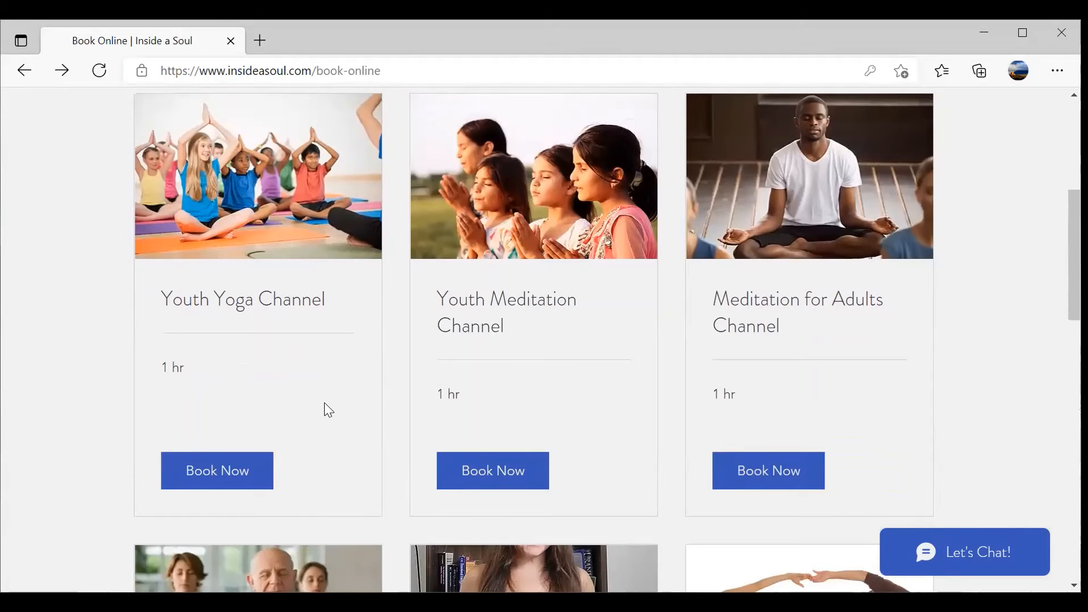
scroll(down, 3)
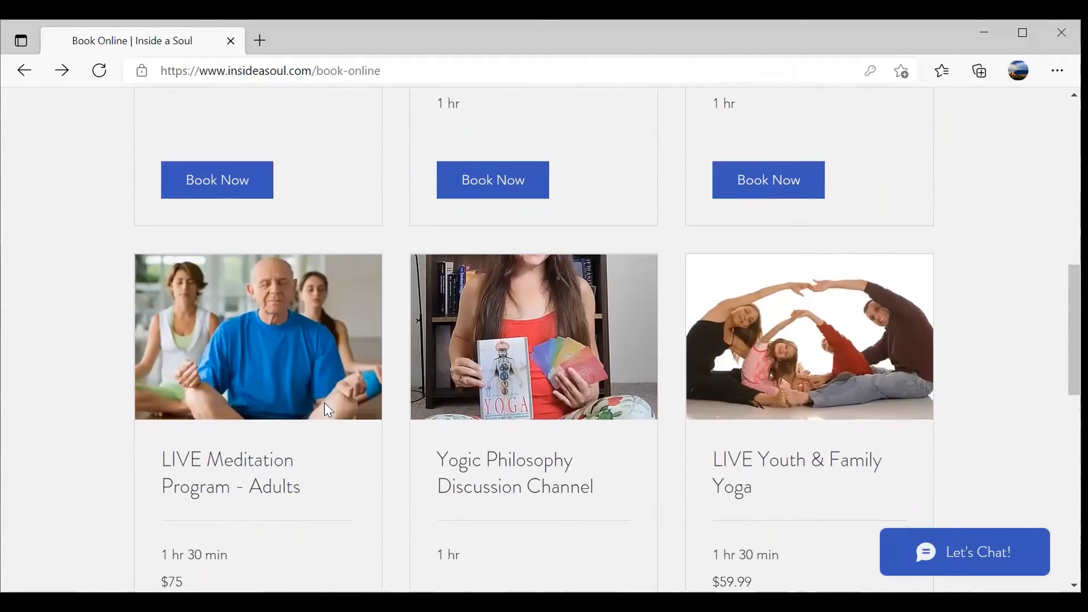
scroll(down, 3)
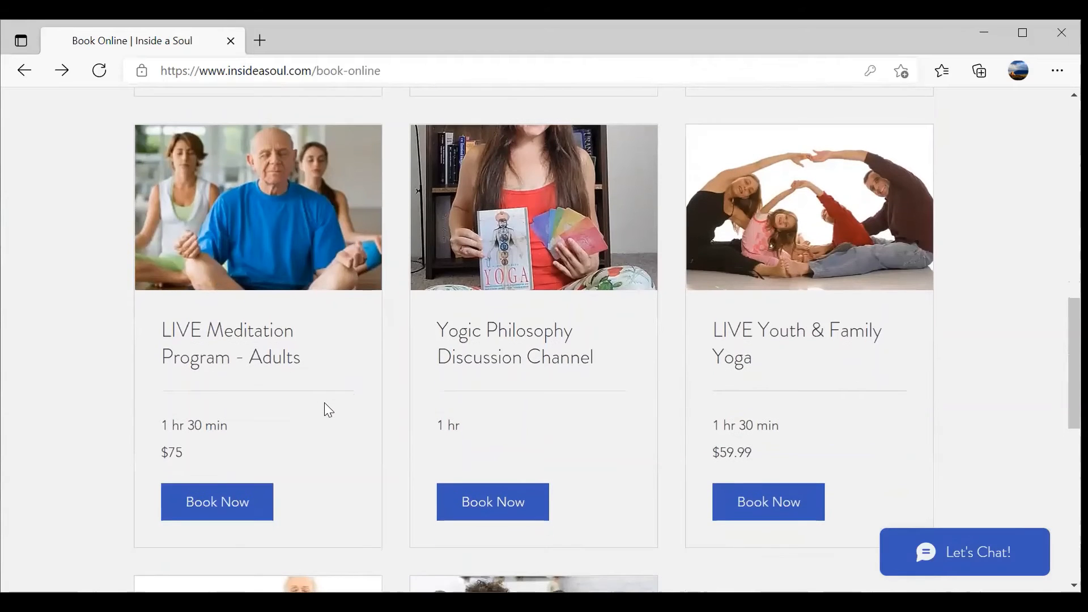
scroll(down, 3)
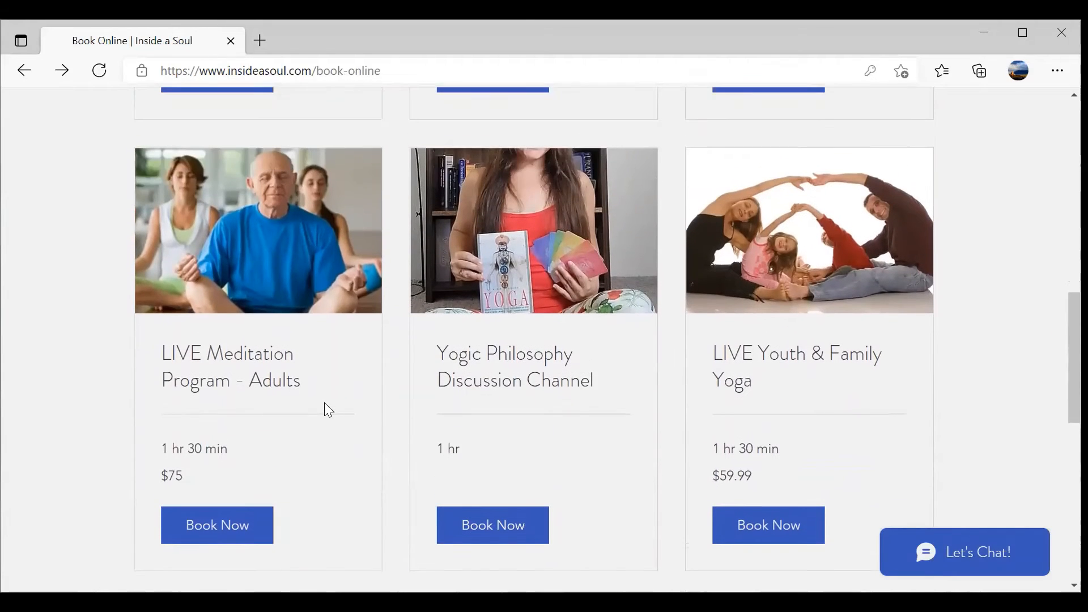
scroll(down, 3)
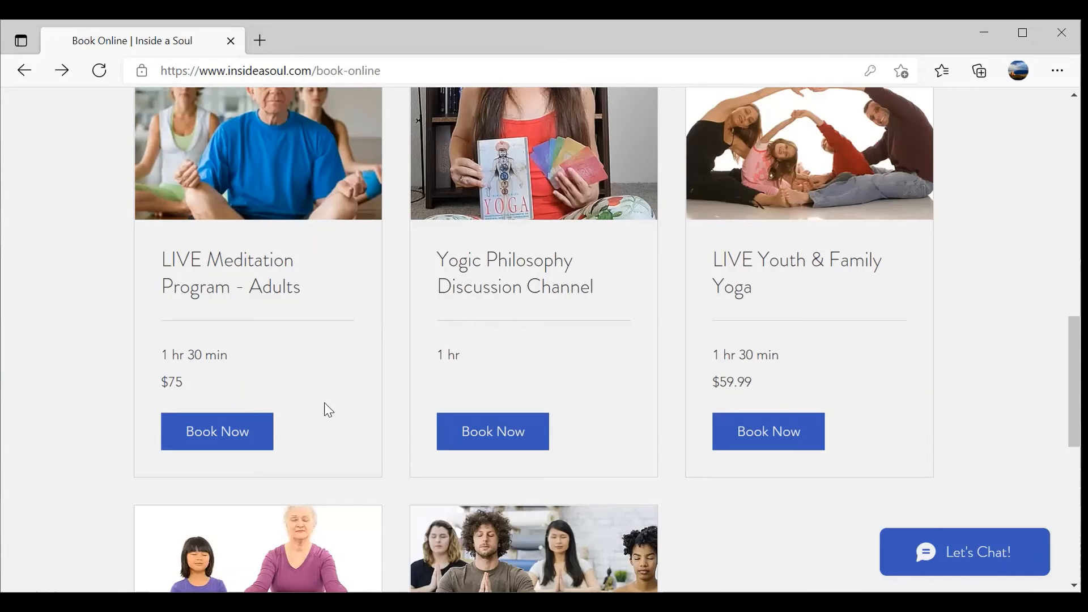
scroll(down, 3)
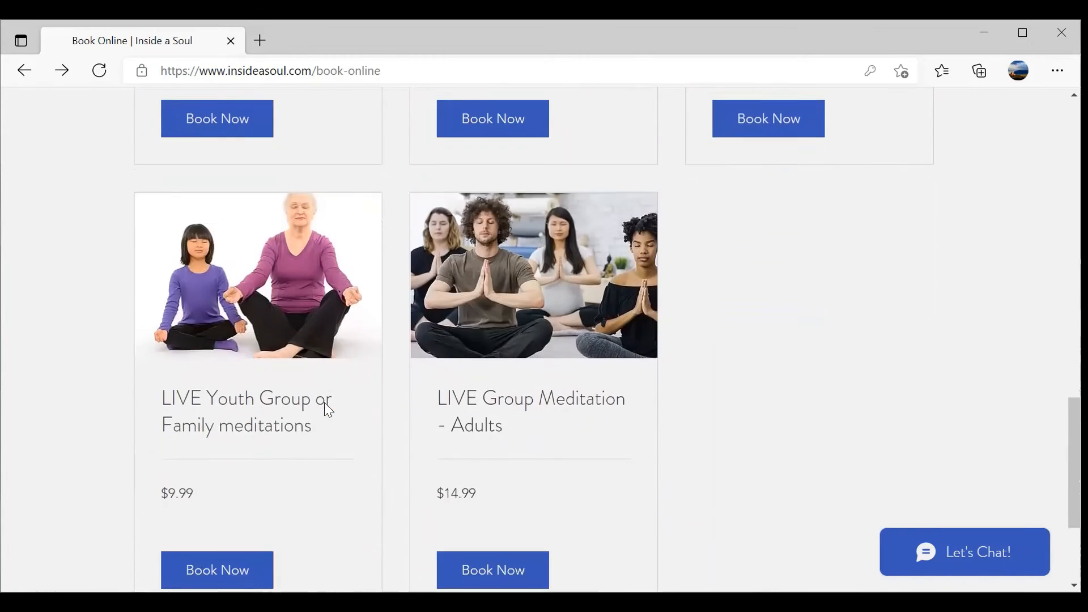
scroll(up, 3)
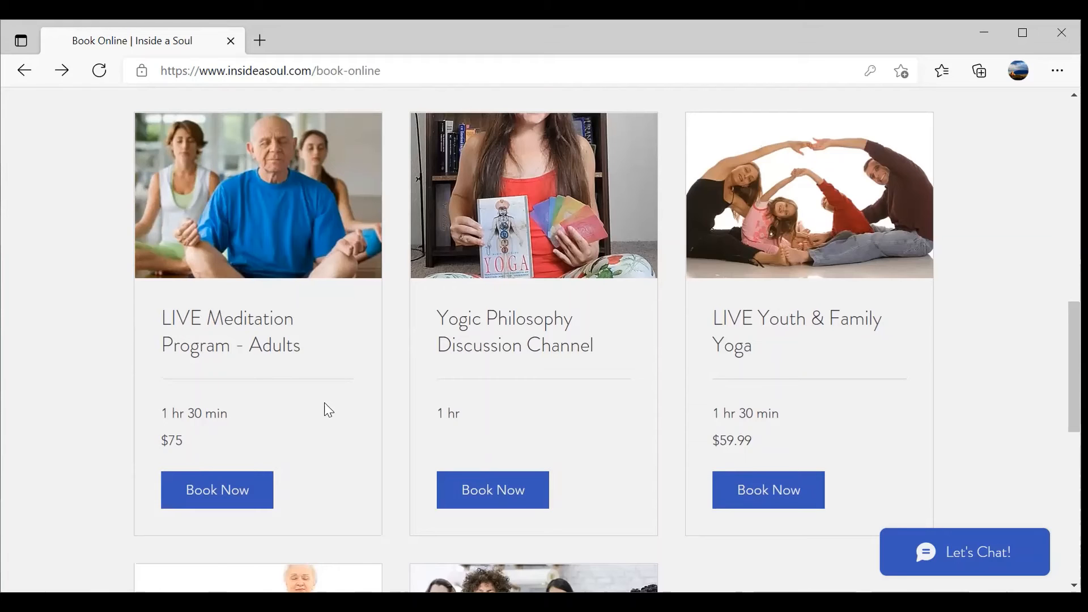
- Scroll through the full list of Book Online services
scroll(down, 3)
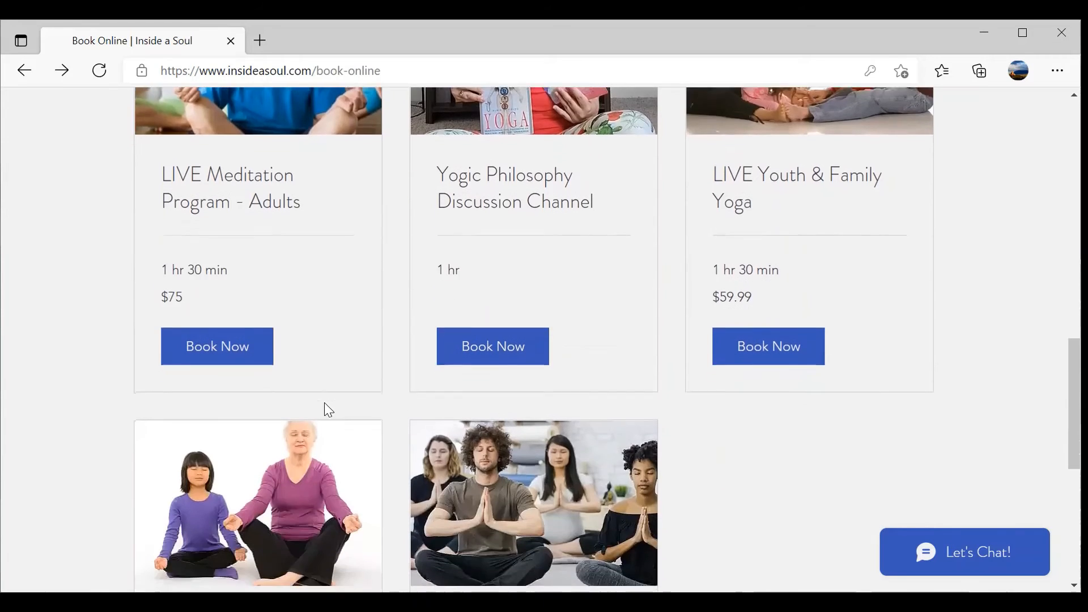
scroll(down, 3)
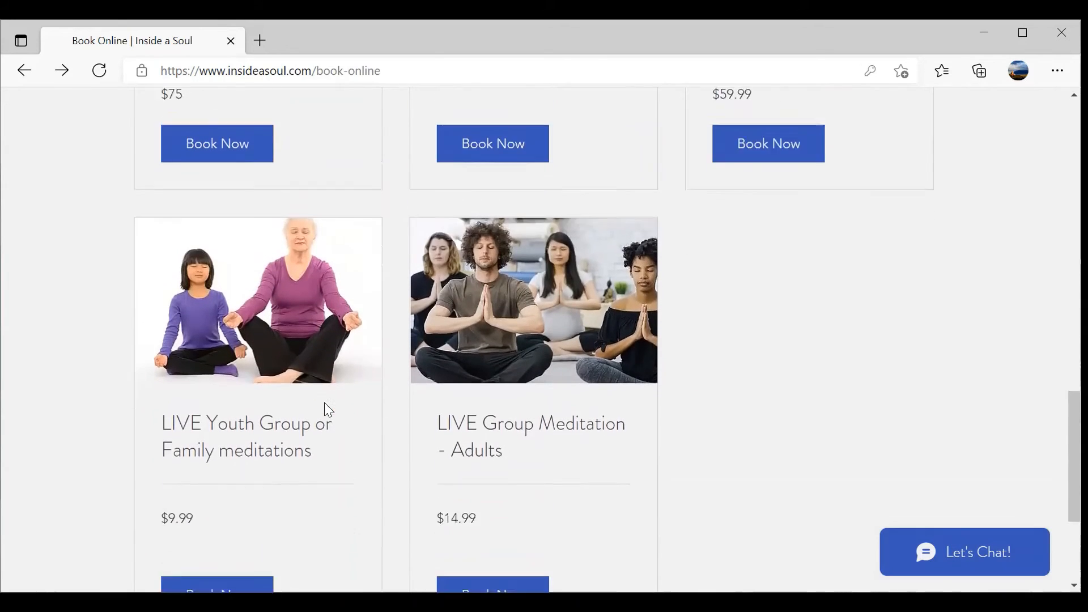
scroll(down, 3)
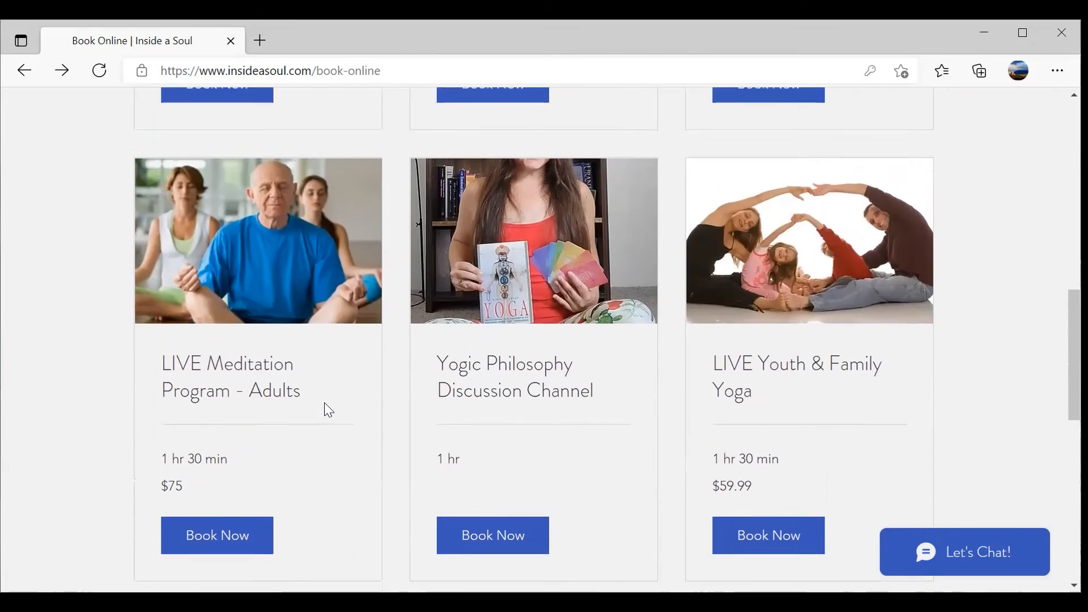
scroll(down, 3)
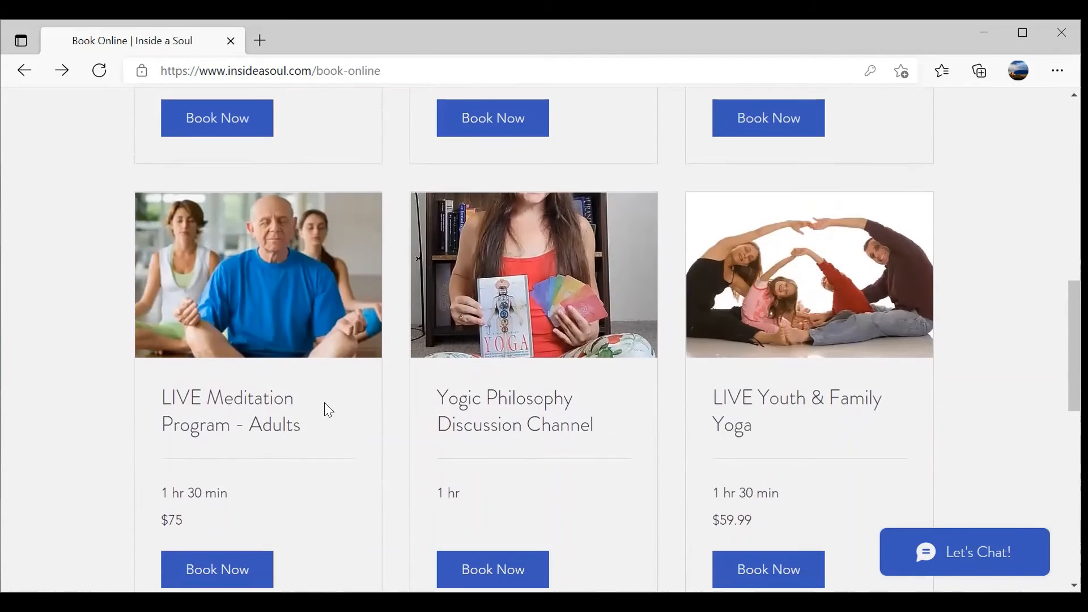
scroll(down, 3)
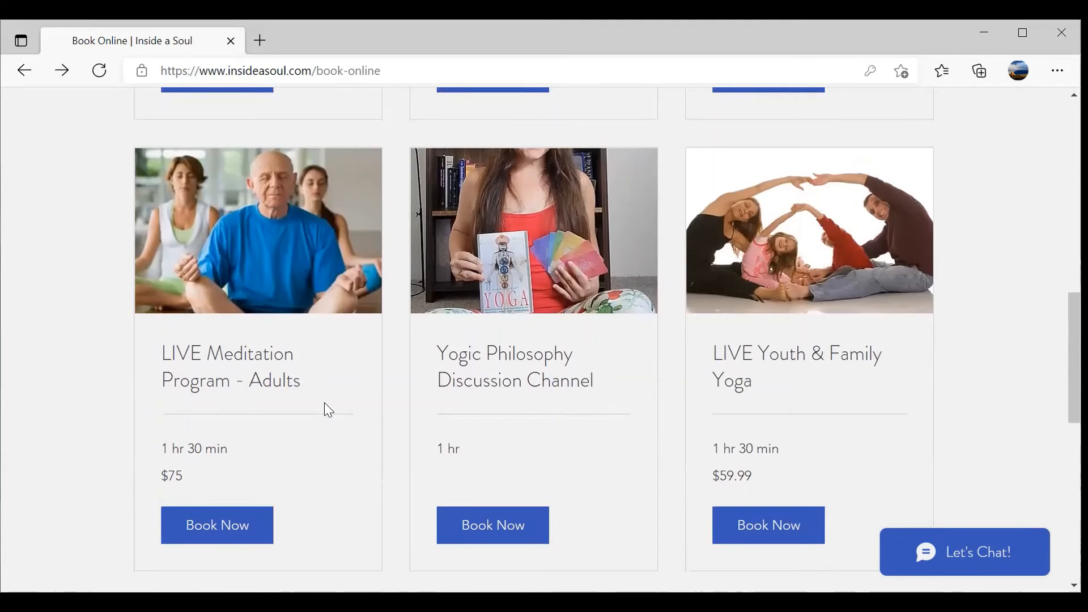
scroll(down, 3)
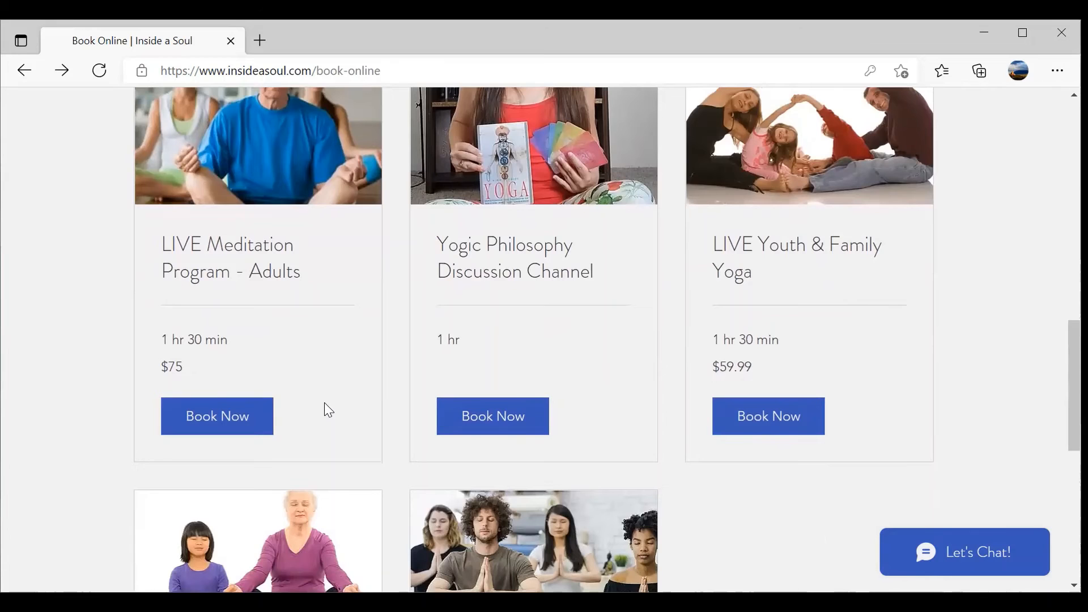
scroll(down, 3)
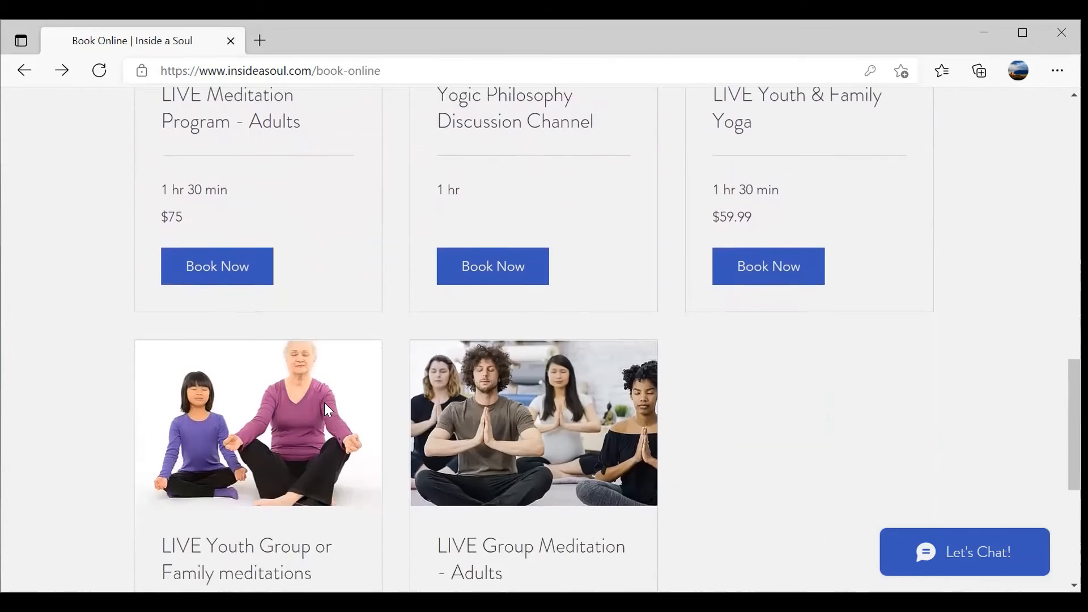
scroll(down, 3)
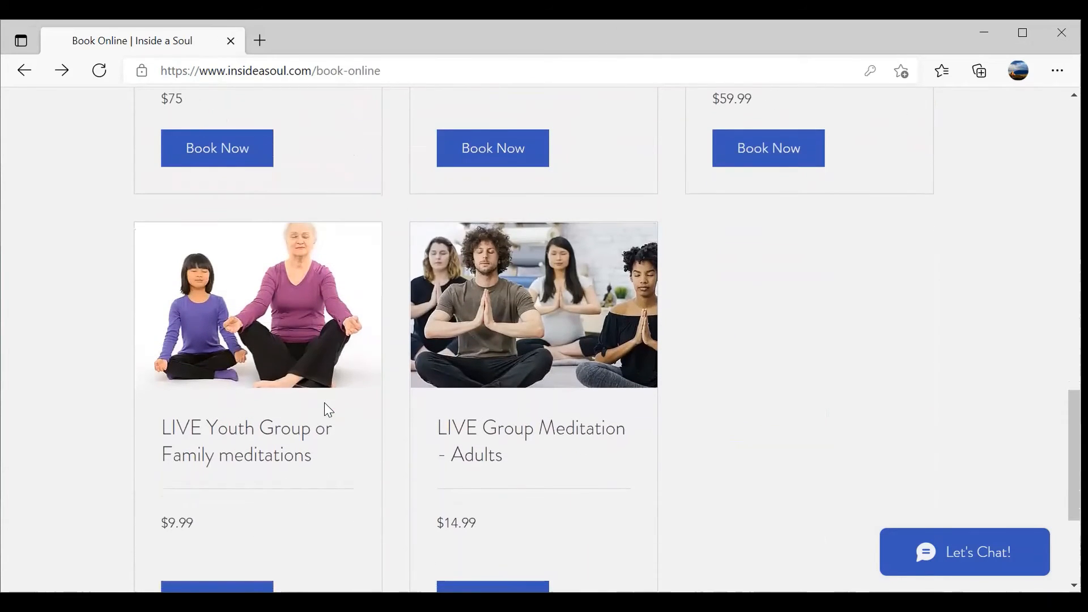
scroll(down, 3)
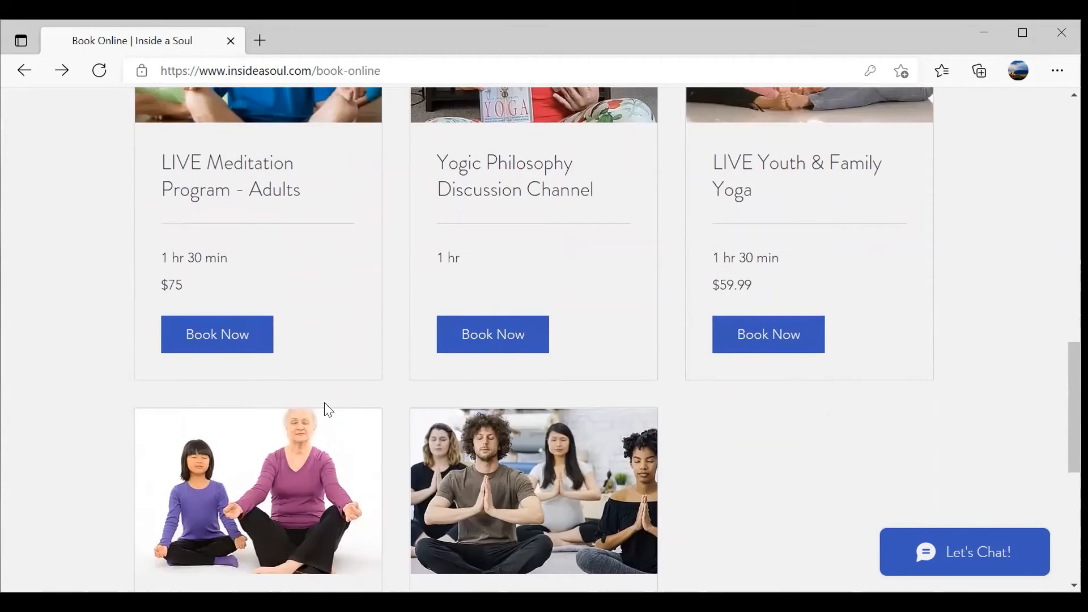
scroll(down, 3)
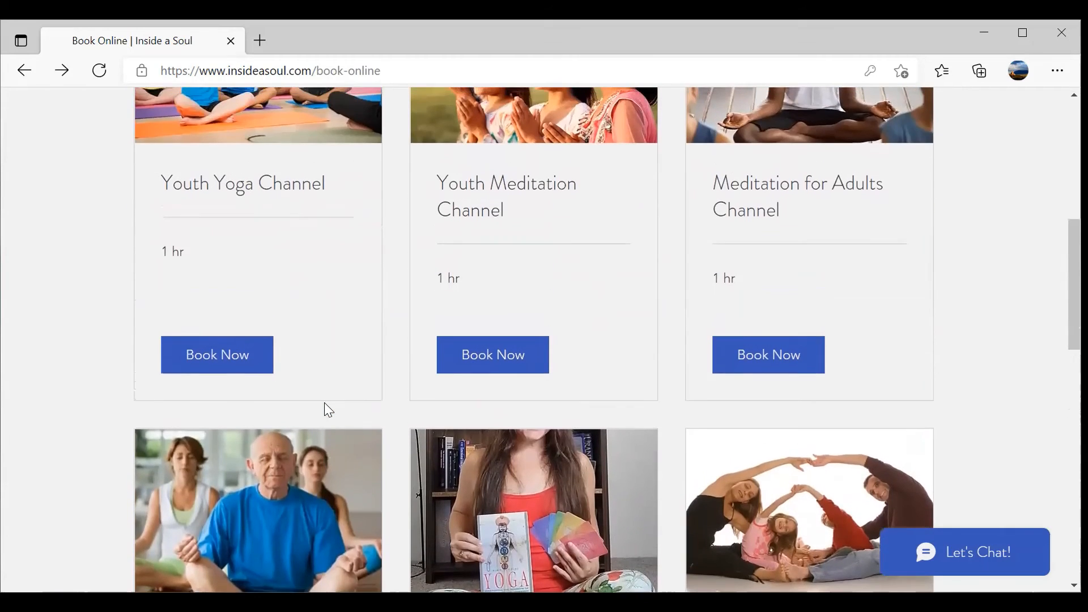
scroll(down, 3)
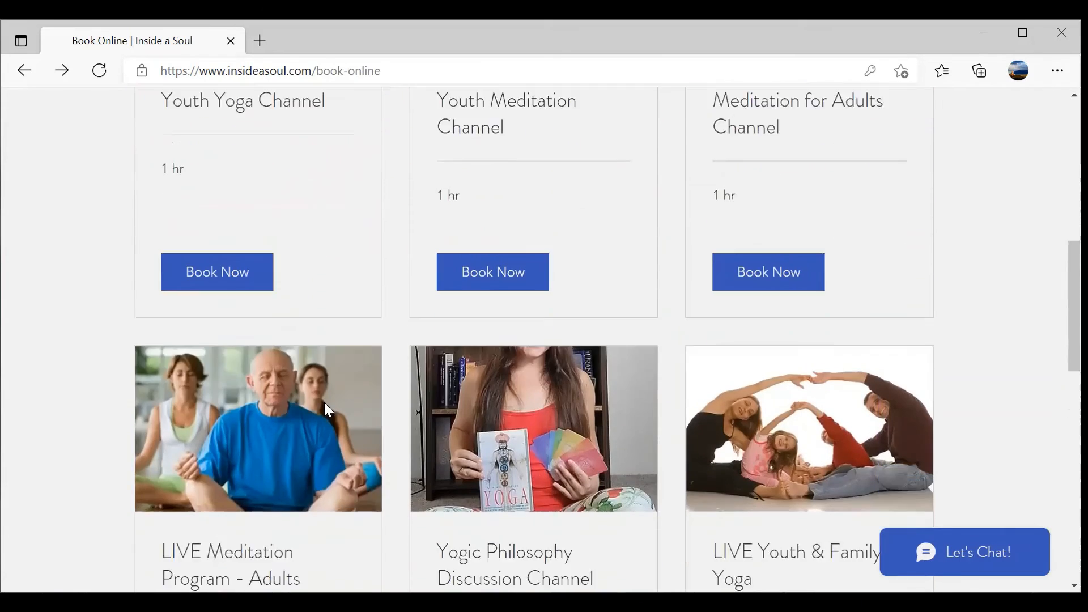
scroll(down, 3)
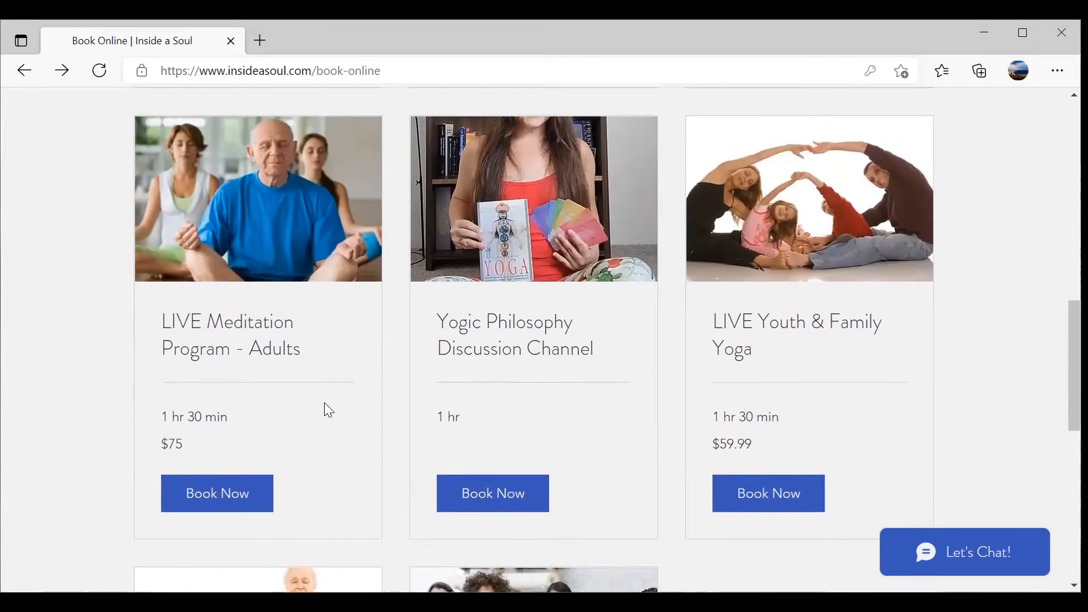
scroll(down, 3)
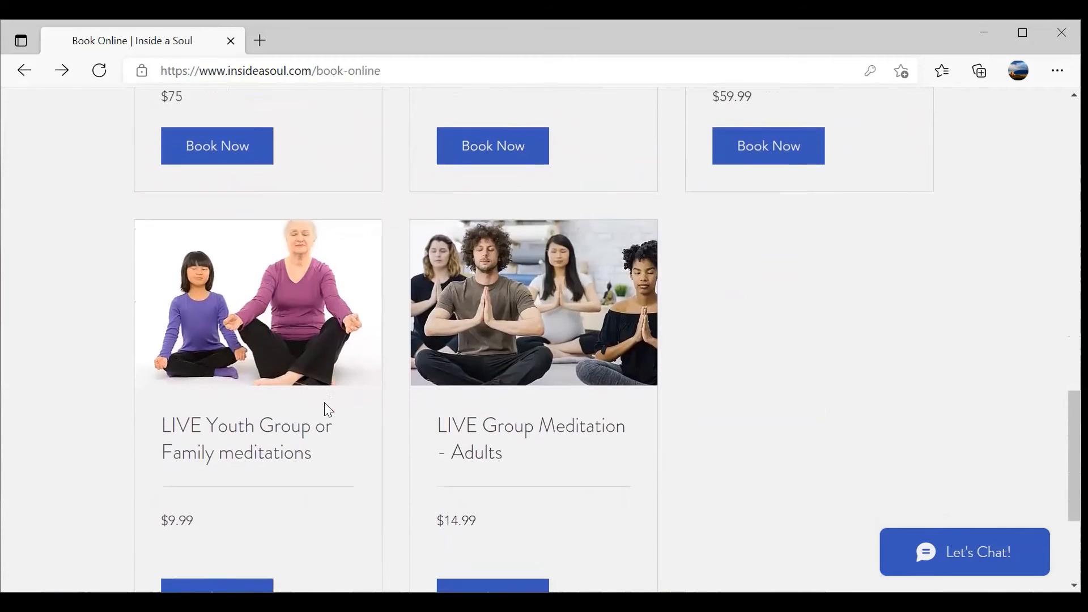
scroll(up, 3)
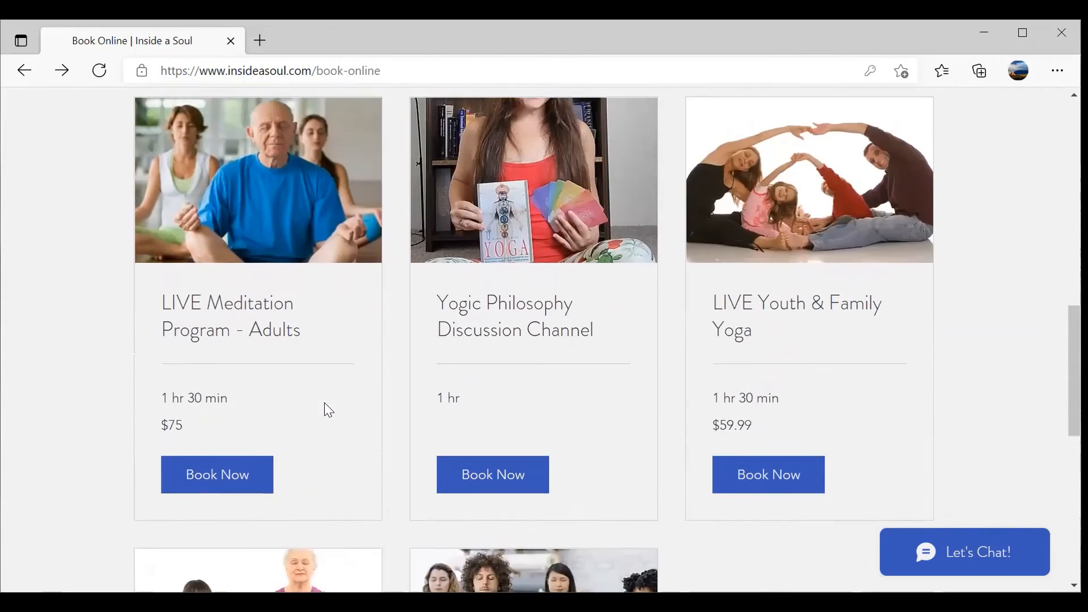
scroll(down, 3)
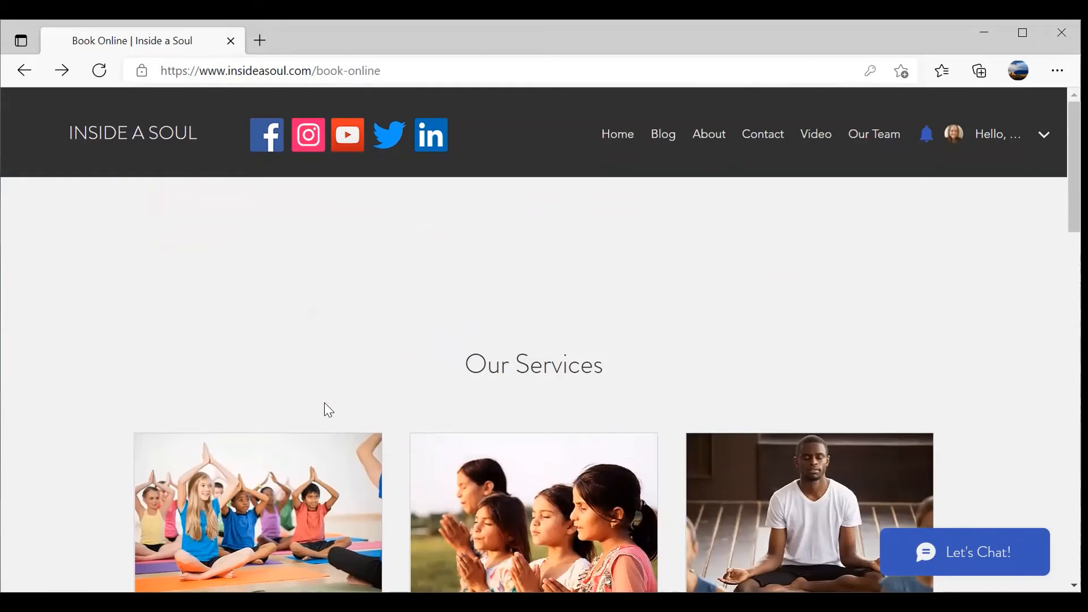
- Choose My Subscriptions from the Hello account menu and view the empty page
click(1044, 134)
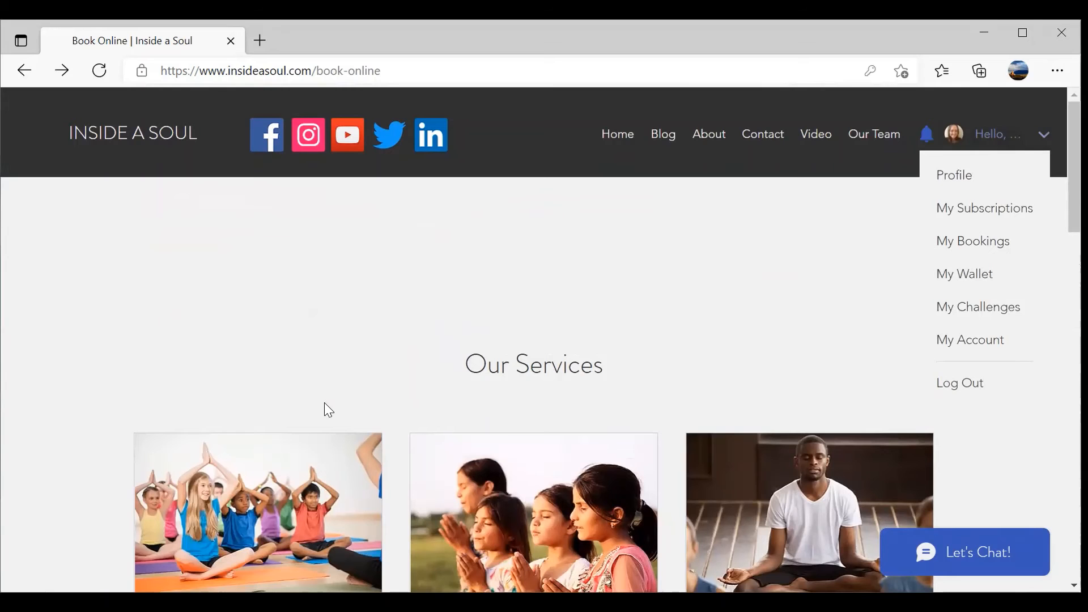
click(984, 207)
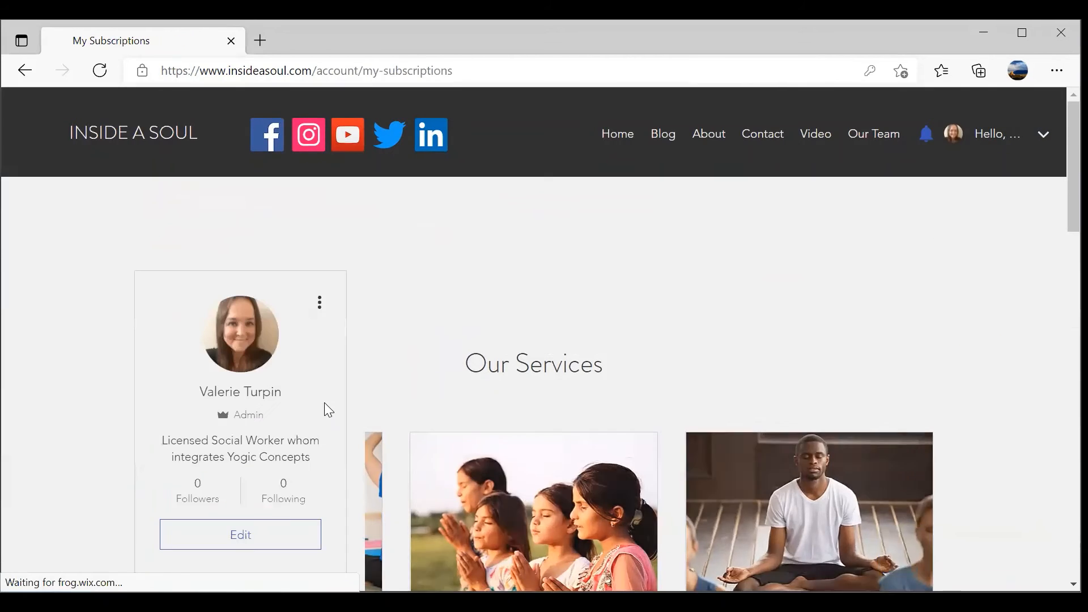
scroll(down, 3)
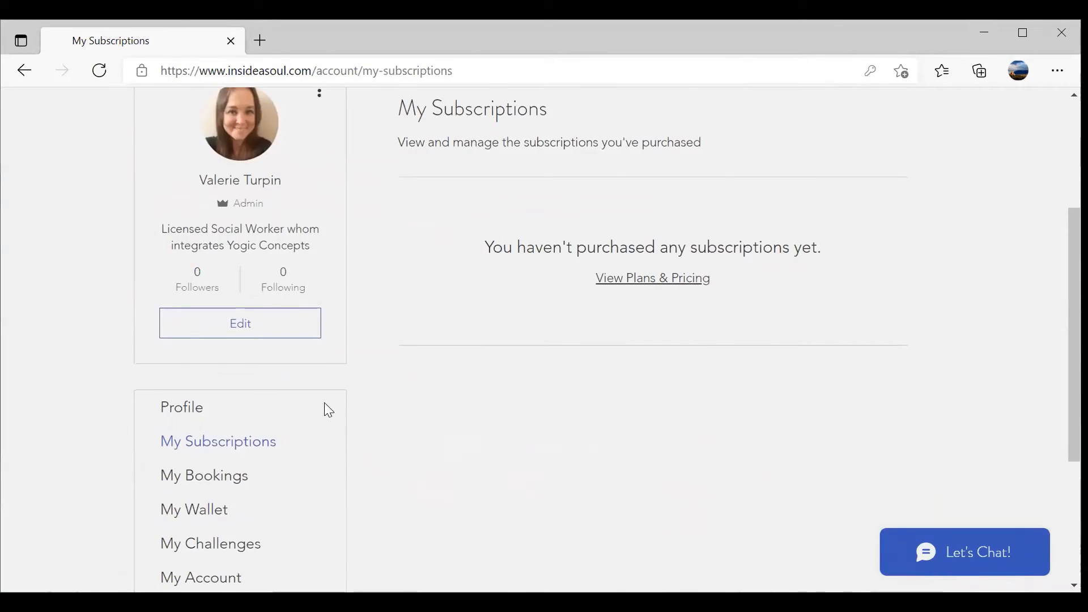
click(652, 278)
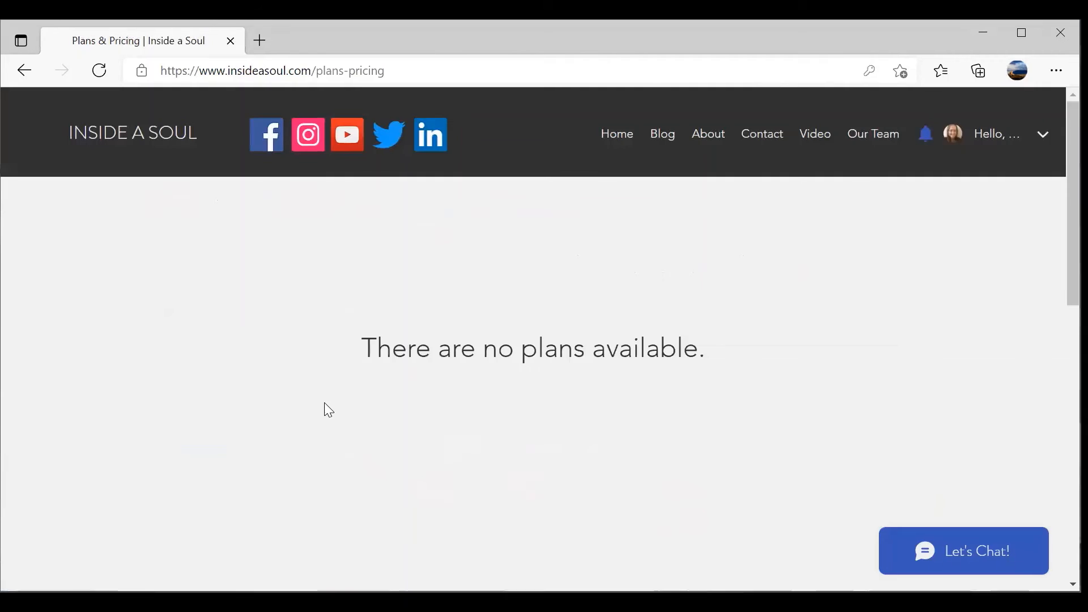
click(1047, 133)
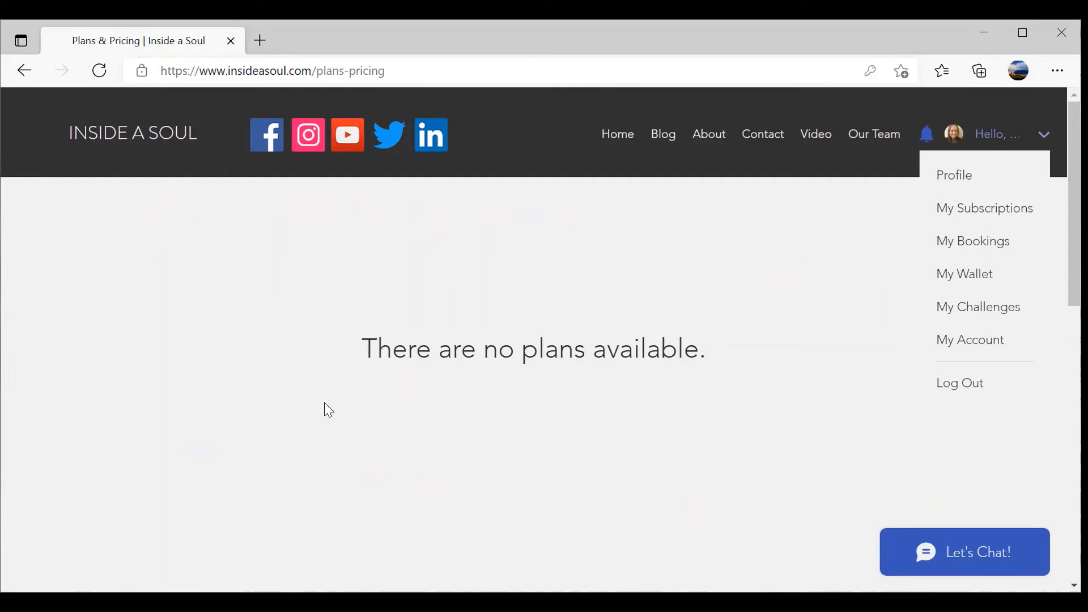
click(984, 207)
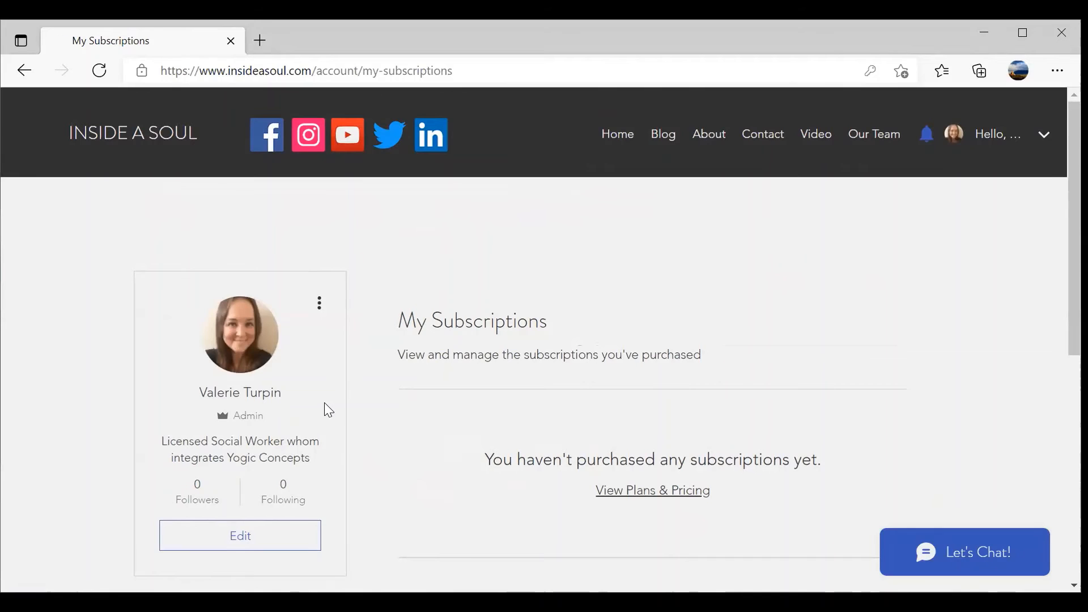
- Choose My Bookings from the Hello account dropdown in the site header
click(1044, 134)
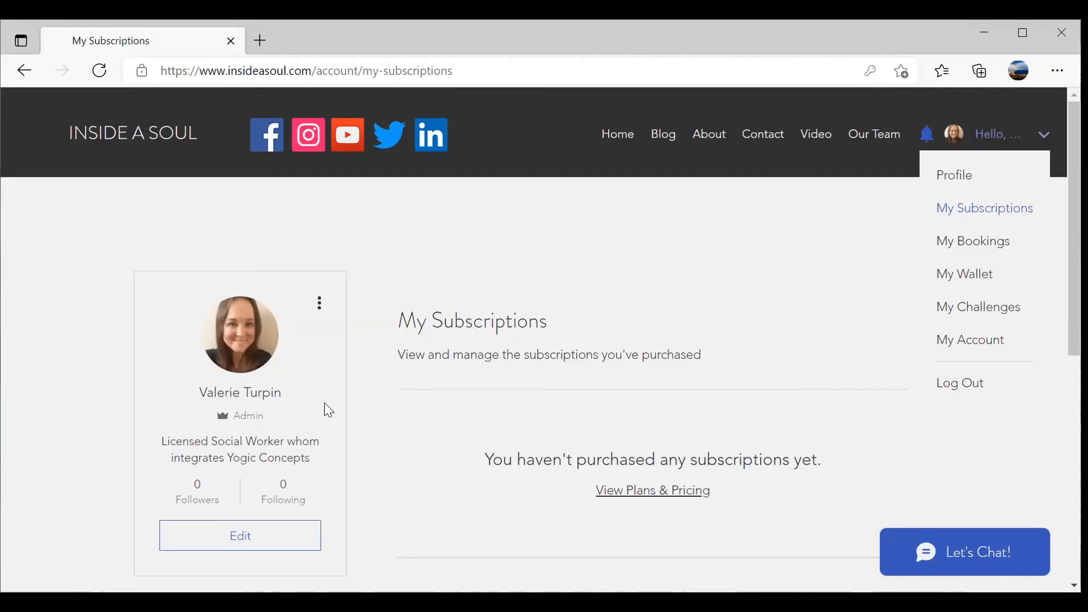
click(1042, 134)
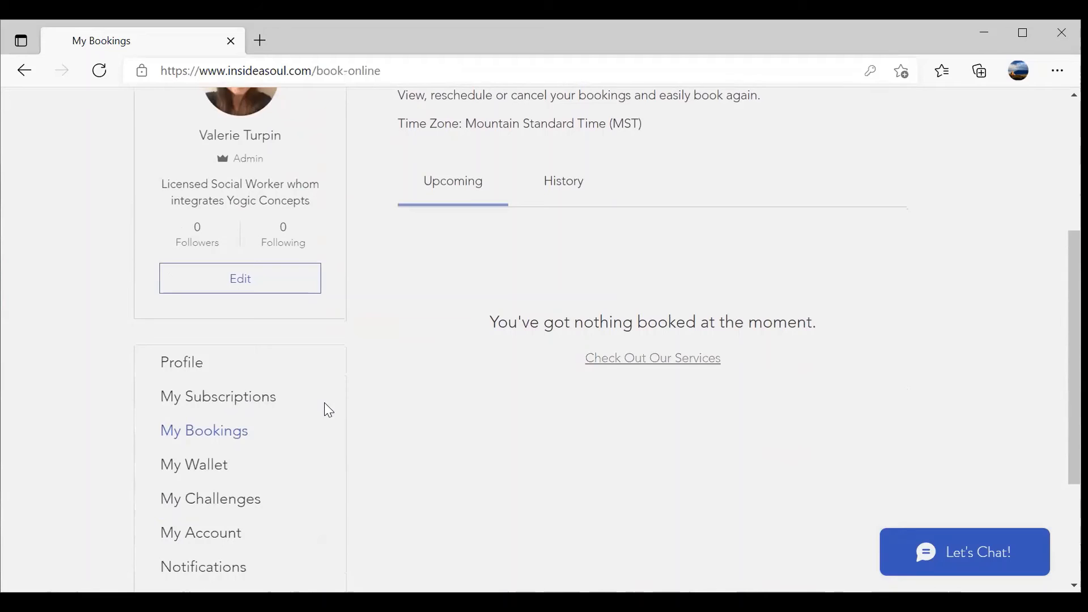
- Follow Check Out Our Services and scroll Book Online down to LIVE Group Meditation - Adults
click(652, 357)
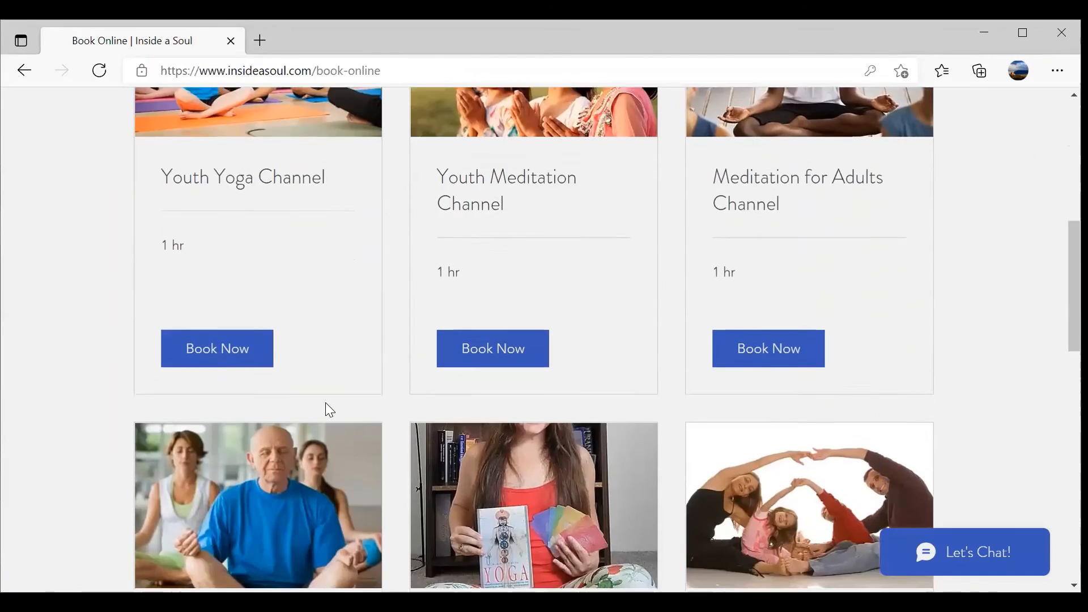
scroll(down, 3)
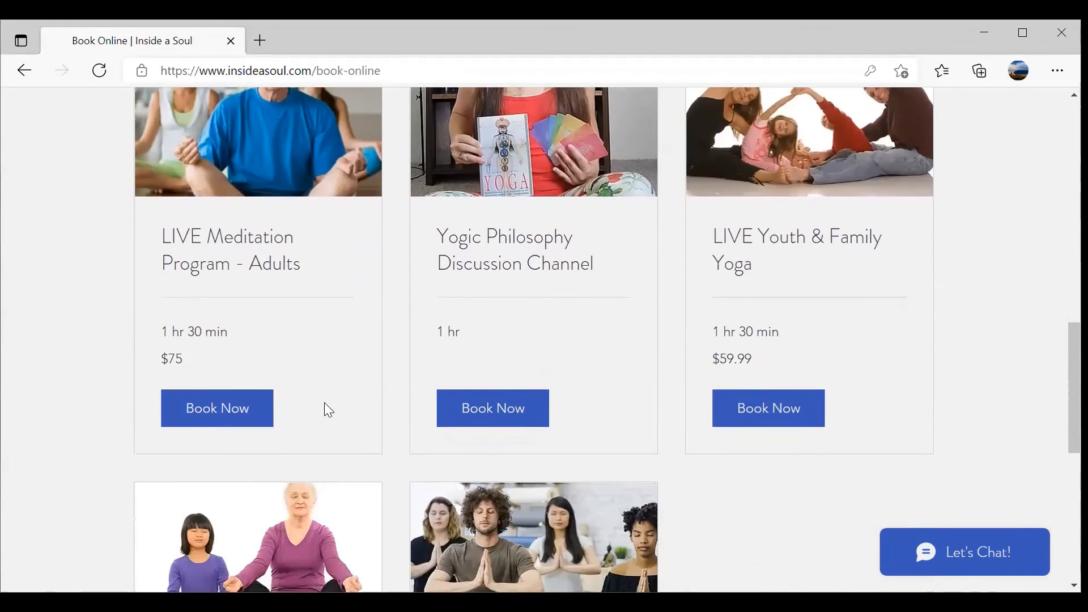
scroll(down, 3)
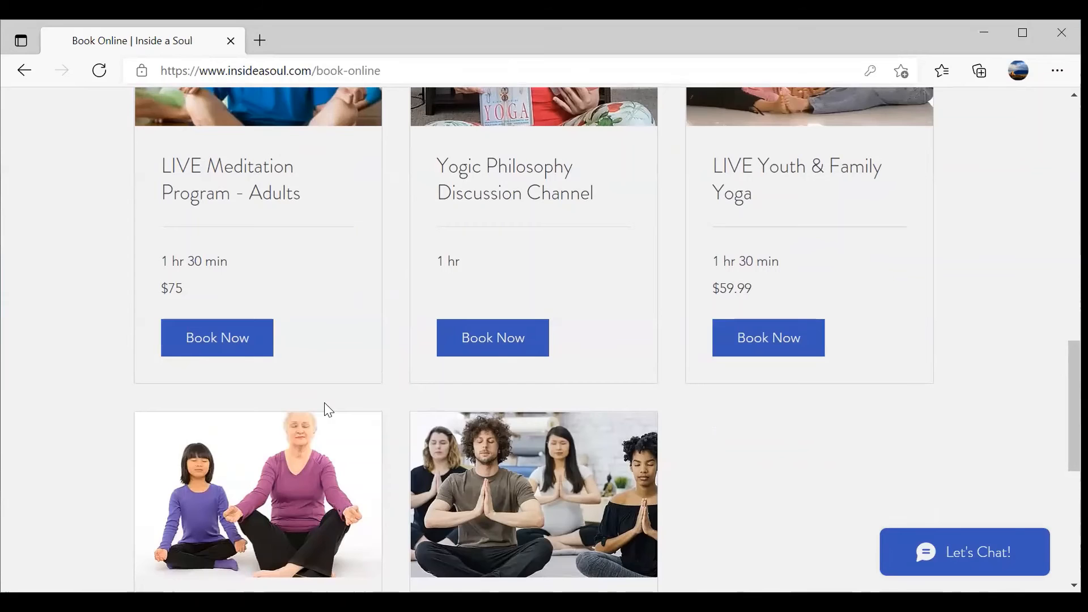
scroll(down, 3)
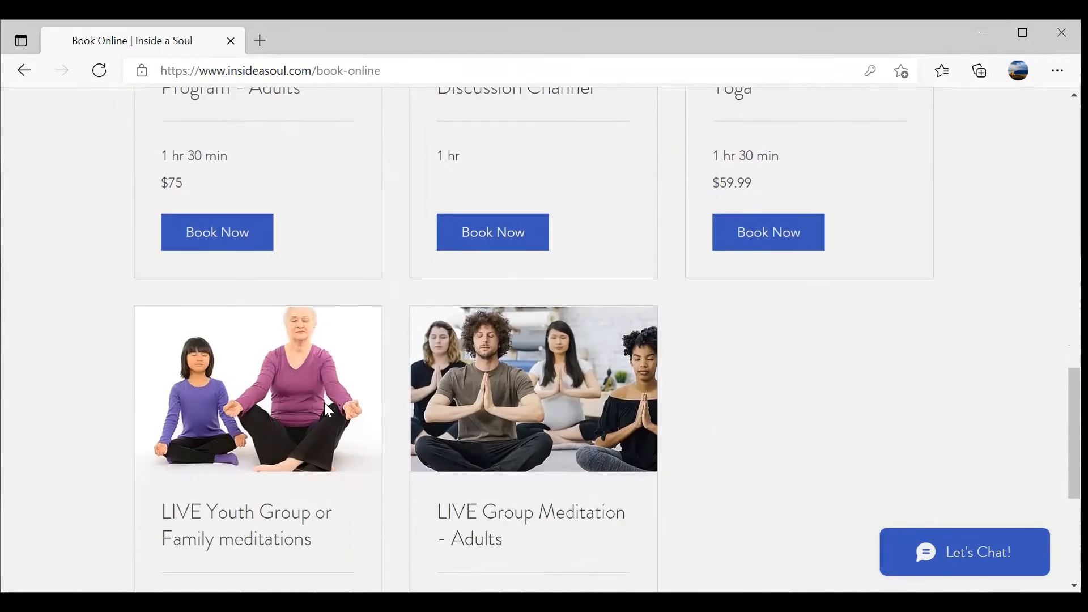
- Scroll to the footer and back, then pick My Wallet from the Hello menu
scroll(down, 3)
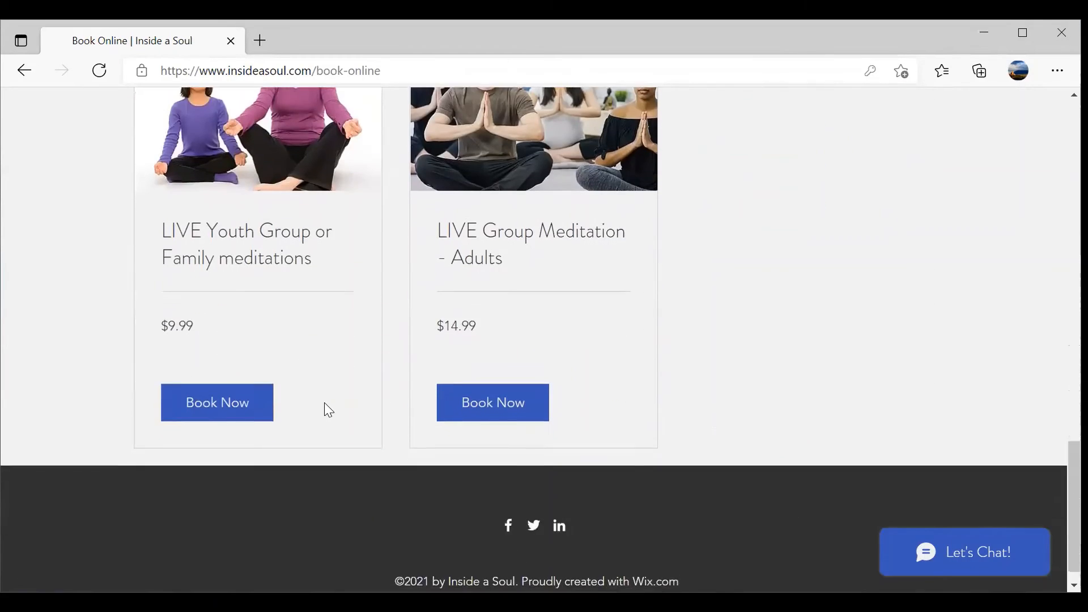
scroll(up, 3)
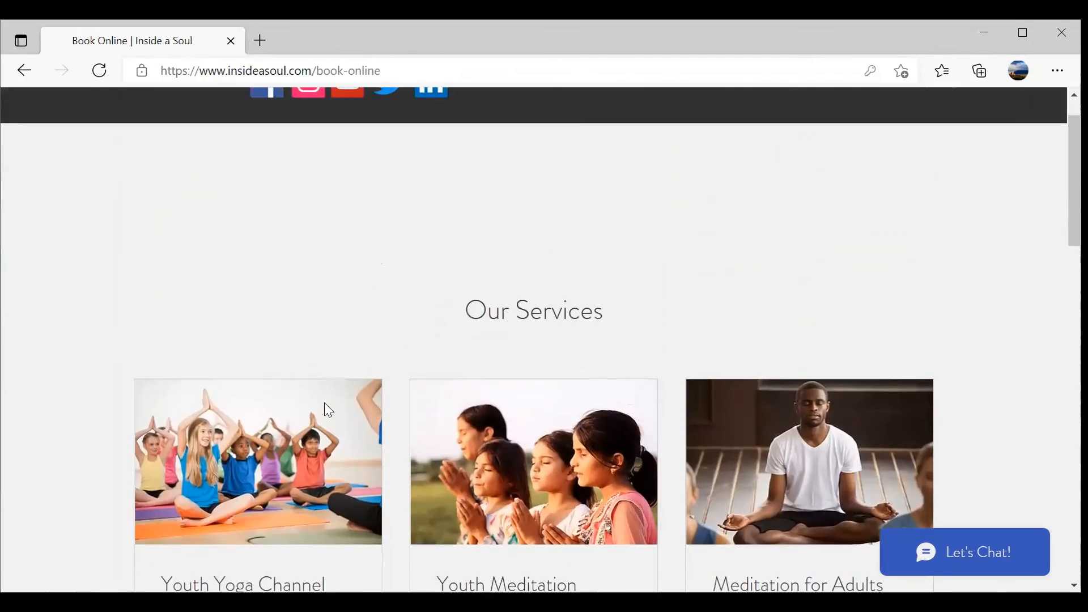
click(999, 134)
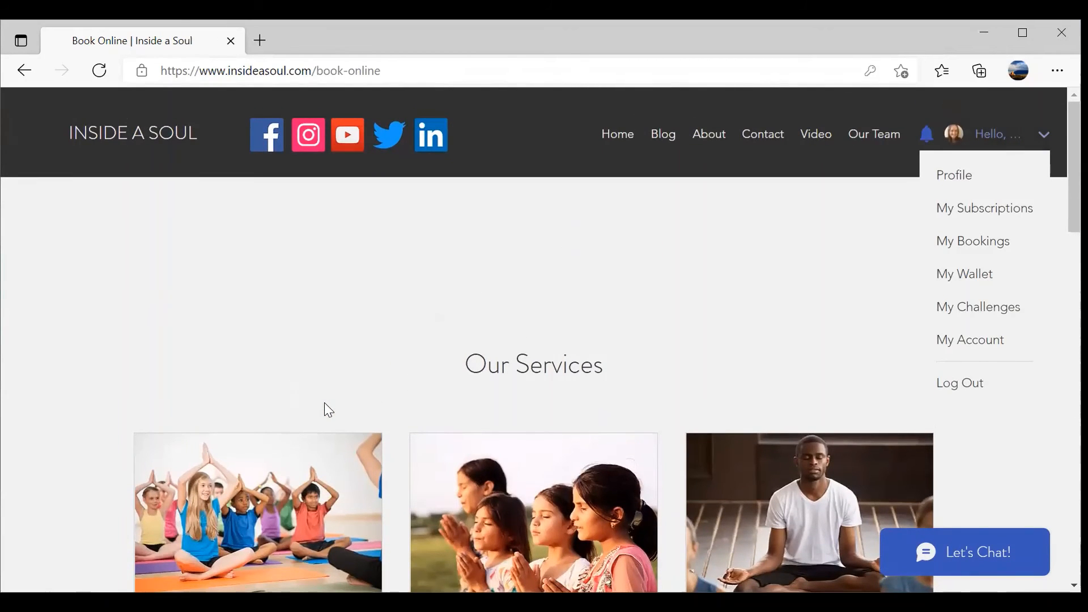
click(964, 273)
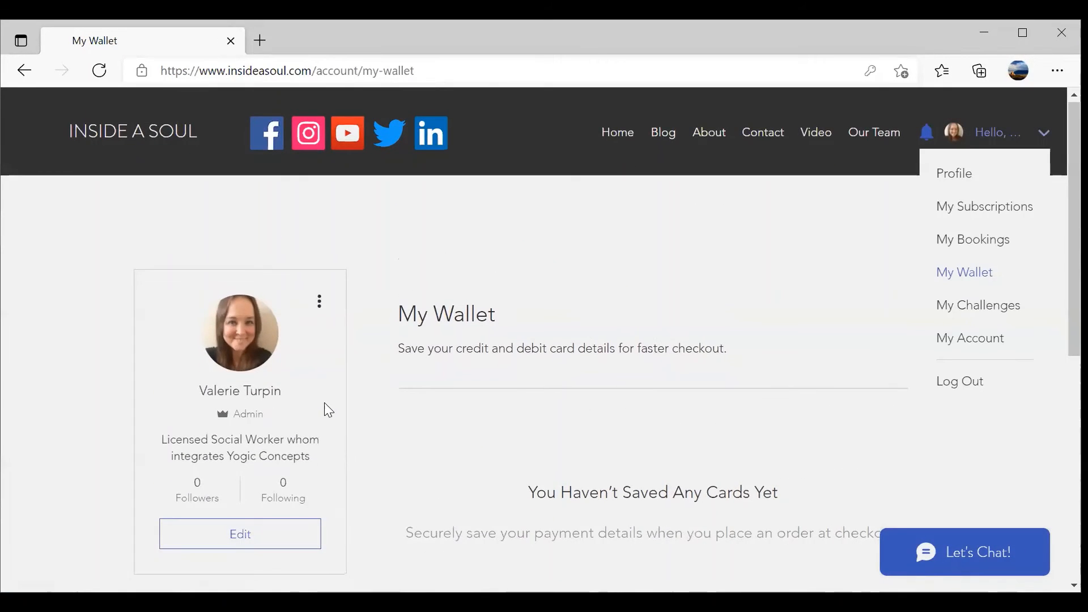
- Close and reopen the member account menu, then choose My Account
click(978, 305)
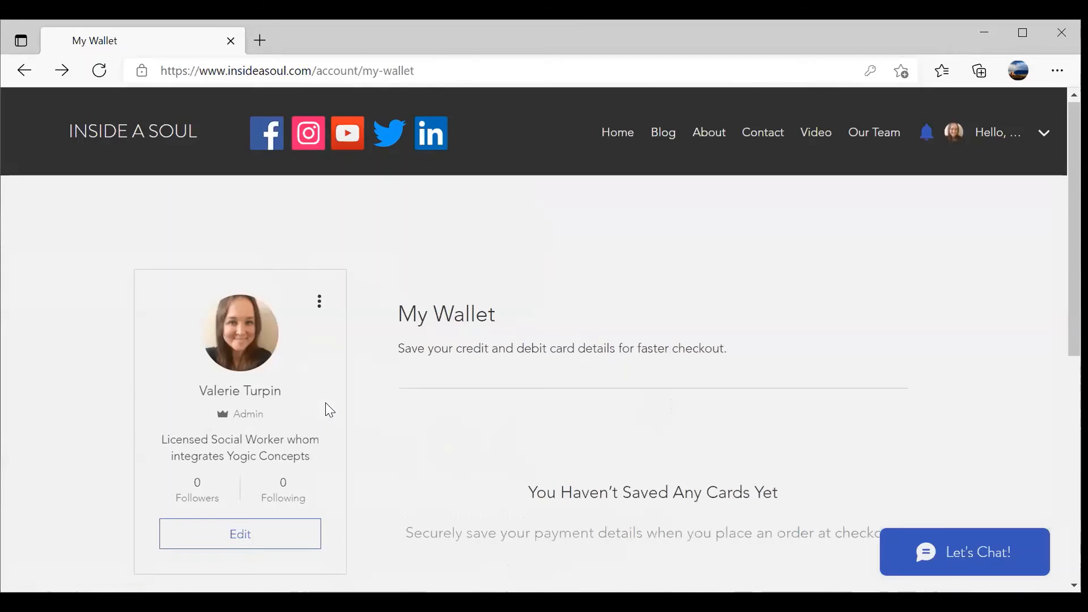
click(1043, 132)
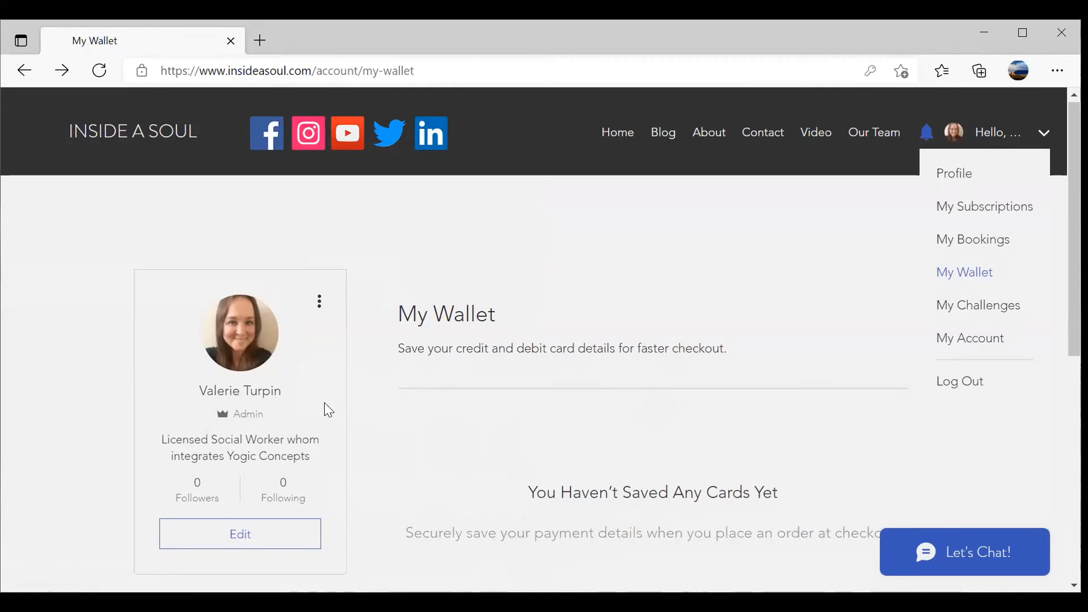
click(970, 337)
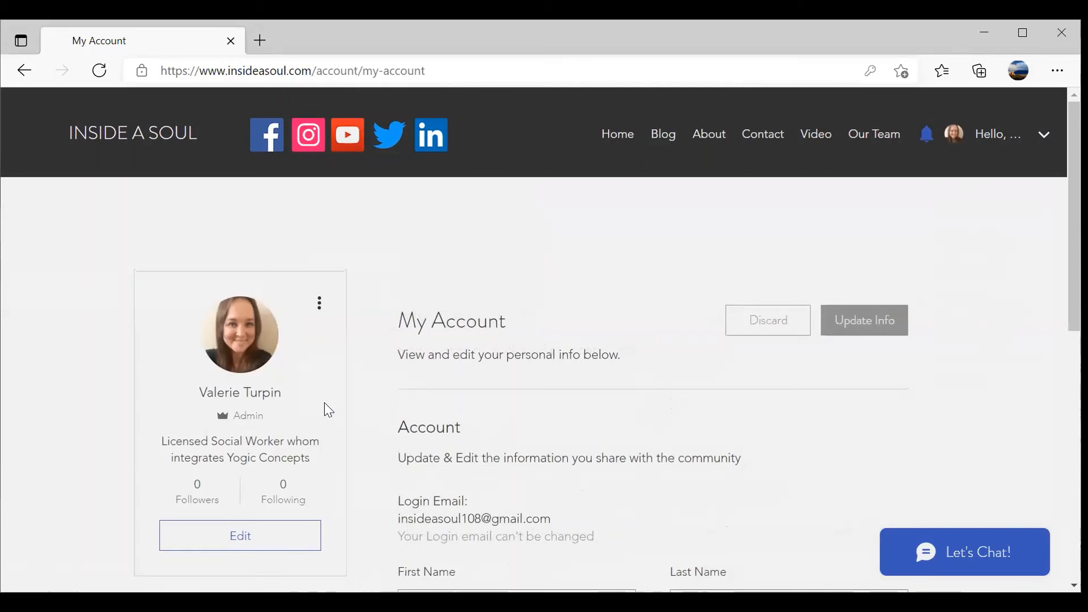
- Scroll down the My Account page to reach the Notifications page showing no notifications
scroll(down, 3)
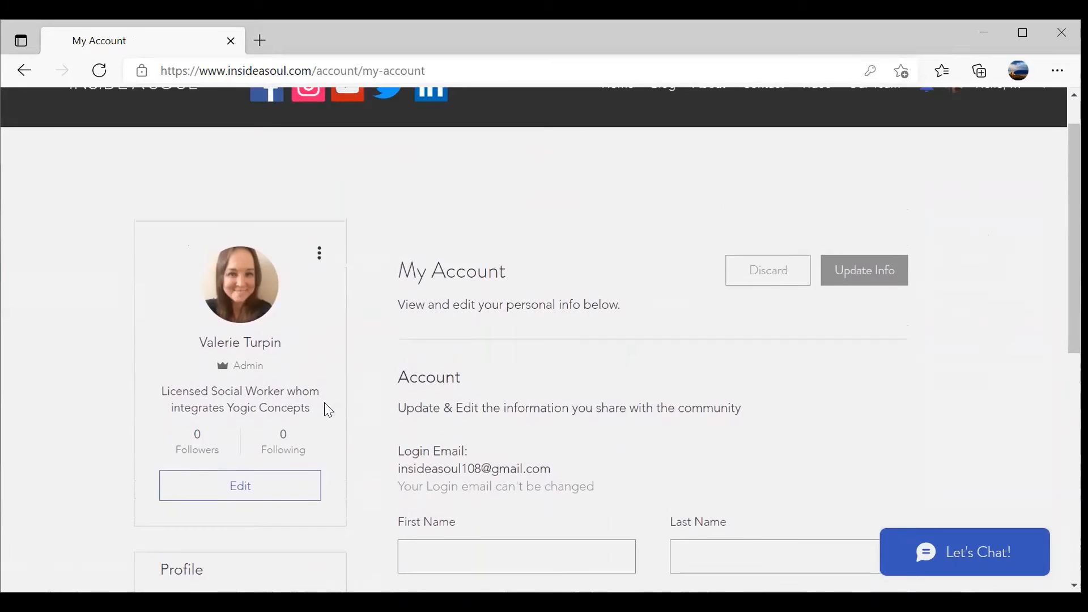
scroll(down, 3)
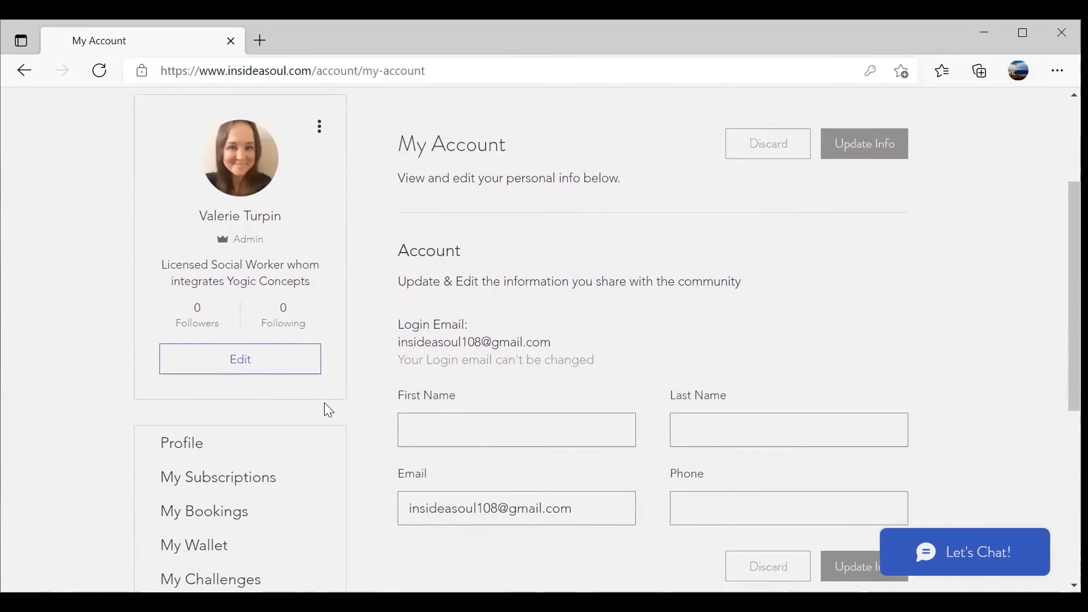
scroll(down, 3)
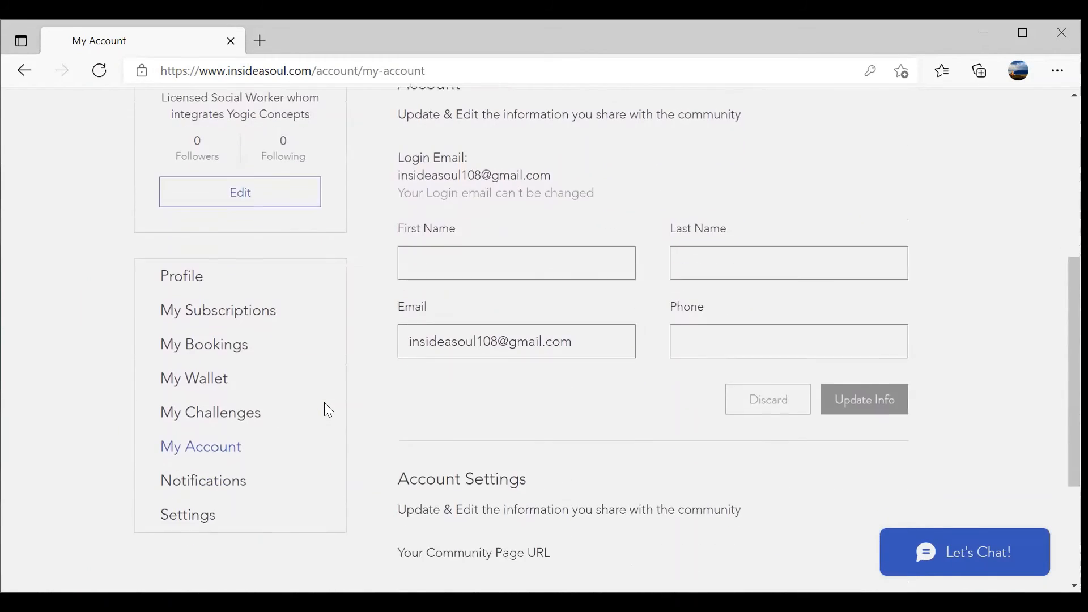
scroll(down, 3)
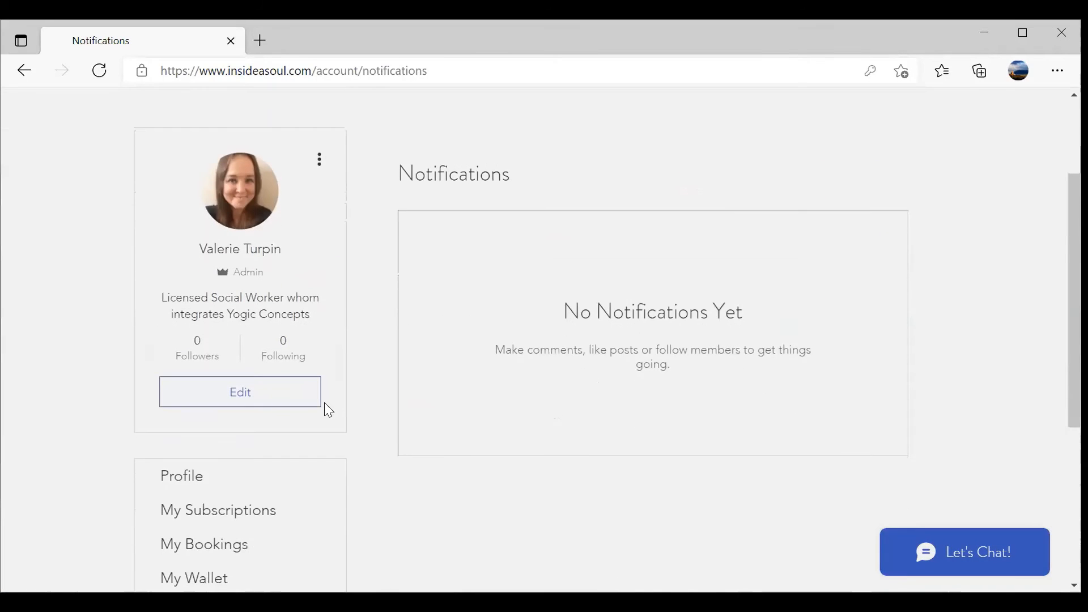
- Open the member Settings page with its blog subscription notification settings
scroll(down, 3)
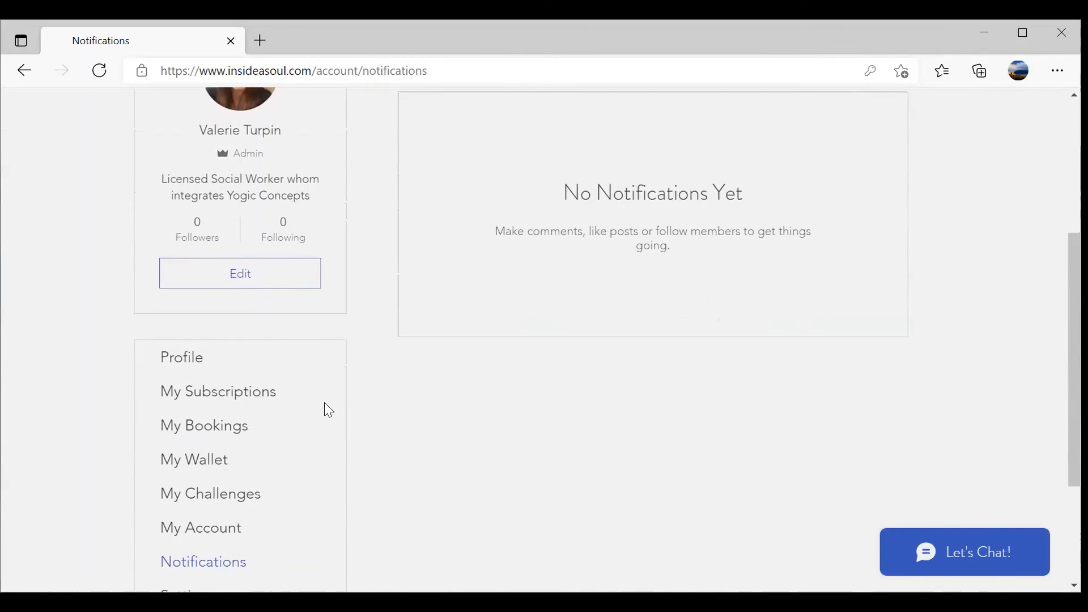
scroll(down, 3)
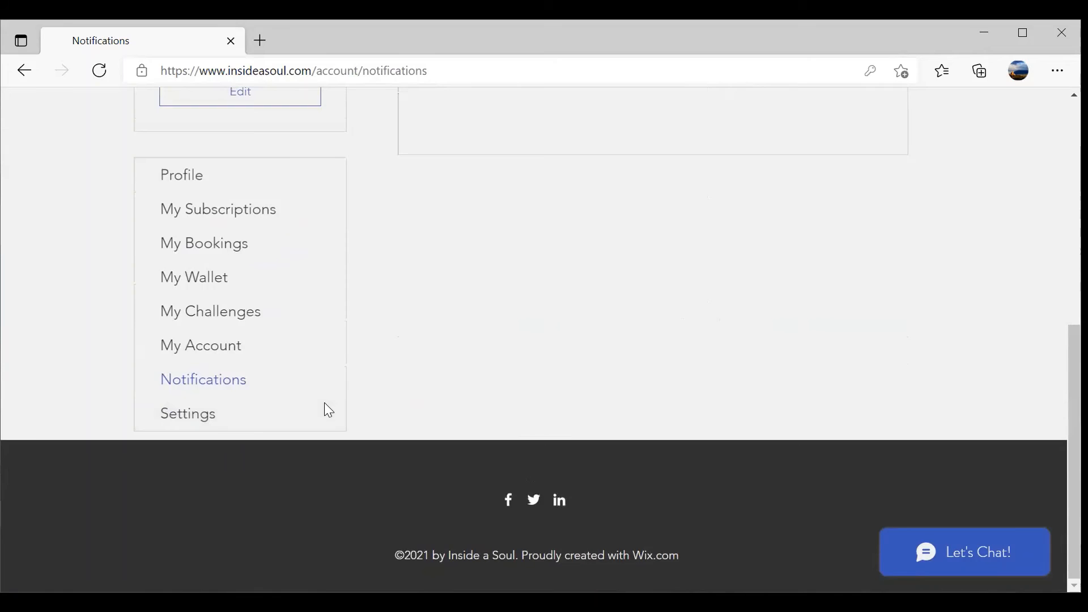
click(187, 414)
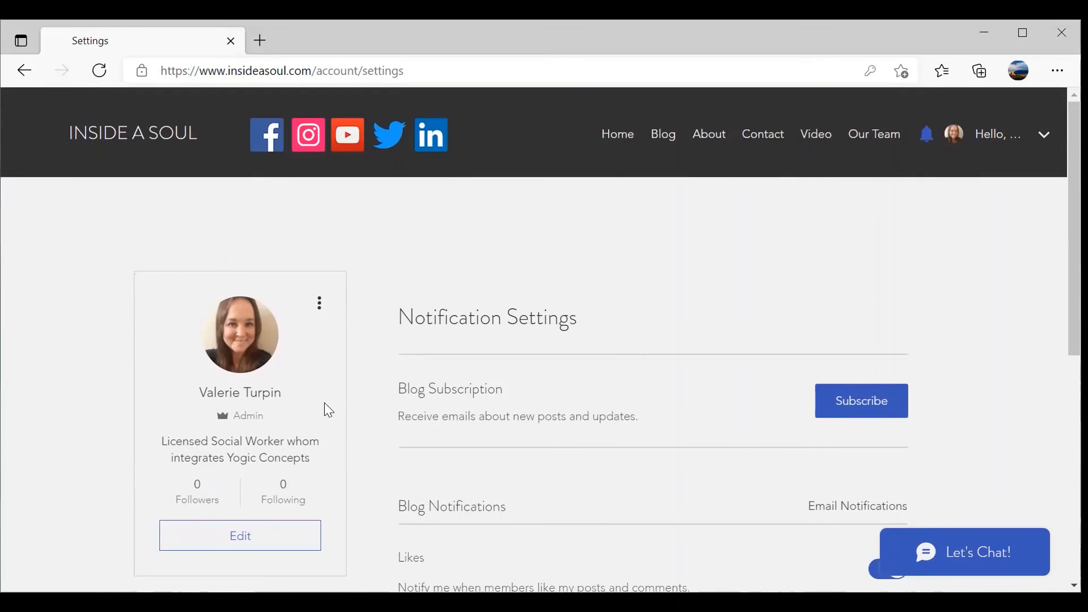
- Go to the Video page with the Youth & Family Yoga & Meditation for All banner
scroll(down, 3)
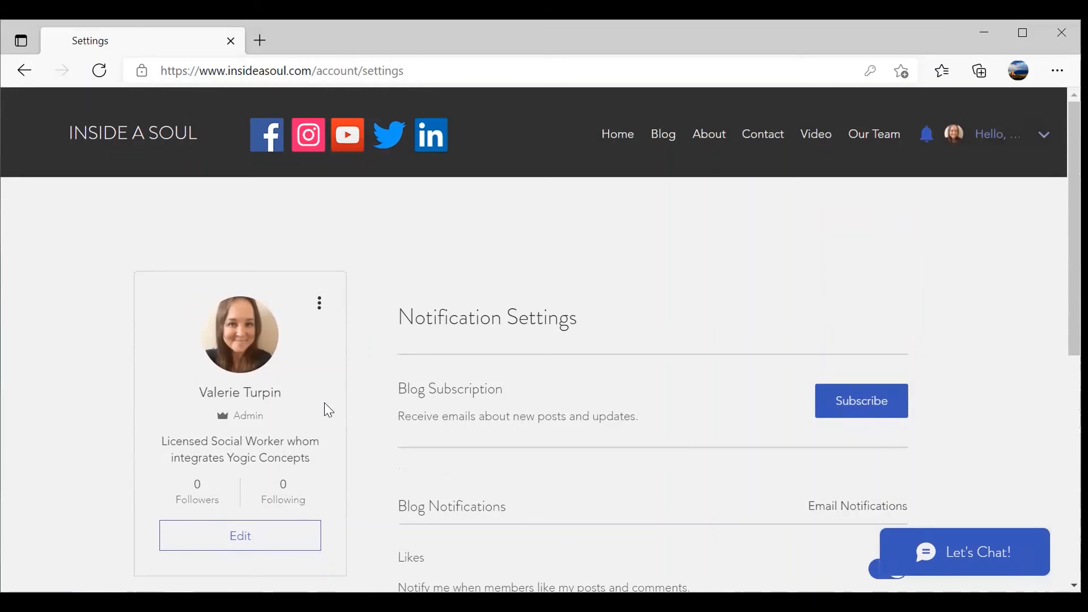
click(816, 134)
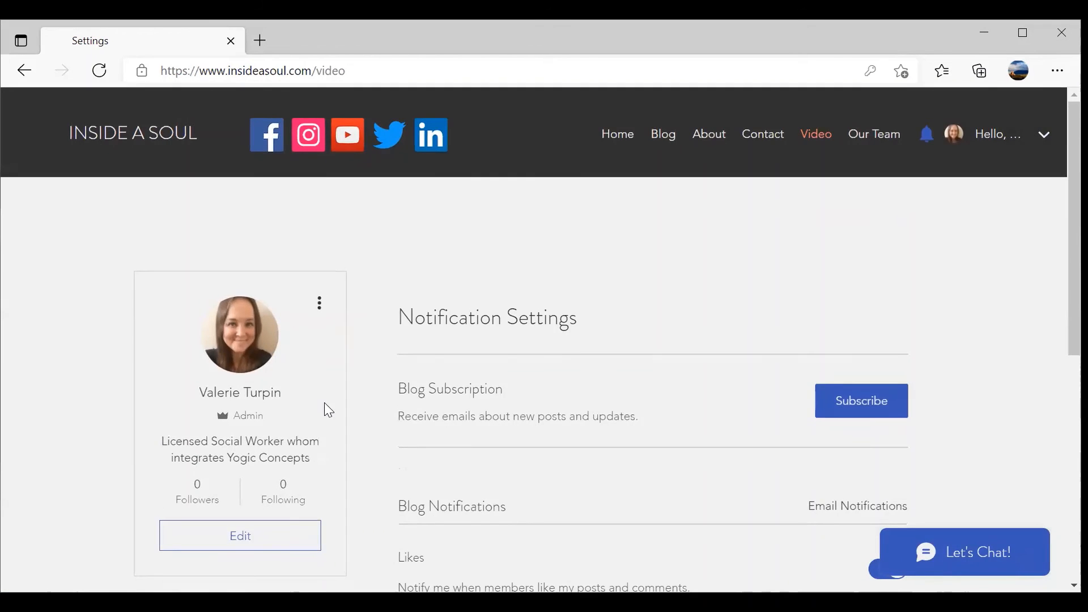
click(815, 134)
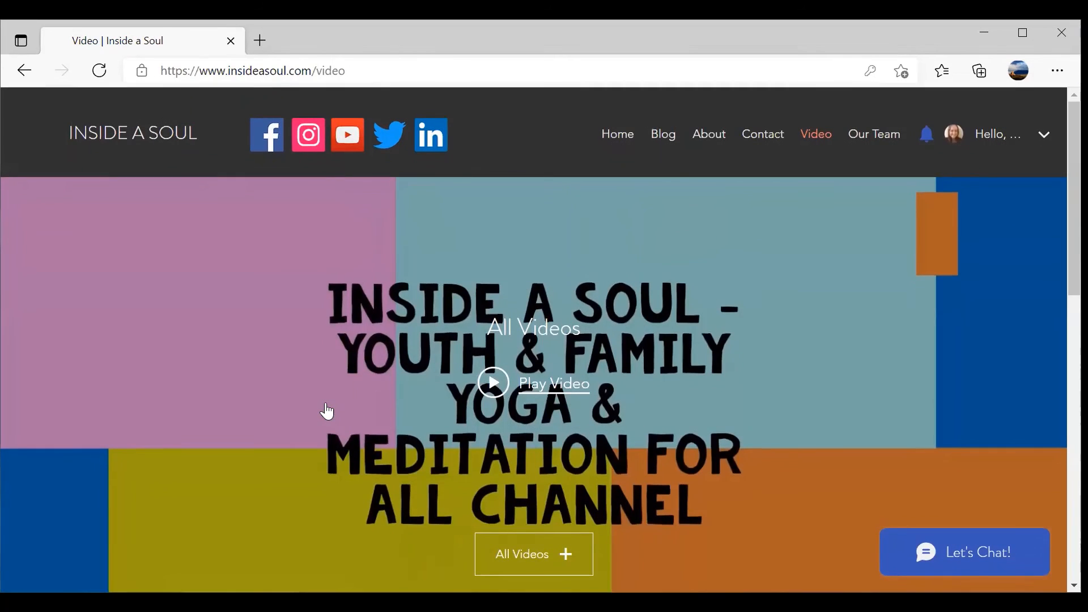
- Look through the Contact Us form, then go to the About page's founder biography
click(762, 134)
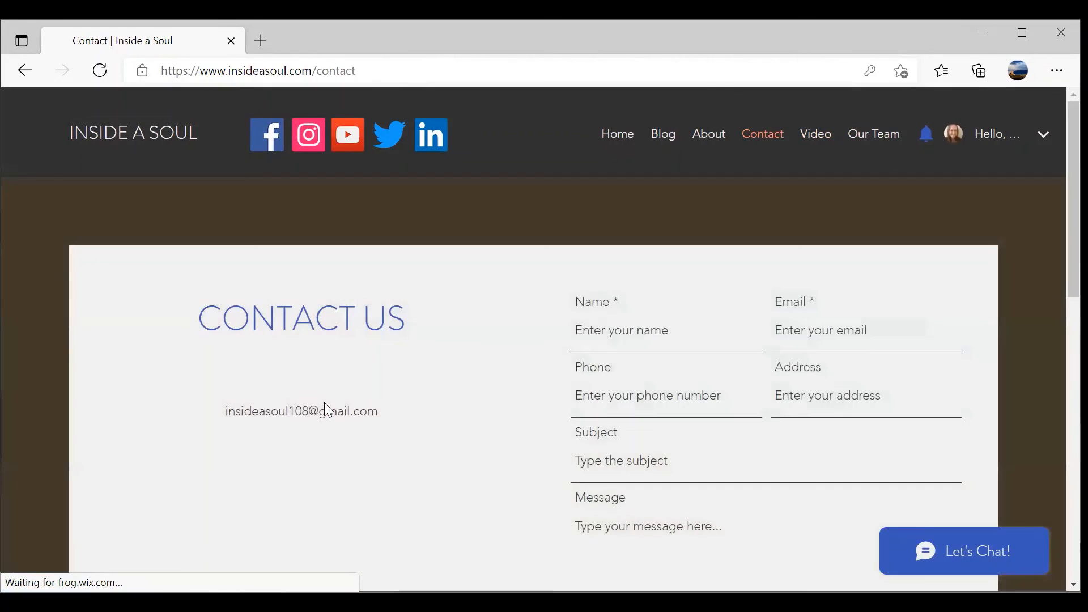
scroll(down, 3)
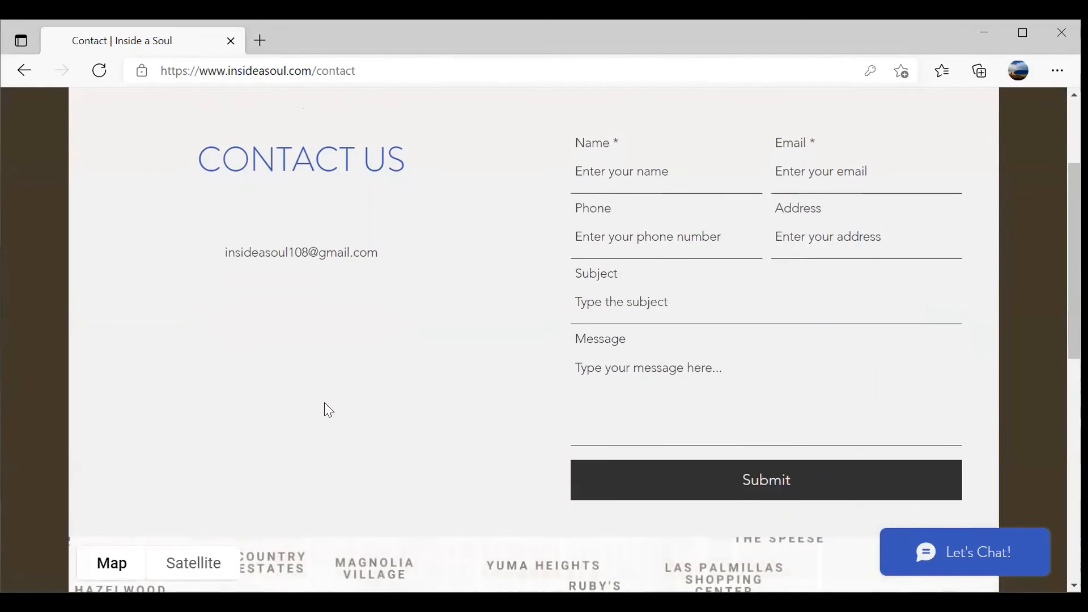
scroll(down, 3)
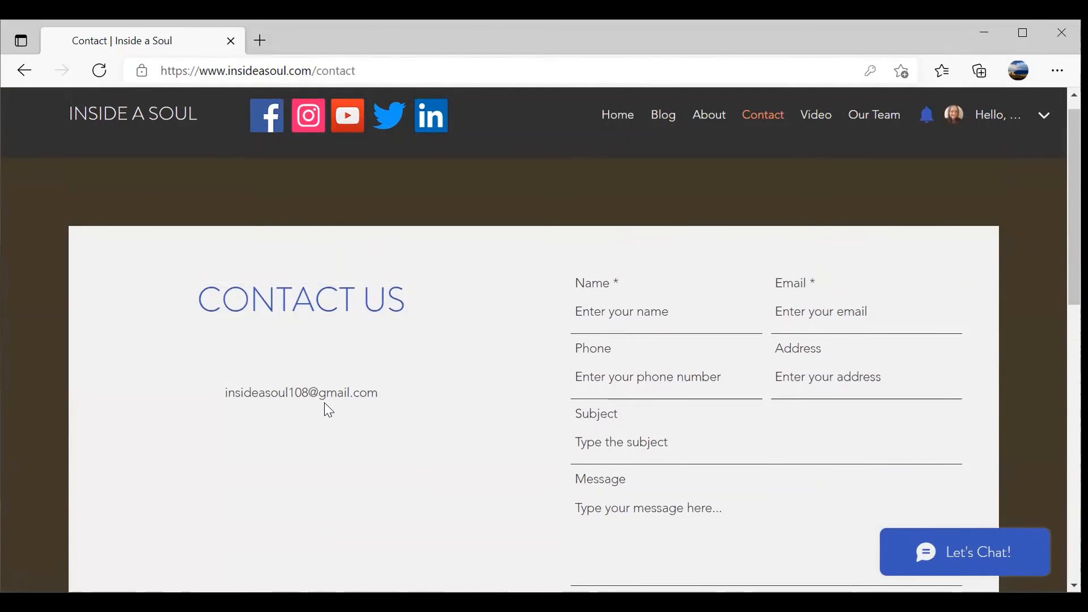
click(707, 115)
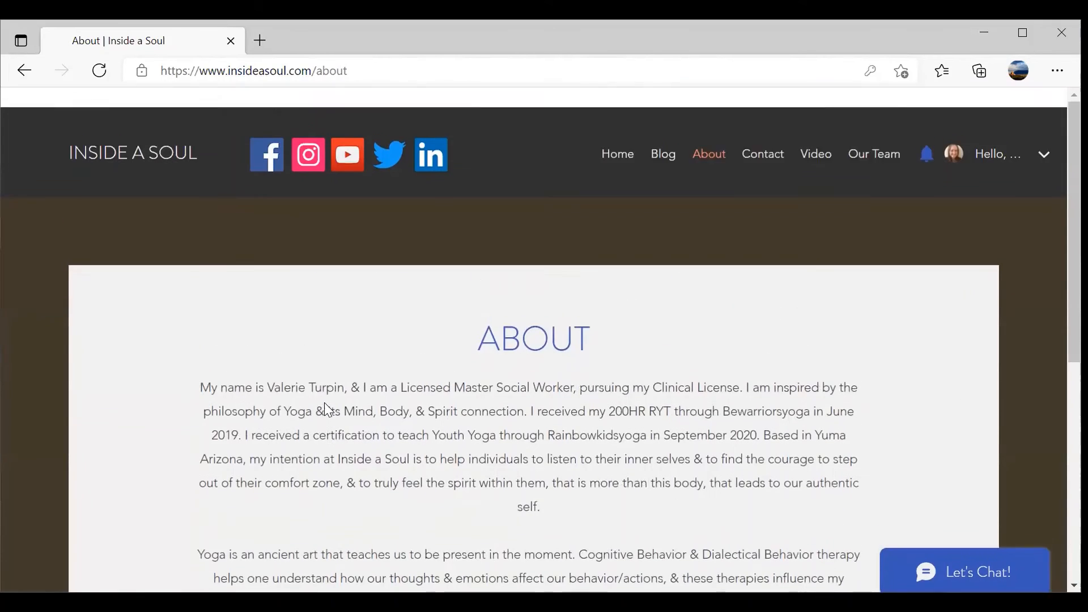
- Go to the Blog page, which says posts are coming soon
scroll(down, 3)
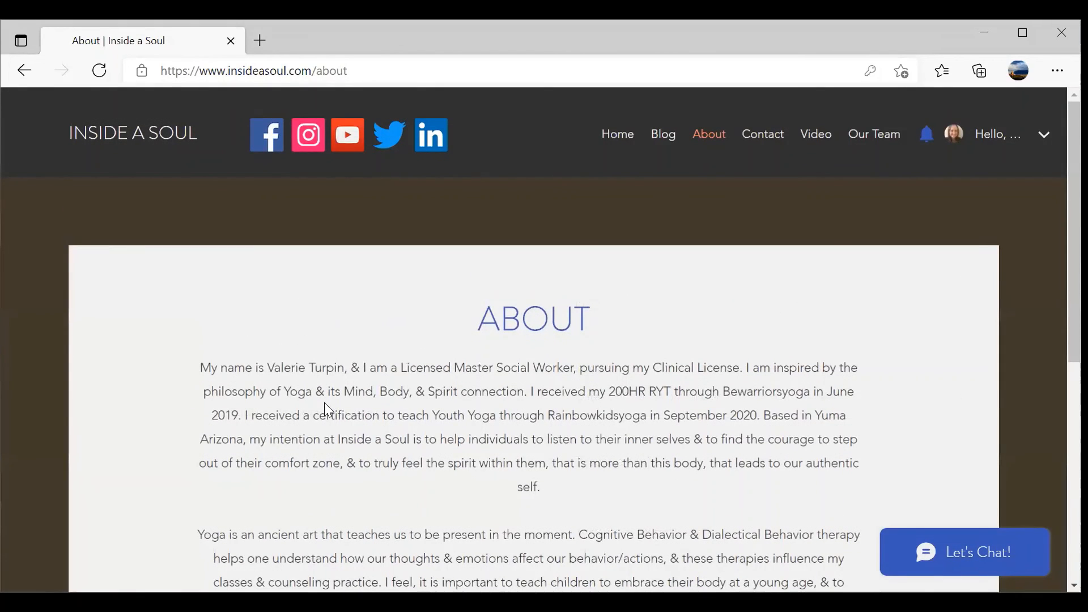
click(662, 134)
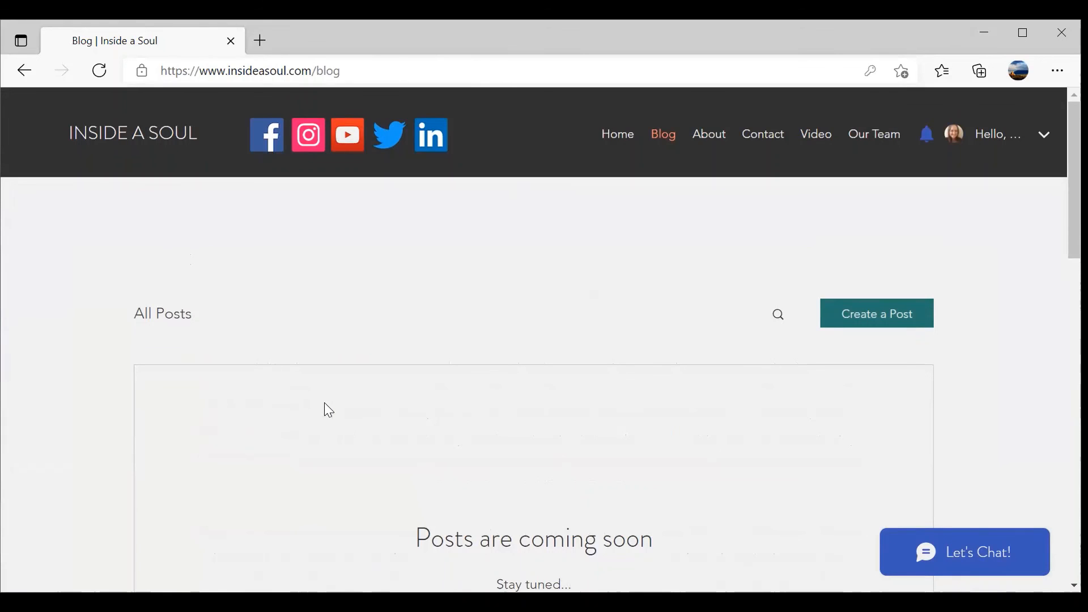
scroll(down, 3)
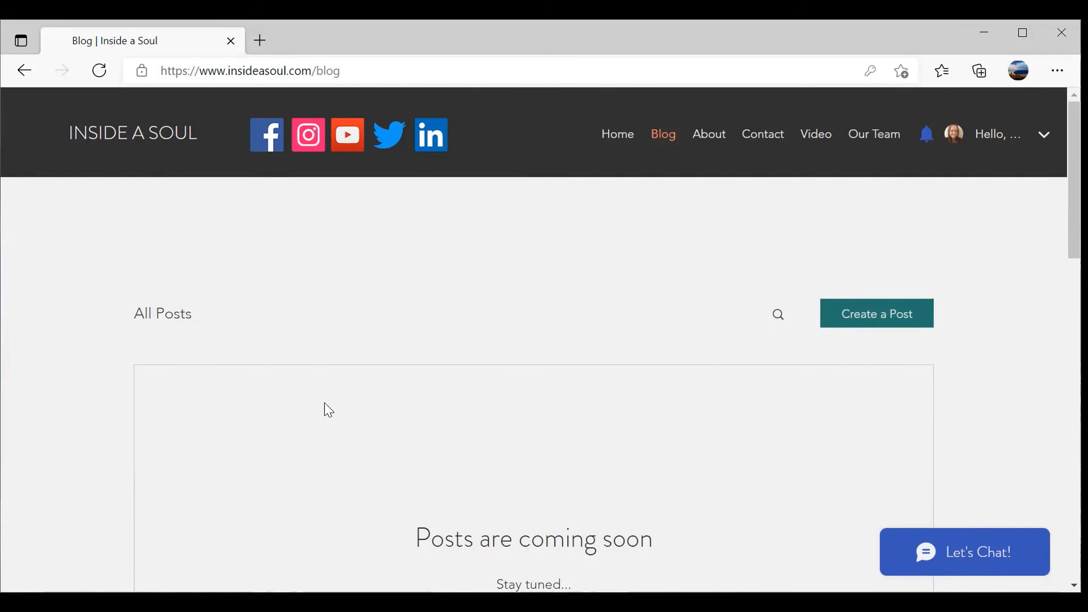
mouse_move(988, 558)
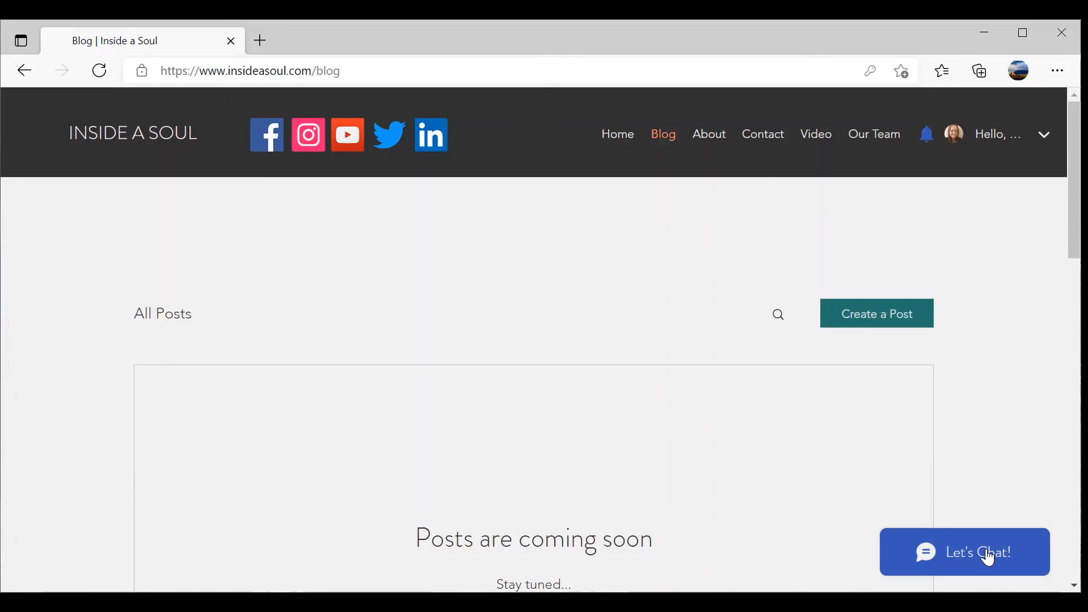
- Open the Let's Chat window showing the earlier "test" message and focus the message box
click(965, 553)
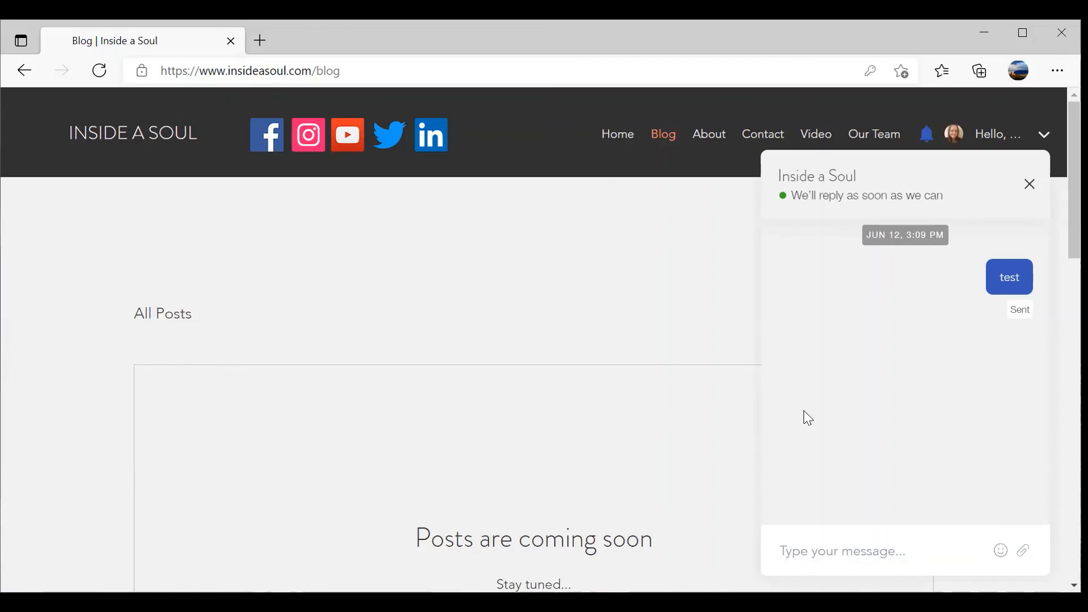
click(868, 550)
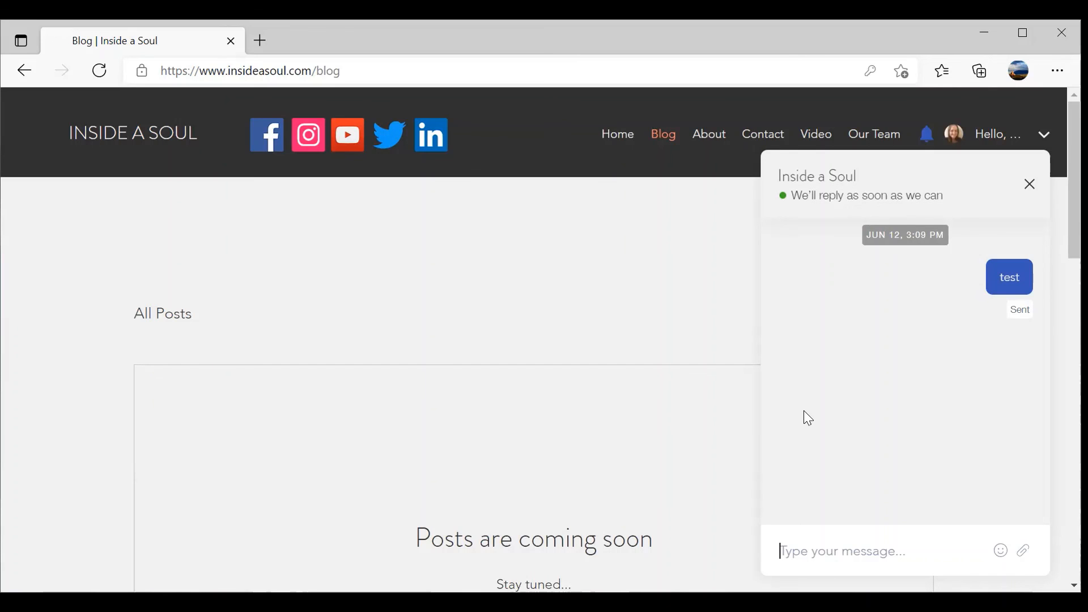
mouse_move(603, 239)
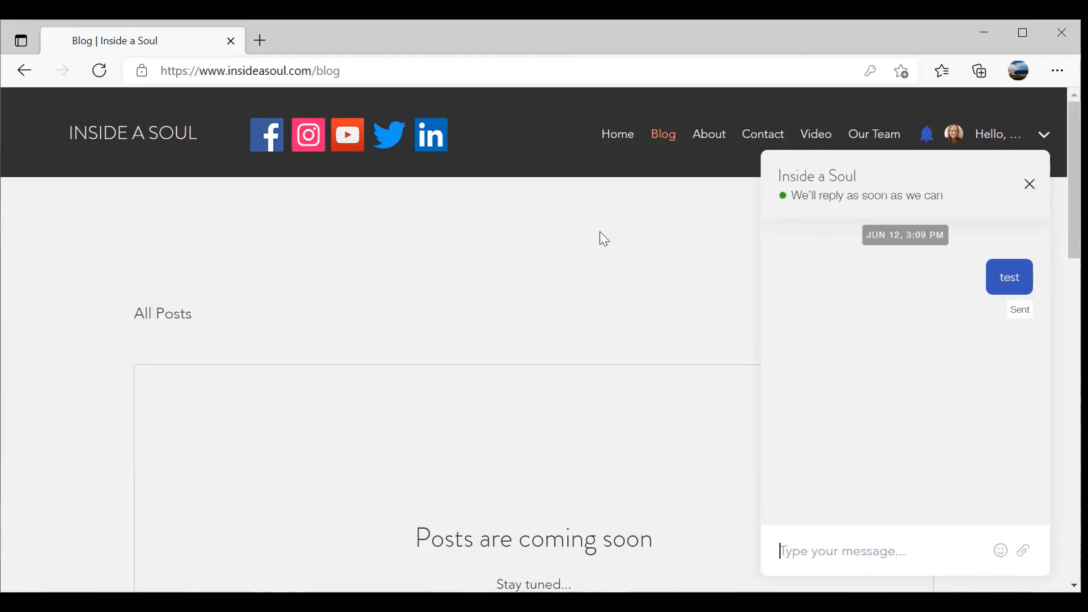
mouse_move(1042, 179)
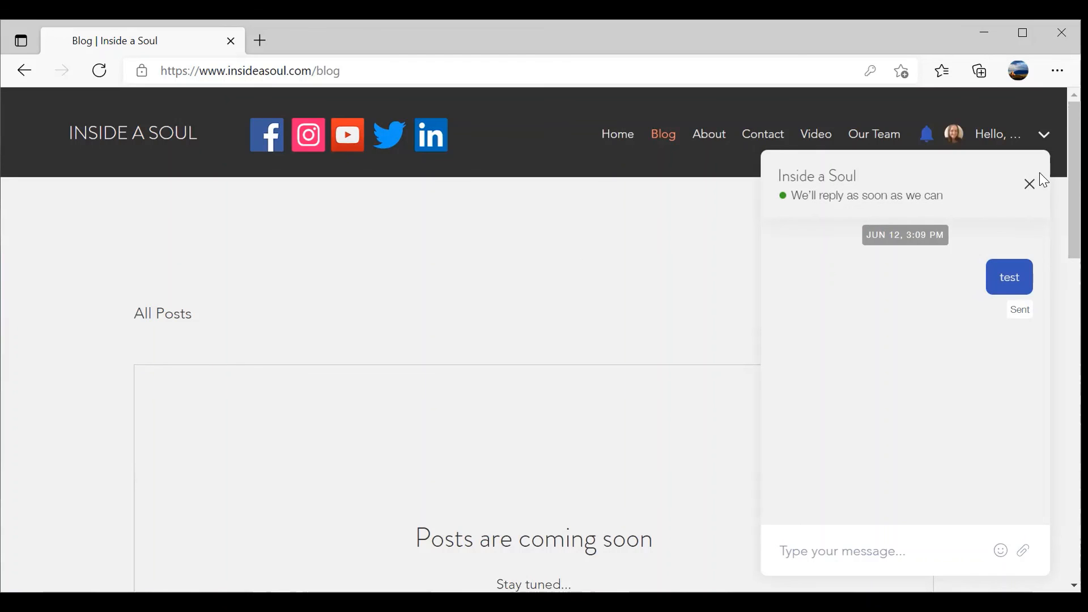
- Close the chat window and scroll the Blog page down to the copyright footer
click(1031, 185)
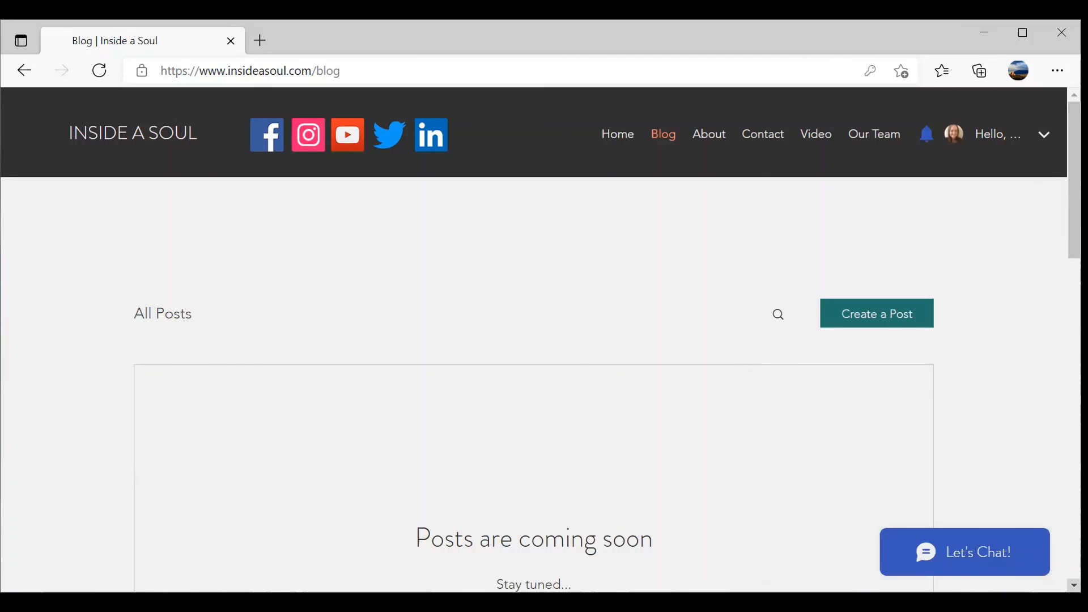
scroll(down, 3)
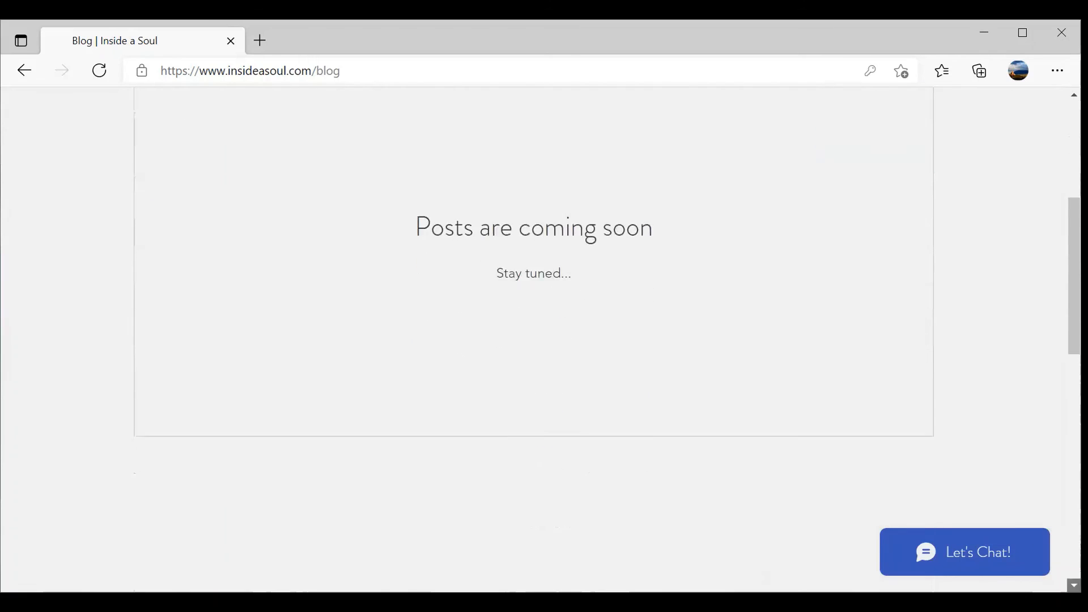
scroll(down, 3)
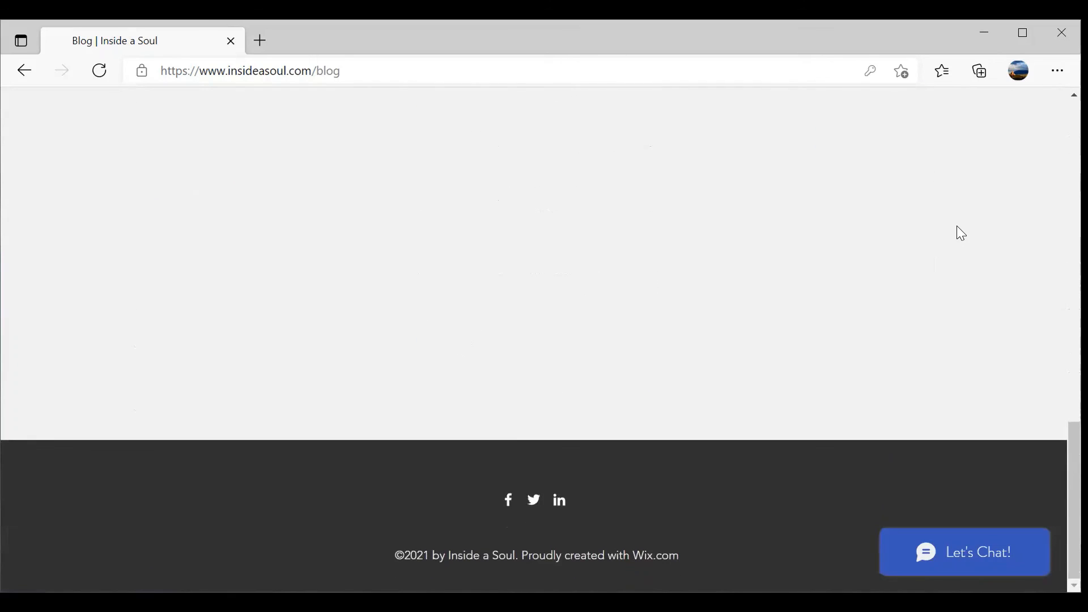
mouse_move(704, 115)
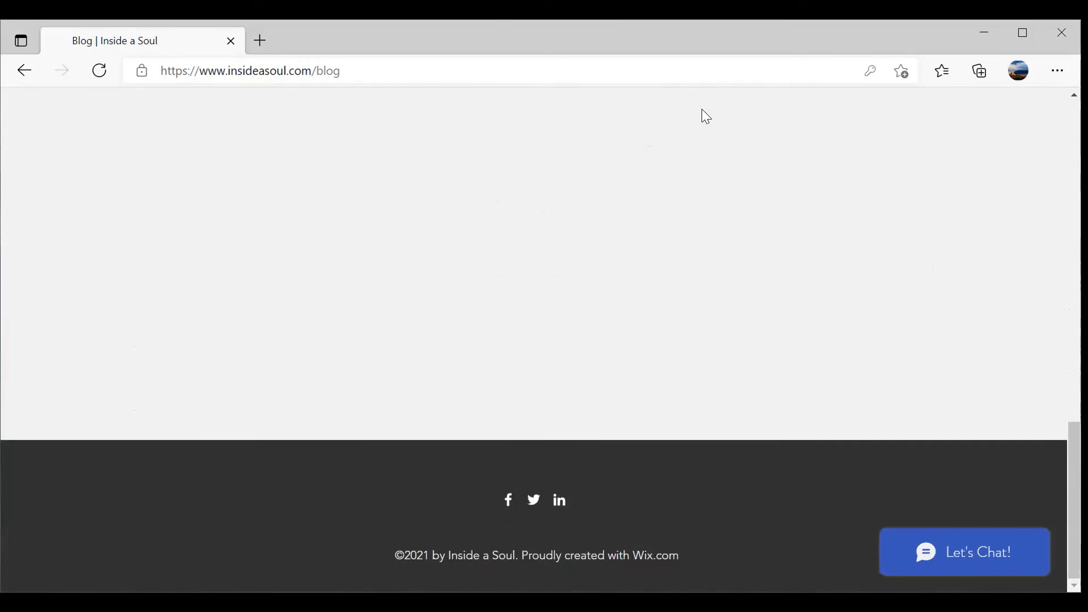